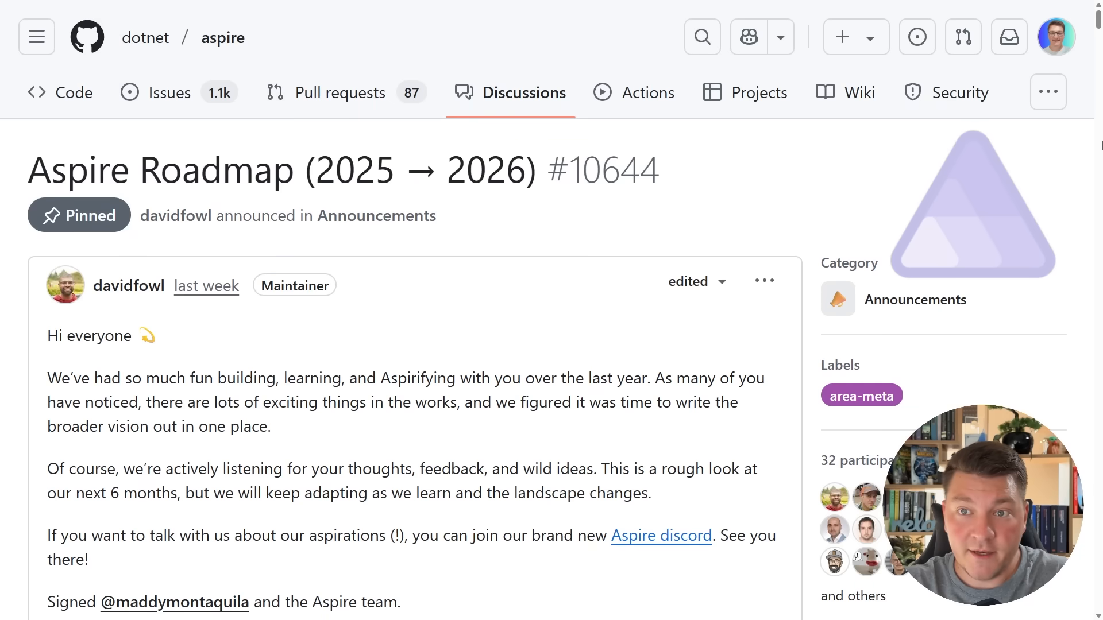
Scroll through the roadmap's introduction and disclaimer.
{"action": "left_click_drag", "start_coordinate": [661, 470], "coordinate": [178, 493]}
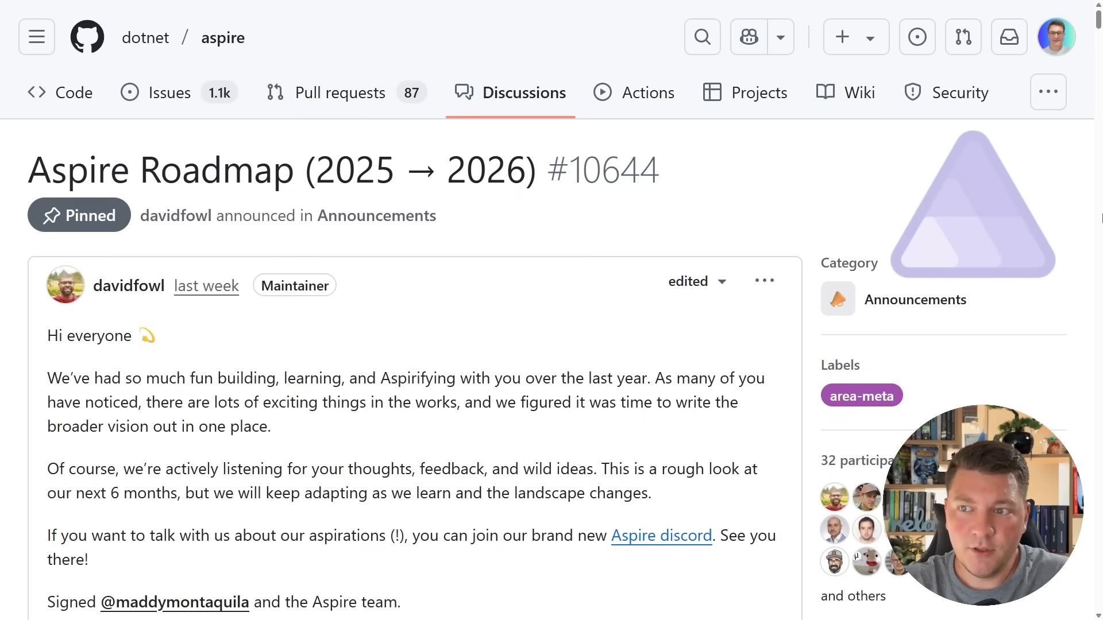
{"action": "scroll", "scroll_direction": "down", "scroll_amount": 3}
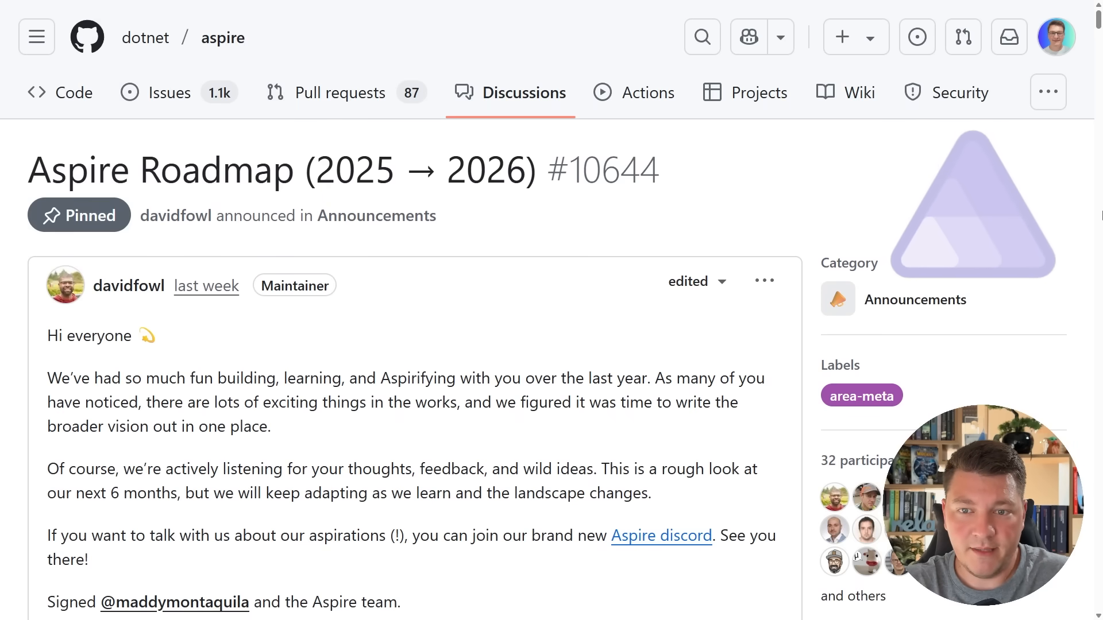
{"action": "scroll", "scroll_direction": "down", "scroll_amount": 3}
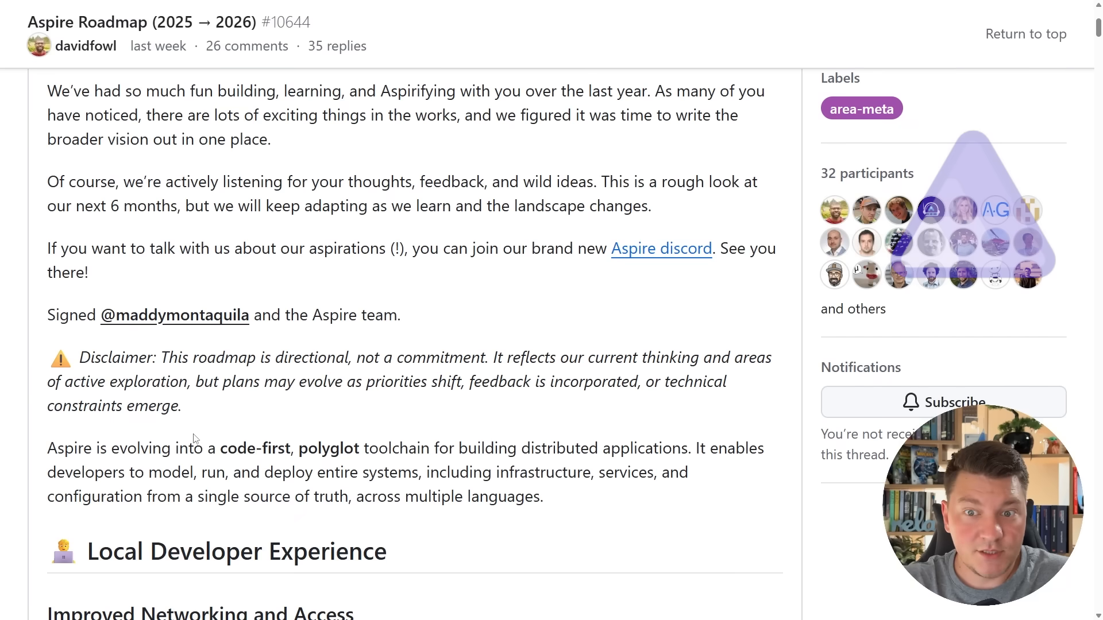
Highlight 'Aspire' and the modelling, running and deploying sentence, then reach Local Developer Experience.
{"action": "double_click", "coordinate": [69, 448]}
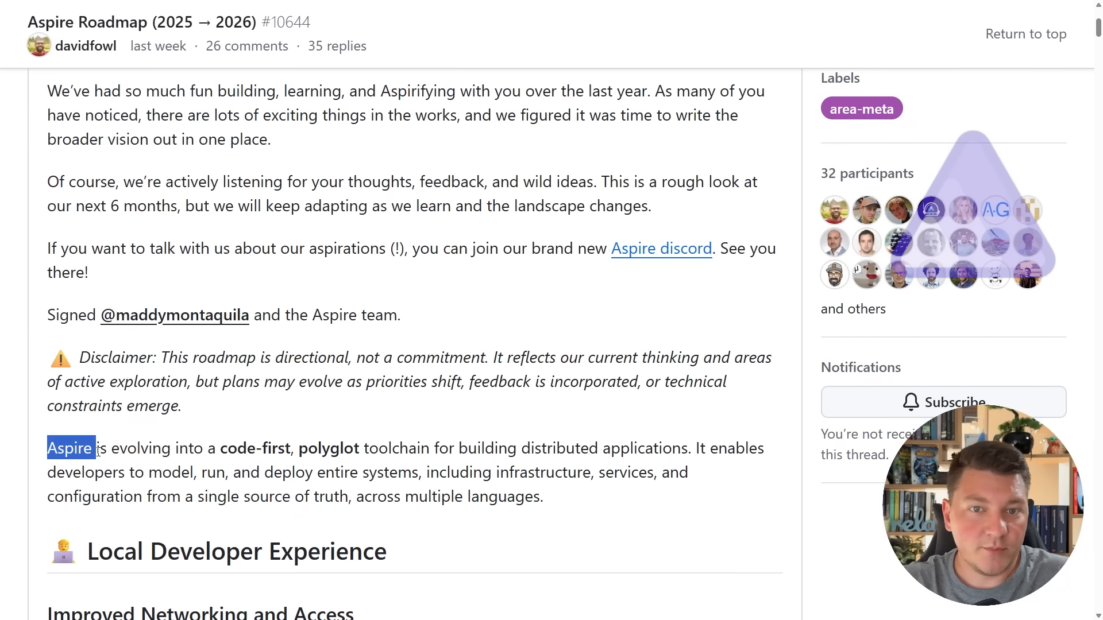
{"action": "left_click_drag", "start_coordinate": [69, 448], "coordinate": [168, 448]}
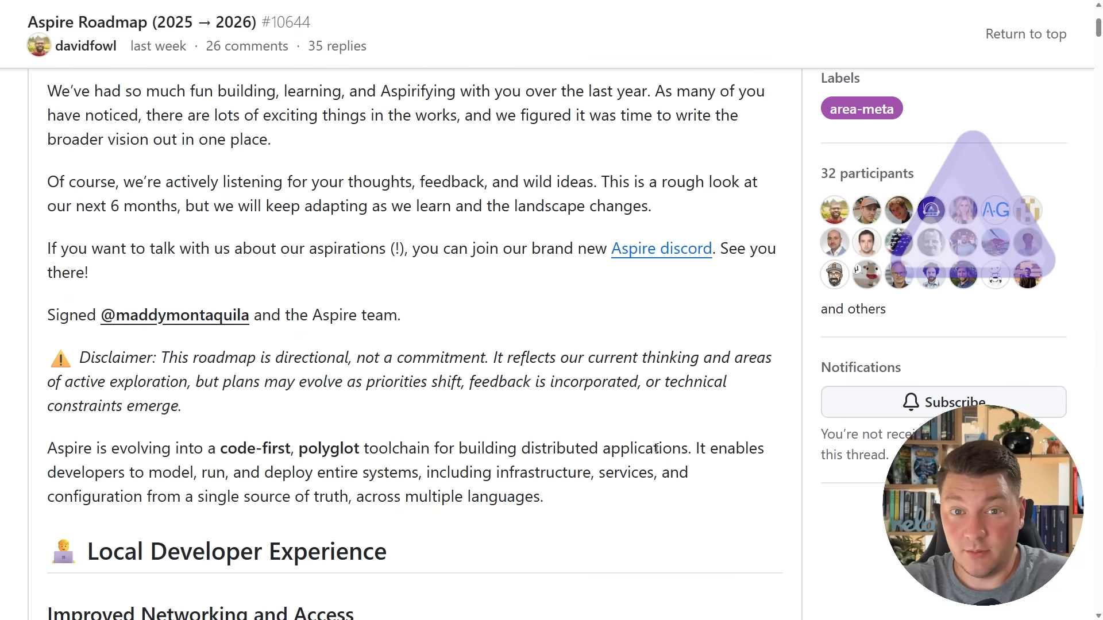
{"action": "left_click_drag", "start_coordinate": [695, 448], "coordinate": [542, 496]}
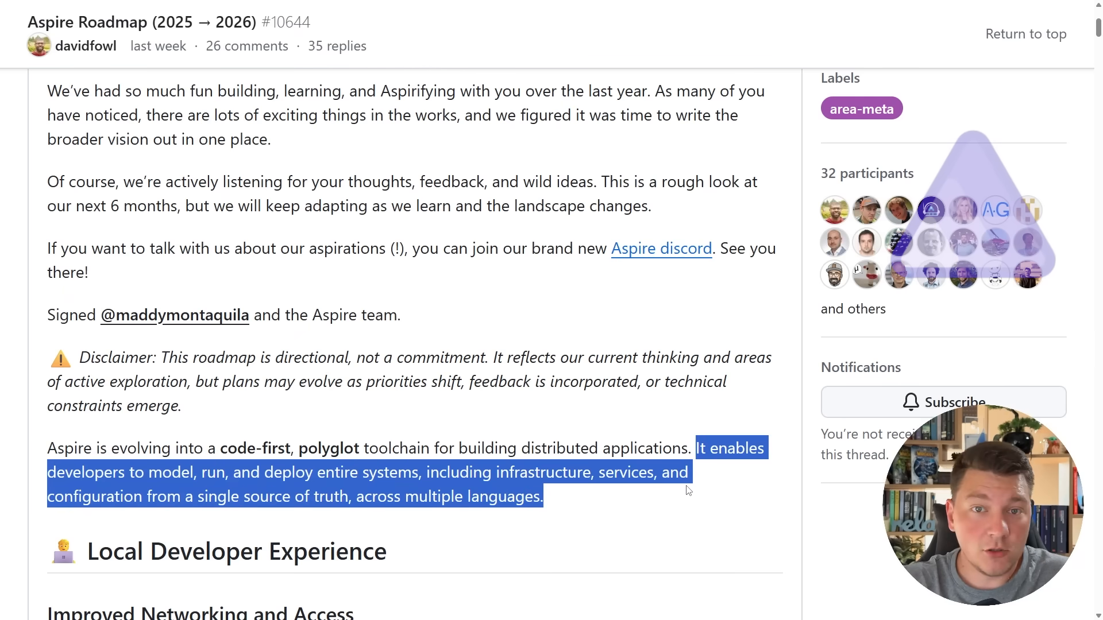
{"action": "left_click", "coordinate": [601, 506]}
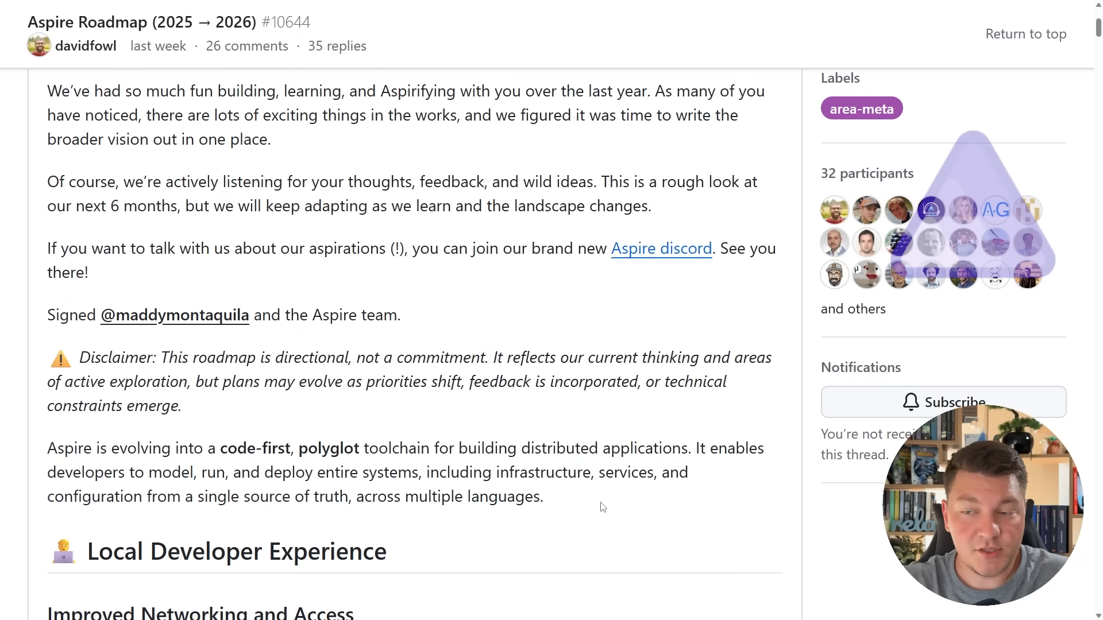
{"action": "mouse_move", "coordinate": [597, 499]}
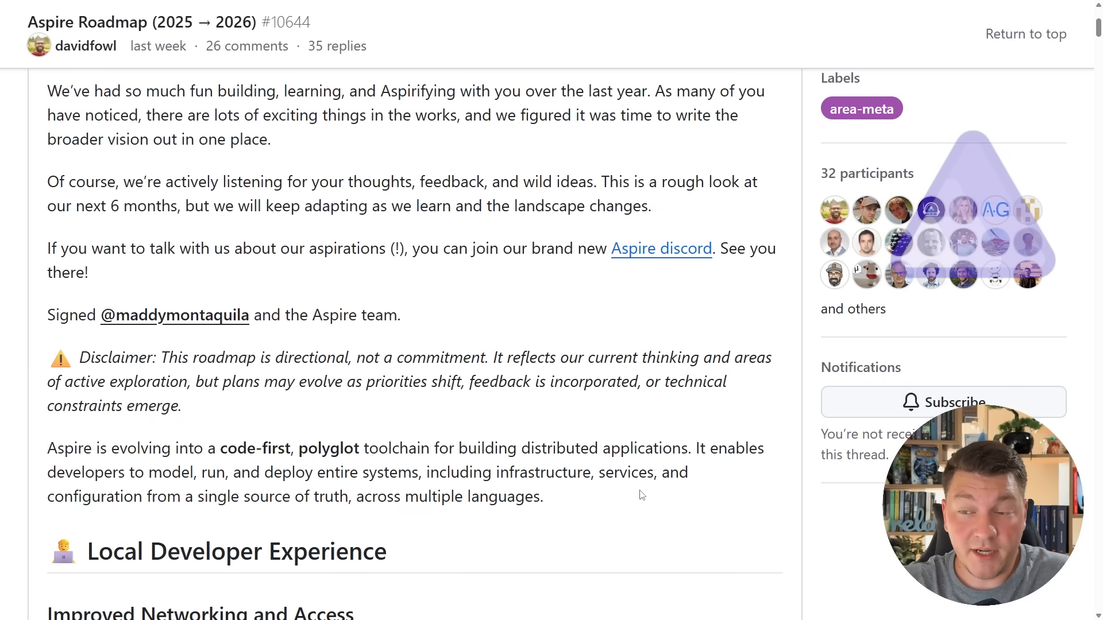
{"action": "scroll", "scroll_direction": "down", "scroll_amount": 3}
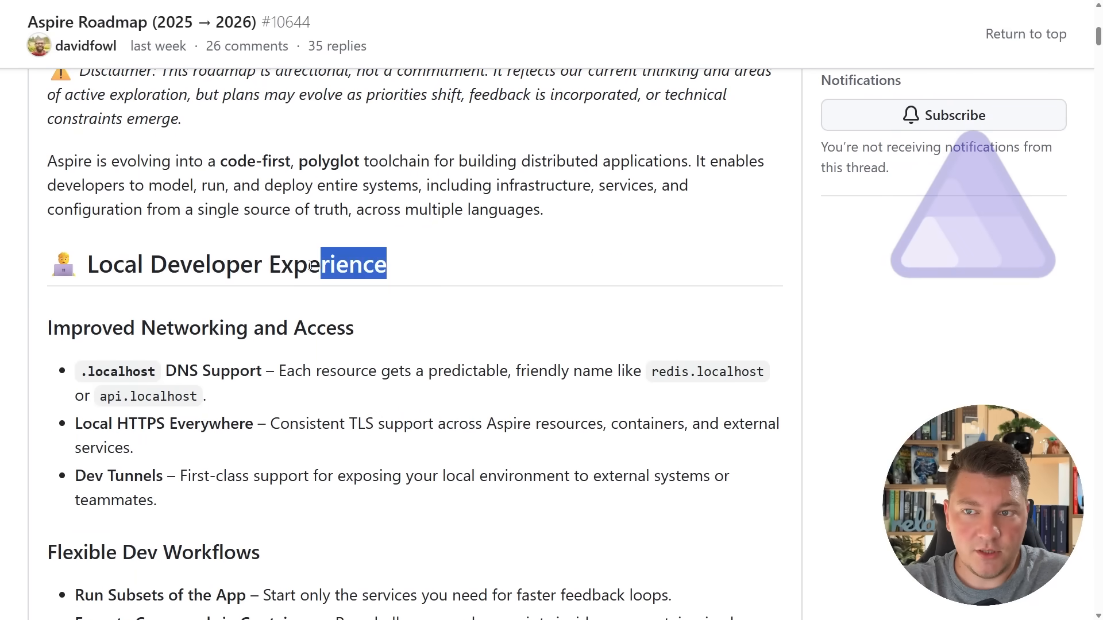
Read past Improved Networking and .localhost DNS Support, then highlight the Flexible Dev Workflows heading.
{"action": "left_click", "coordinate": [558, 214]}
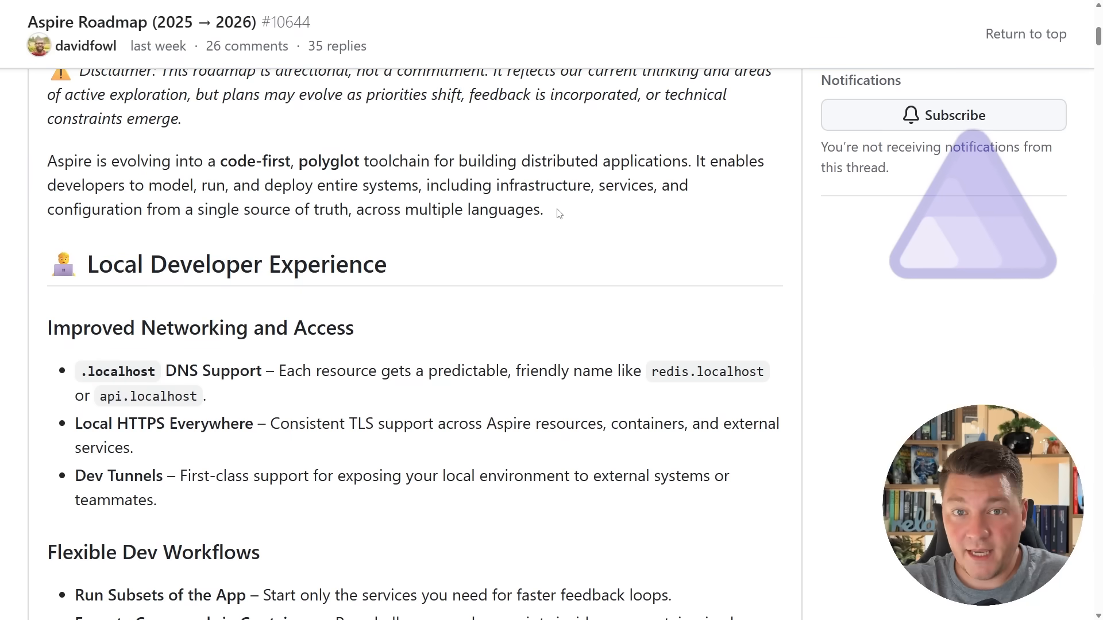
{"action": "scroll", "scroll_direction": "down", "scroll_amount": 3}
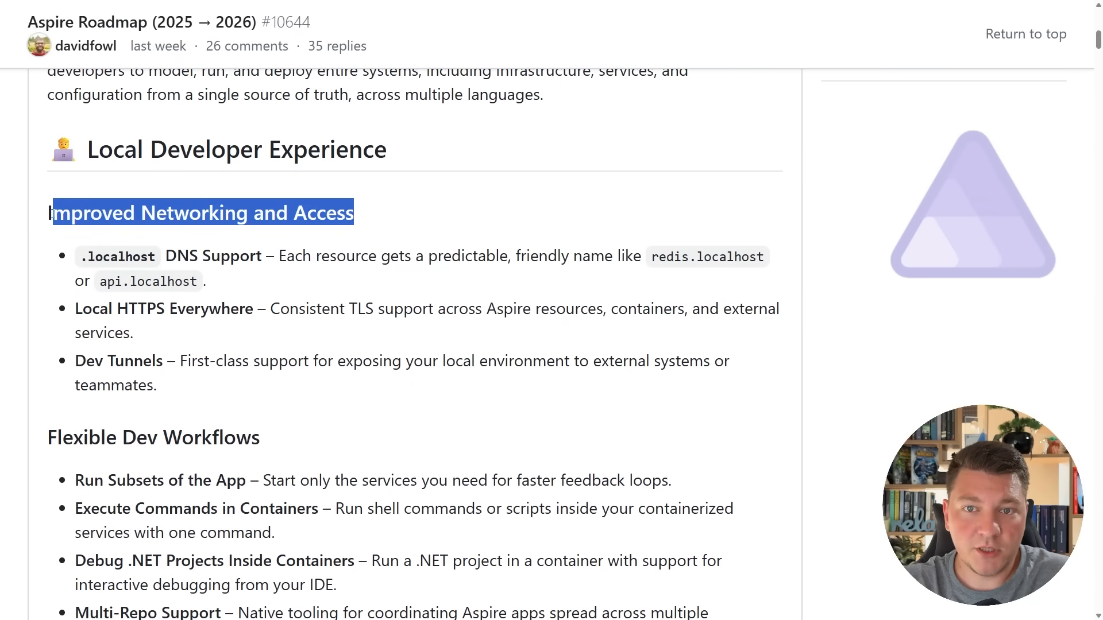
{"action": "left_click", "coordinate": [303, 245]}
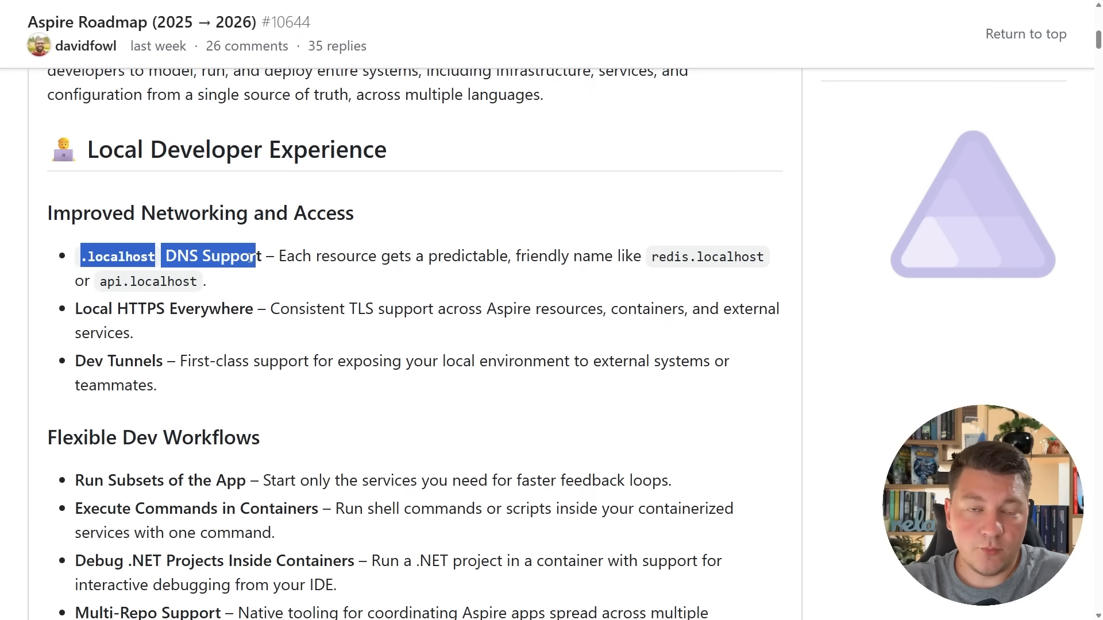
{"action": "left_click", "coordinate": [531, 293]}
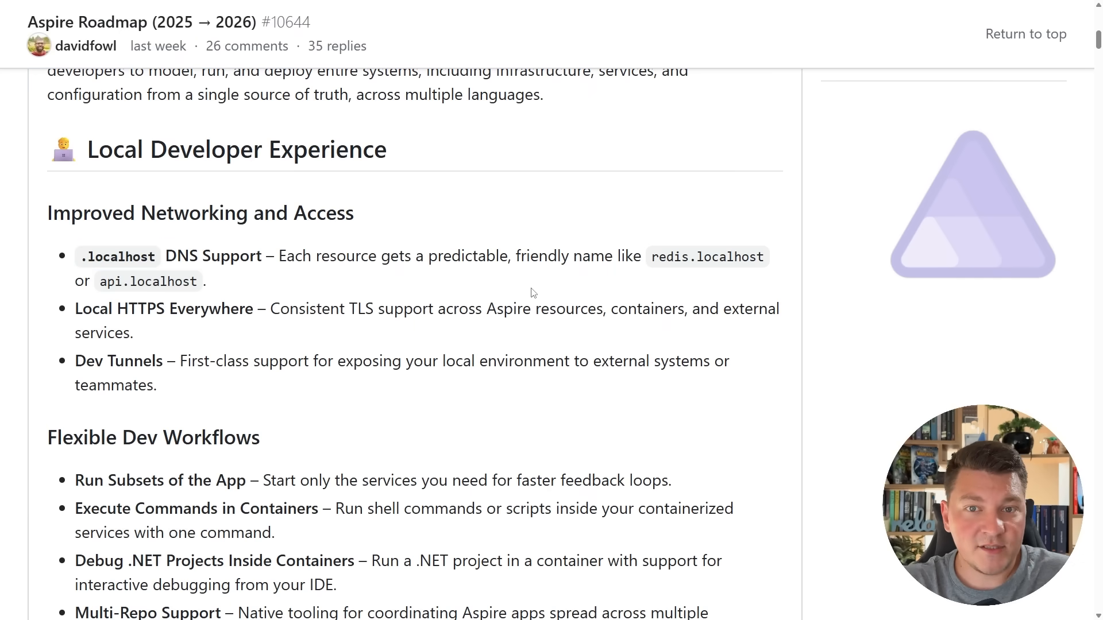
{"action": "mouse_move", "coordinate": [654, 273]}
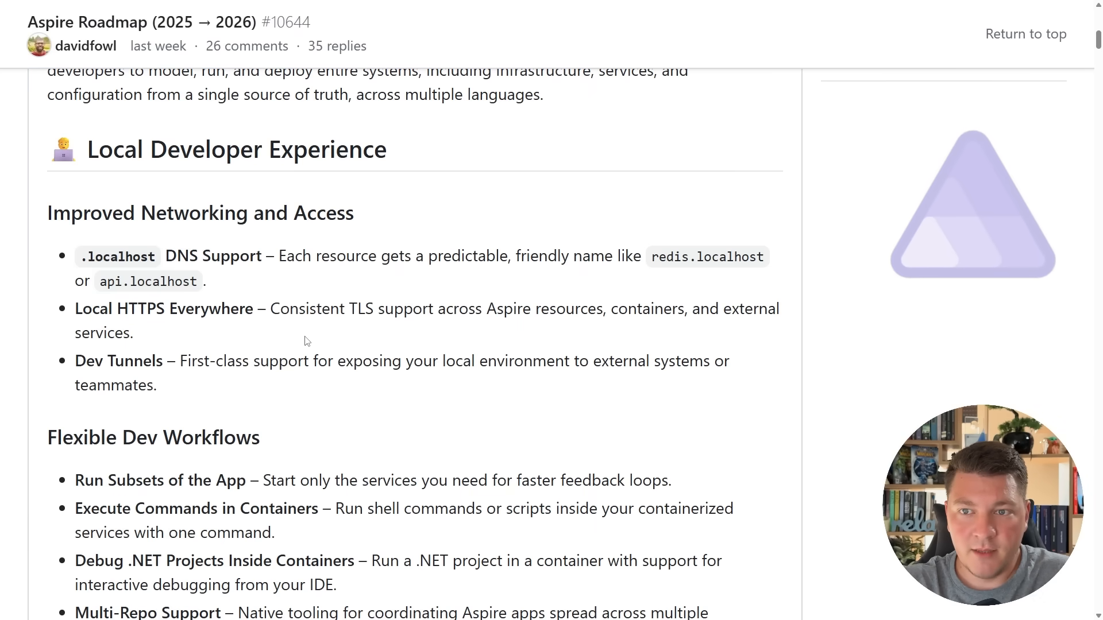
{"action": "mouse_move", "coordinate": [381, 334]}
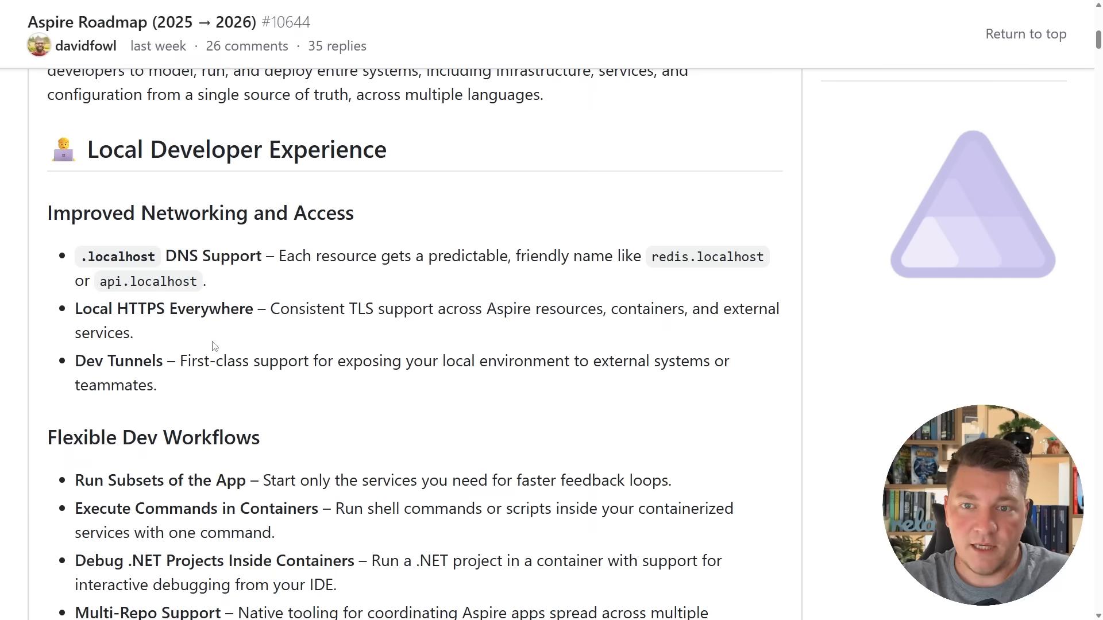
{"action": "double_click", "coordinate": [118, 360]}
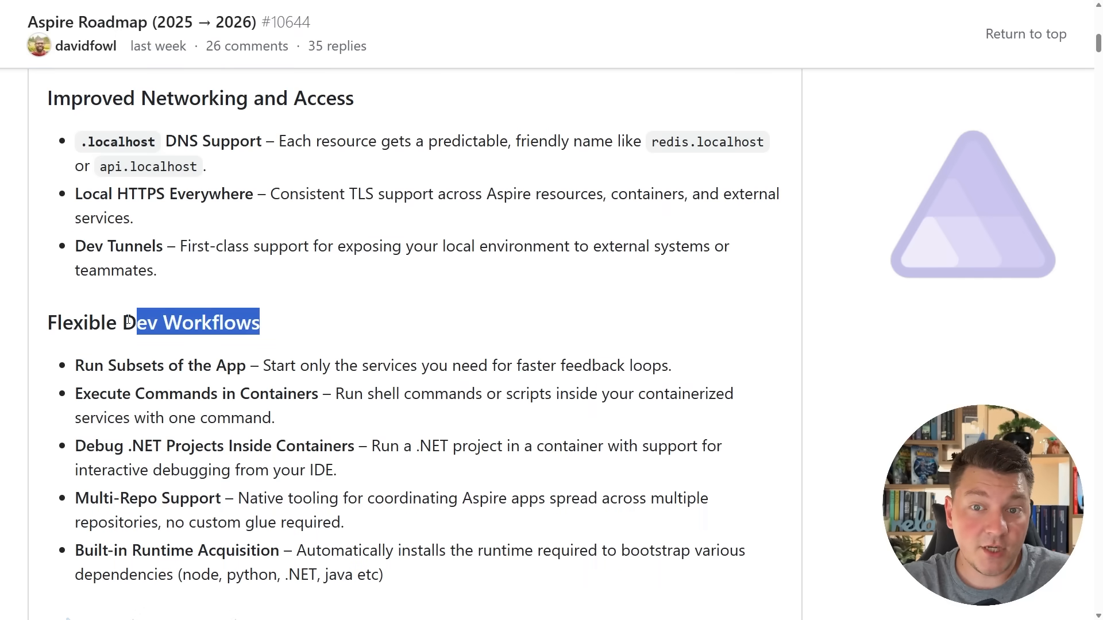
Highlight the Run Subsets of the App description and scroll to Testing Experience.
{"action": "scroll", "scroll_direction": "down", "scroll_amount": 3}
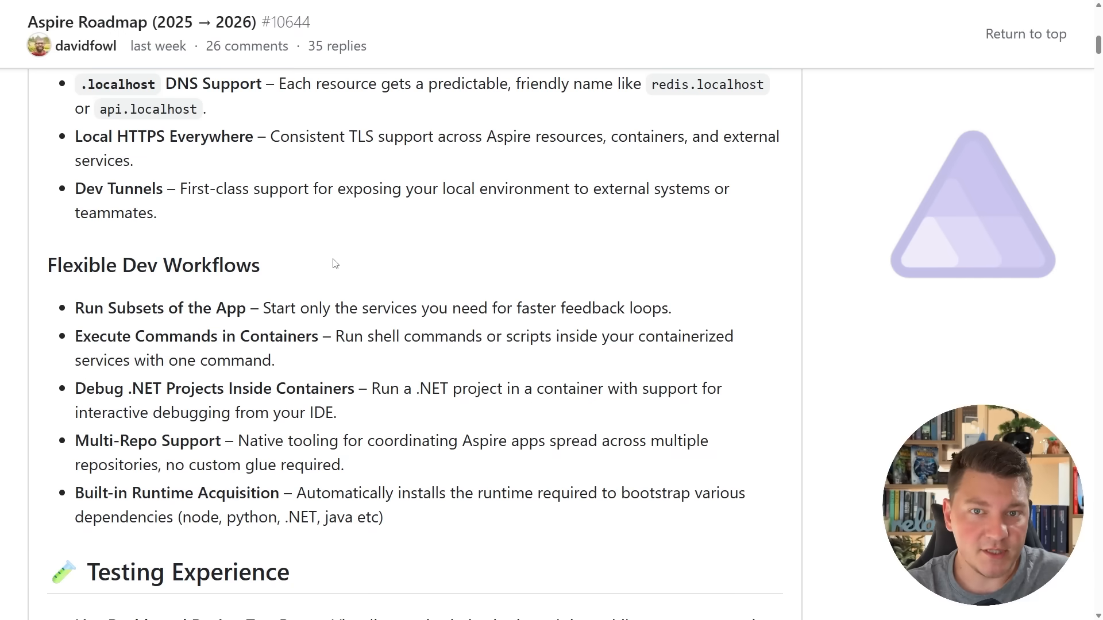
{"action": "scroll", "scroll_direction": "down", "scroll_amount": 3}
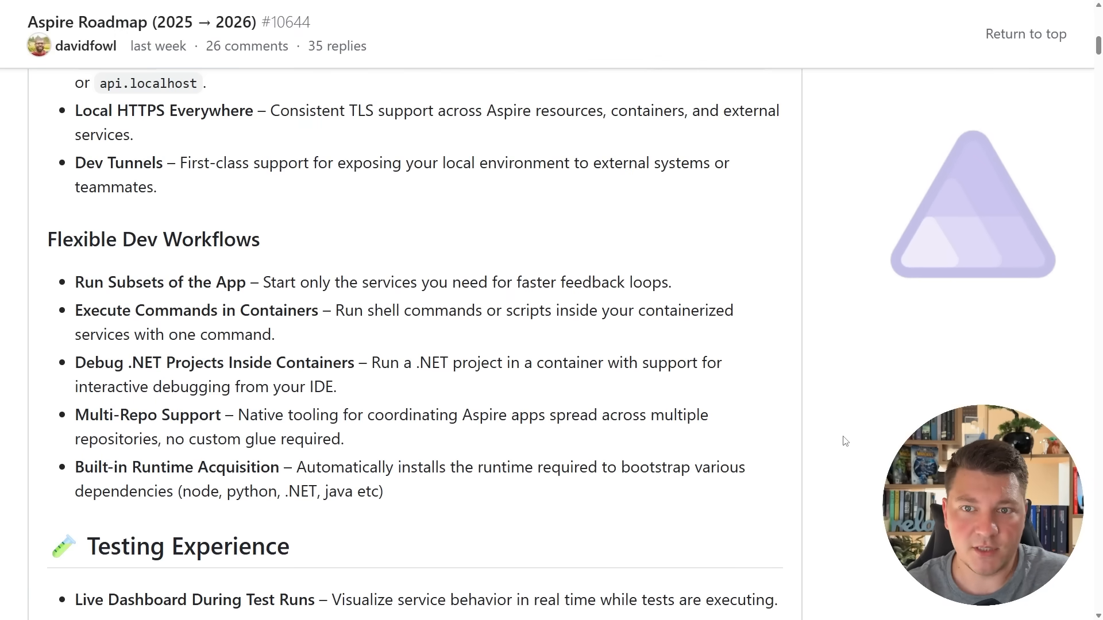
{"action": "left_click_drag", "start_coordinate": [262, 282], "coordinate": [670, 282]}
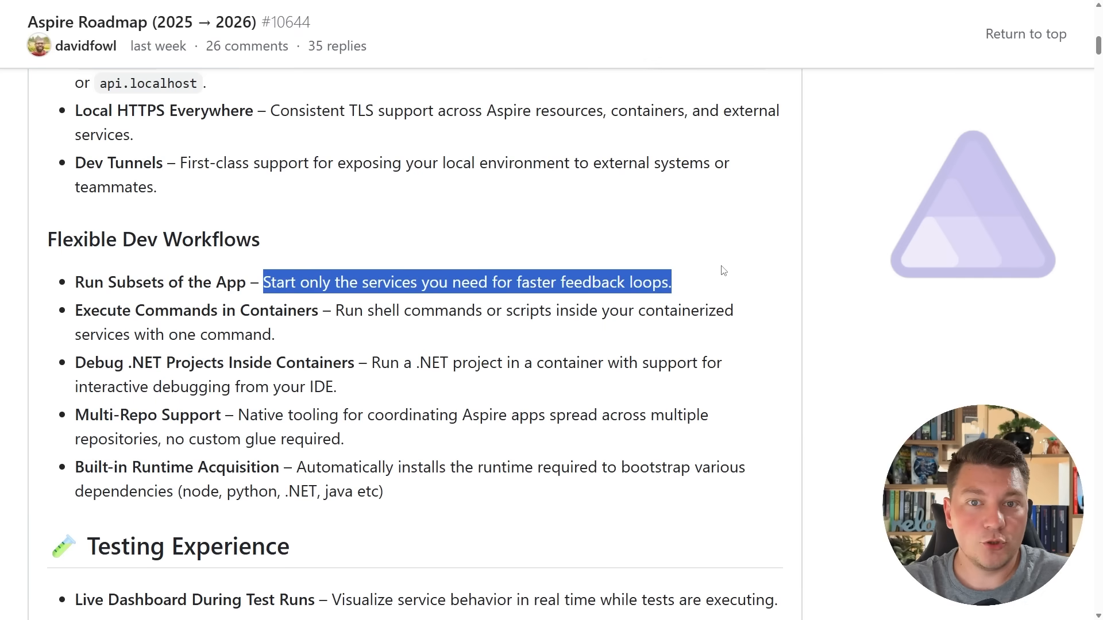
{"action": "scroll", "scroll_direction": "down", "scroll_amount": 3}
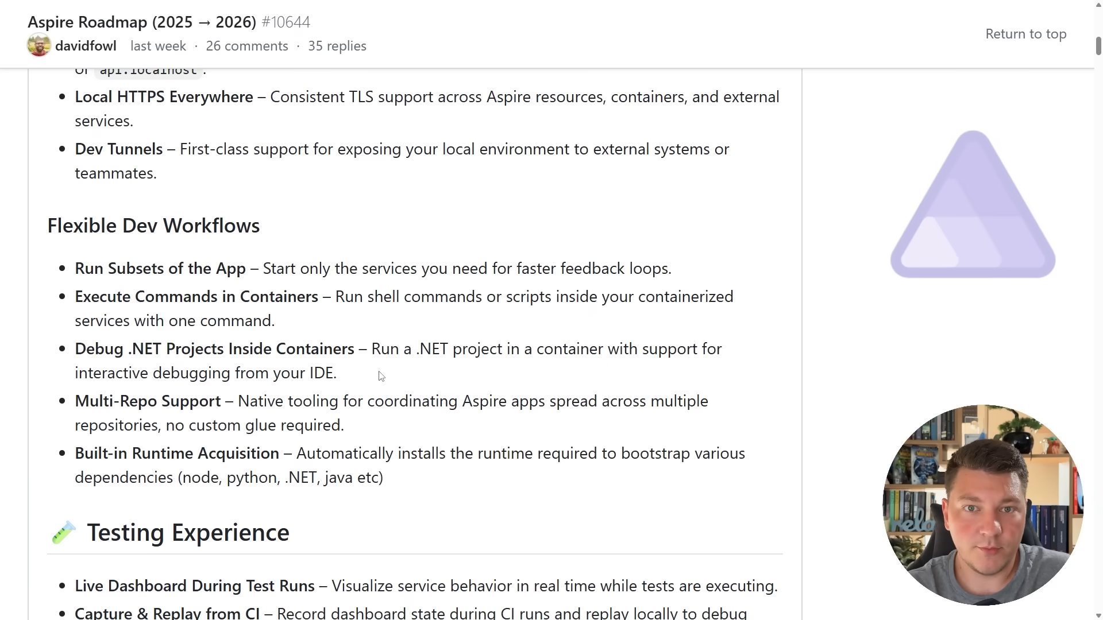
{"action": "mouse_move", "coordinate": [922, 251]}
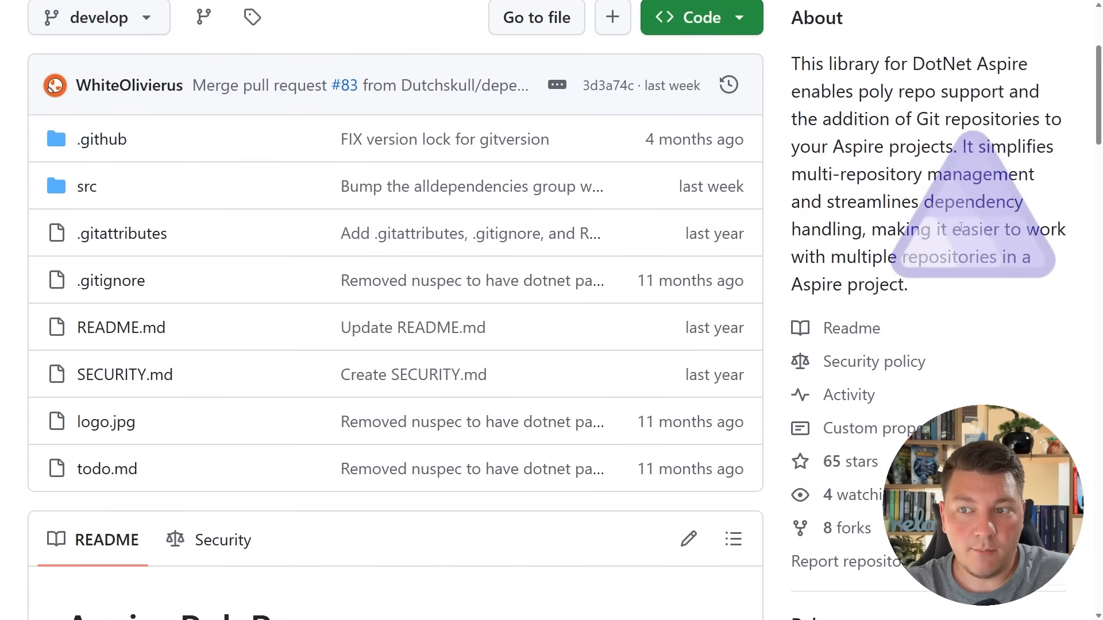
Scroll the Aspire.PolyRepo README down to the App Host configuration code block.
{"action": "scroll", "scroll_direction": "down", "scroll_amount": 3}
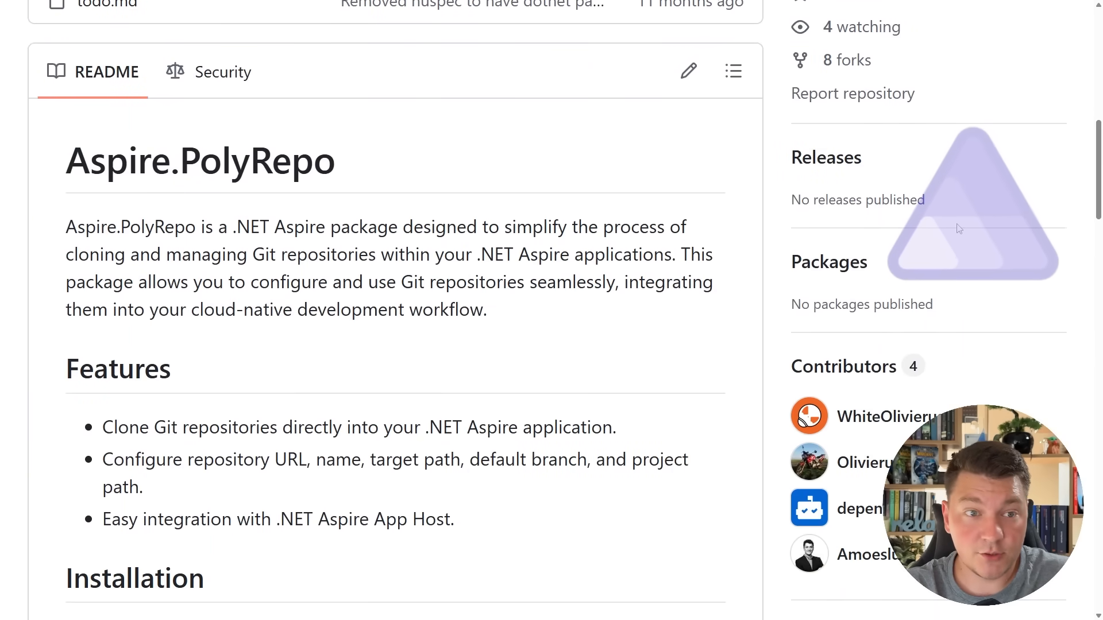
{"action": "scroll", "scroll_direction": "down", "scroll_amount": 3}
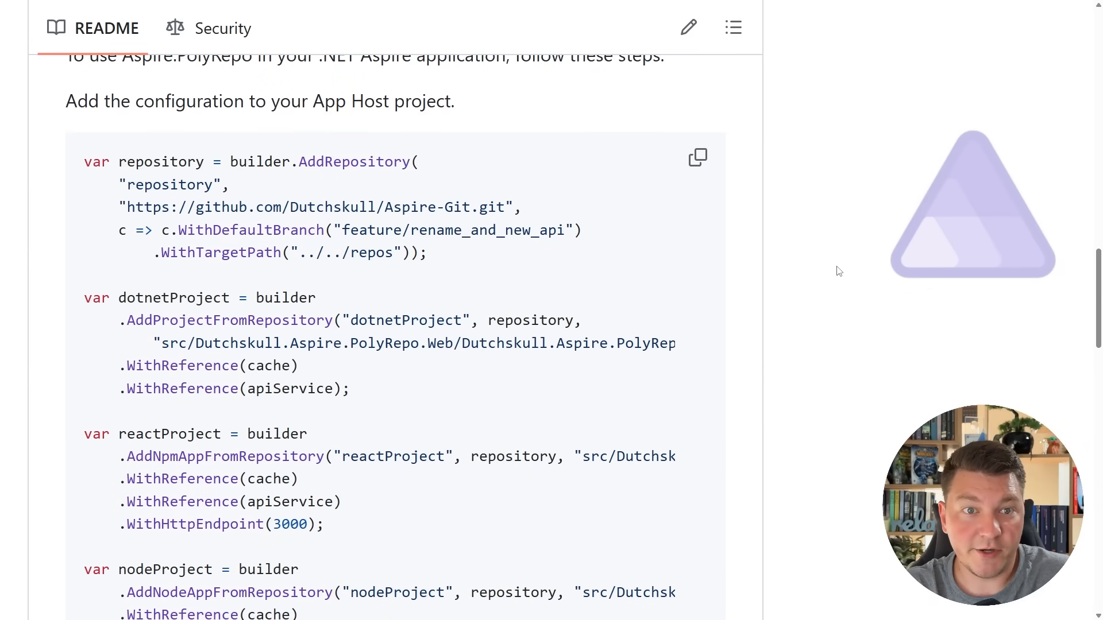
{"action": "mouse_move", "coordinate": [441, 253]}
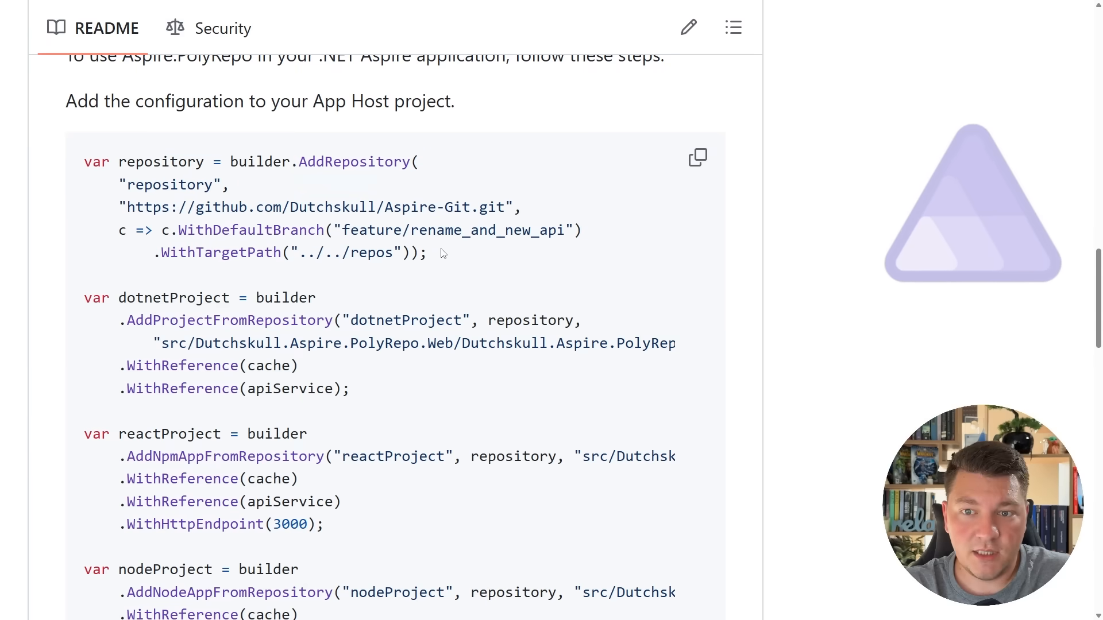
{"action": "mouse_move", "coordinate": [516, 238]}
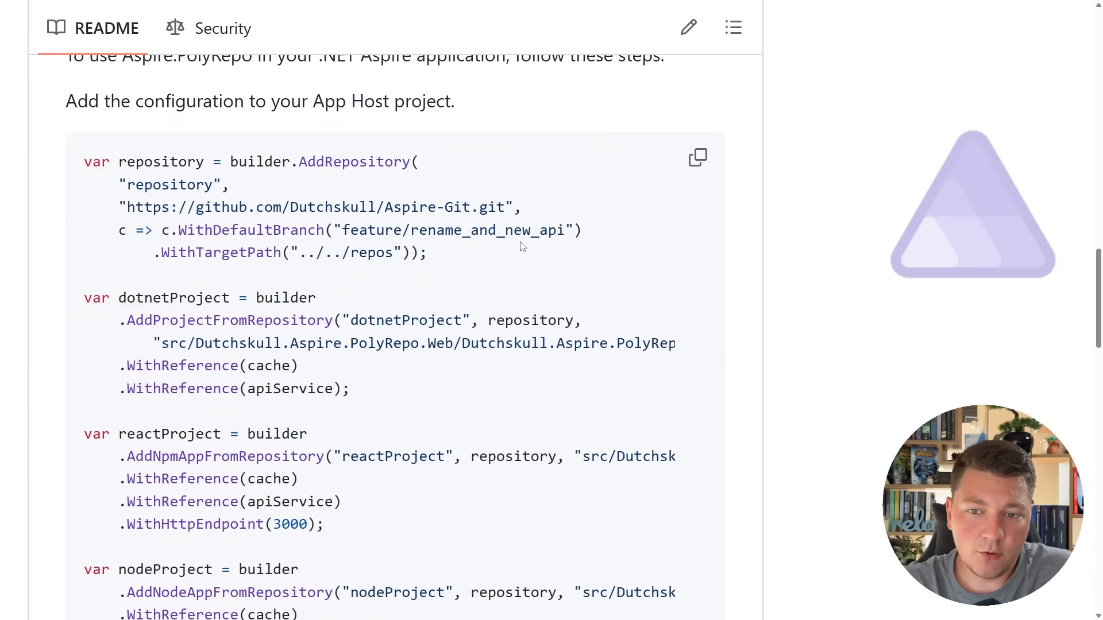
{"action": "scroll", "scroll_direction": "down", "scroll_amount": 3}
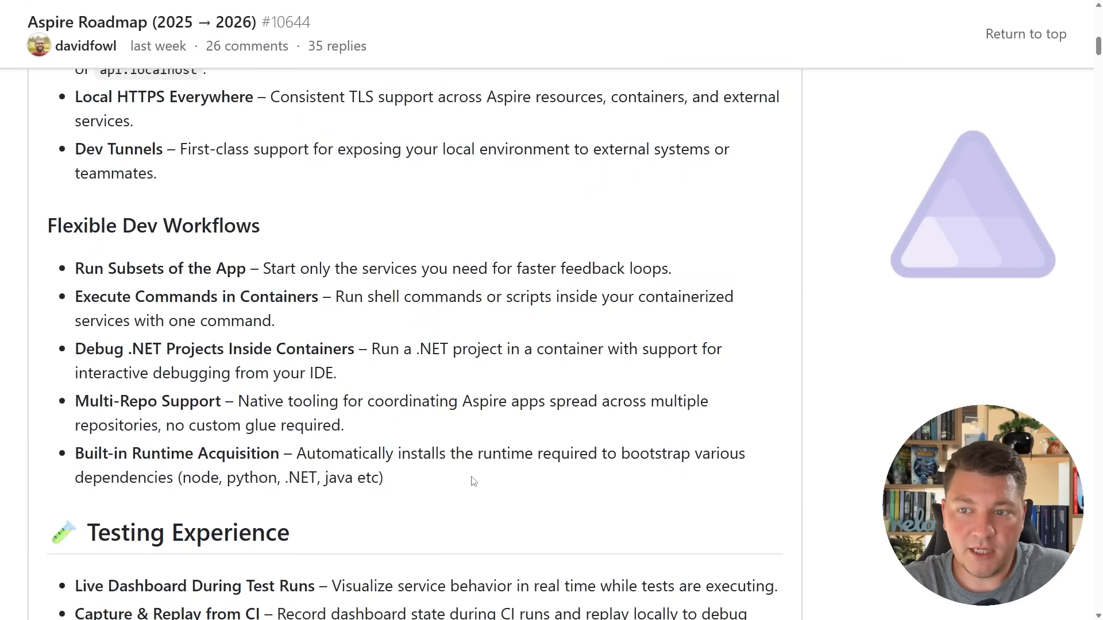
{"action": "mouse_move", "coordinate": [611, 460]}
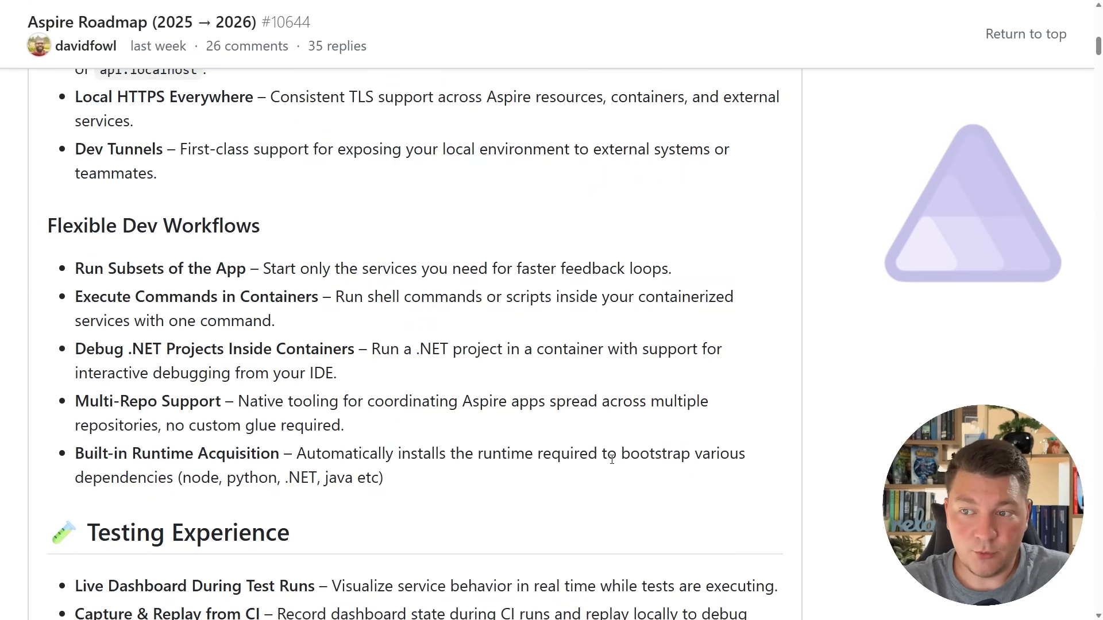
{"action": "mouse_move", "coordinate": [883, 446]}
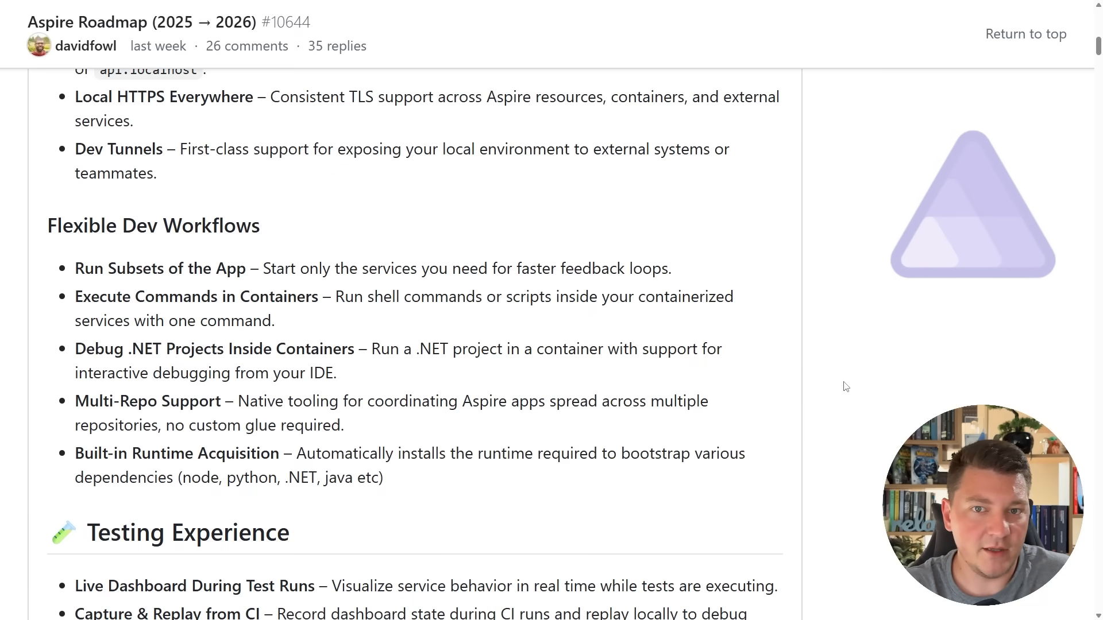
Highlight the Live Dashboard During Test Runs and Partial AppHost Execution items.
{"action": "scroll", "scroll_direction": "down", "scroll_amount": 3}
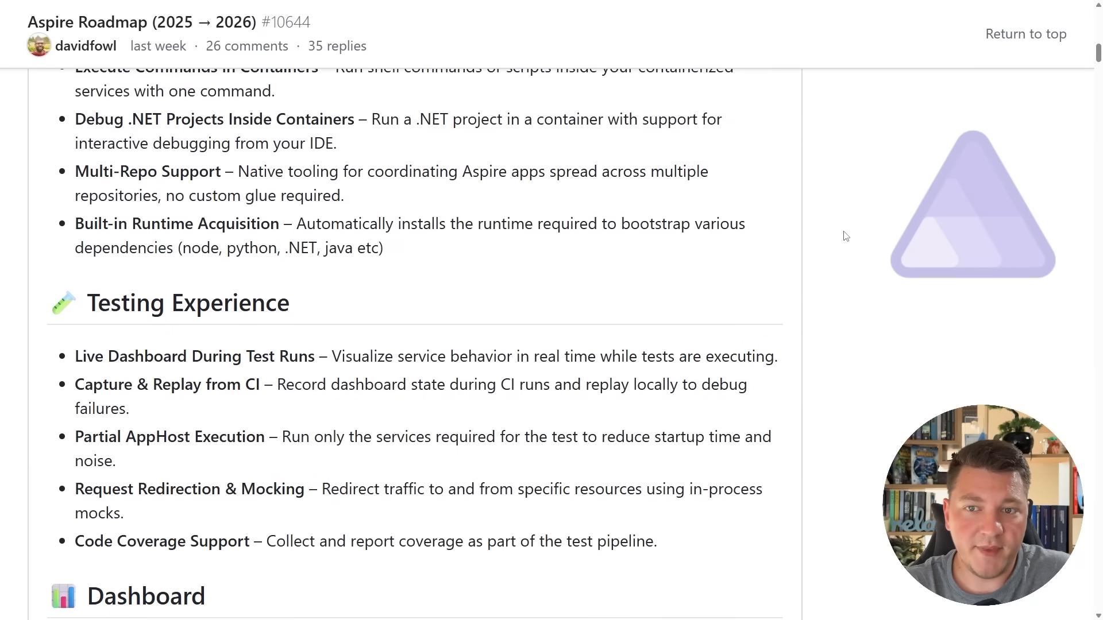
{"action": "scroll", "scroll_direction": "down", "scroll_amount": 3}
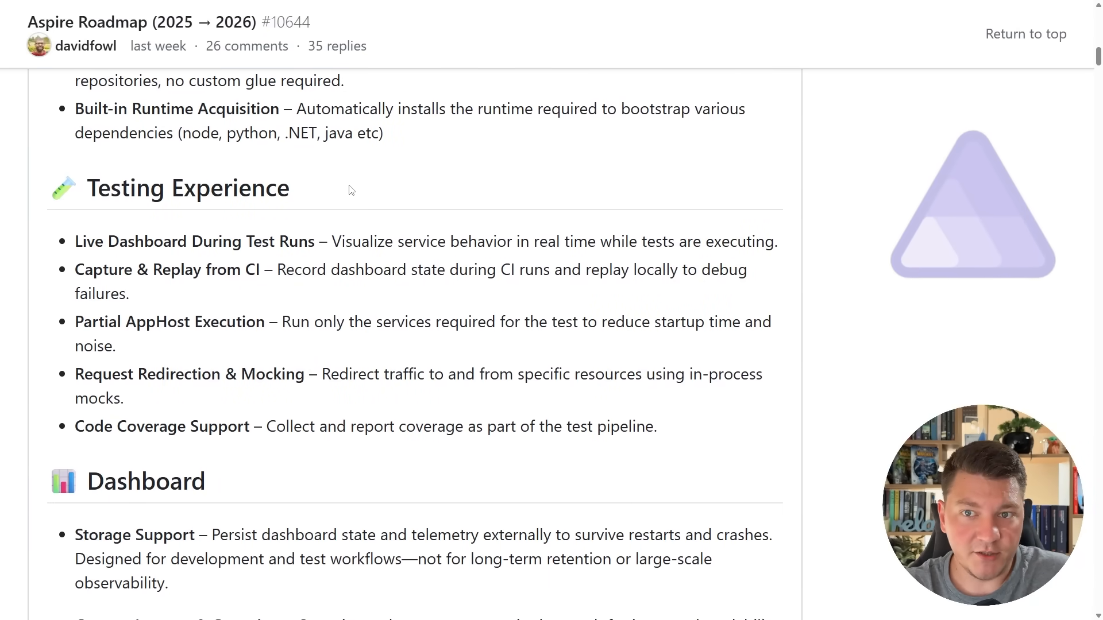
{"action": "left_click_drag", "start_coordinate": [75, 241], "coordinate": [316, 242]}
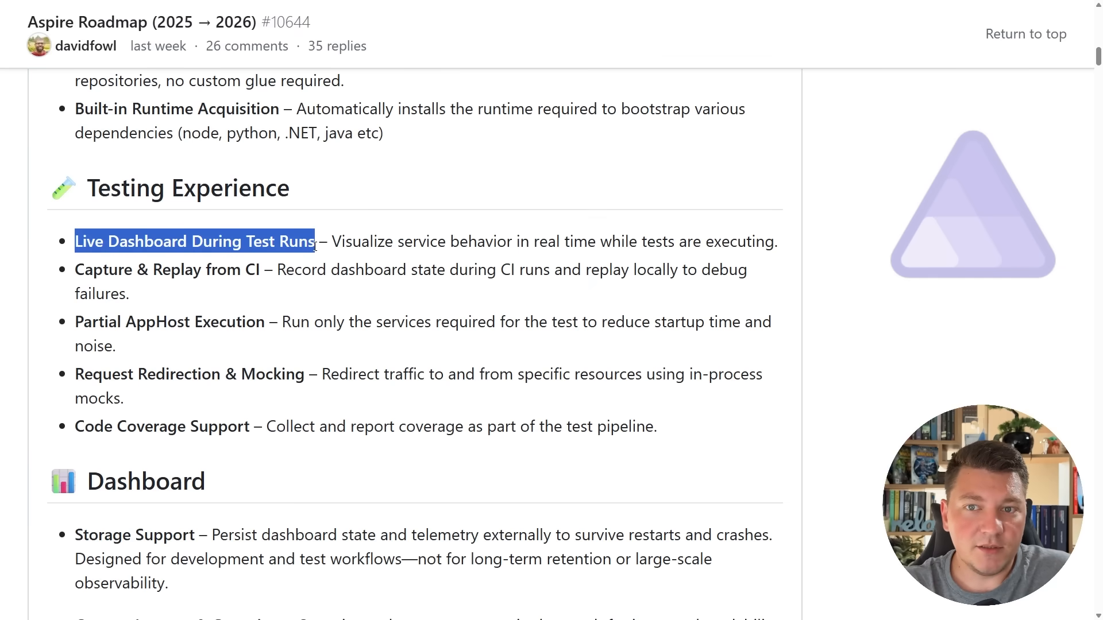
{"action": "left_click", "coordinate": [367, 234]}
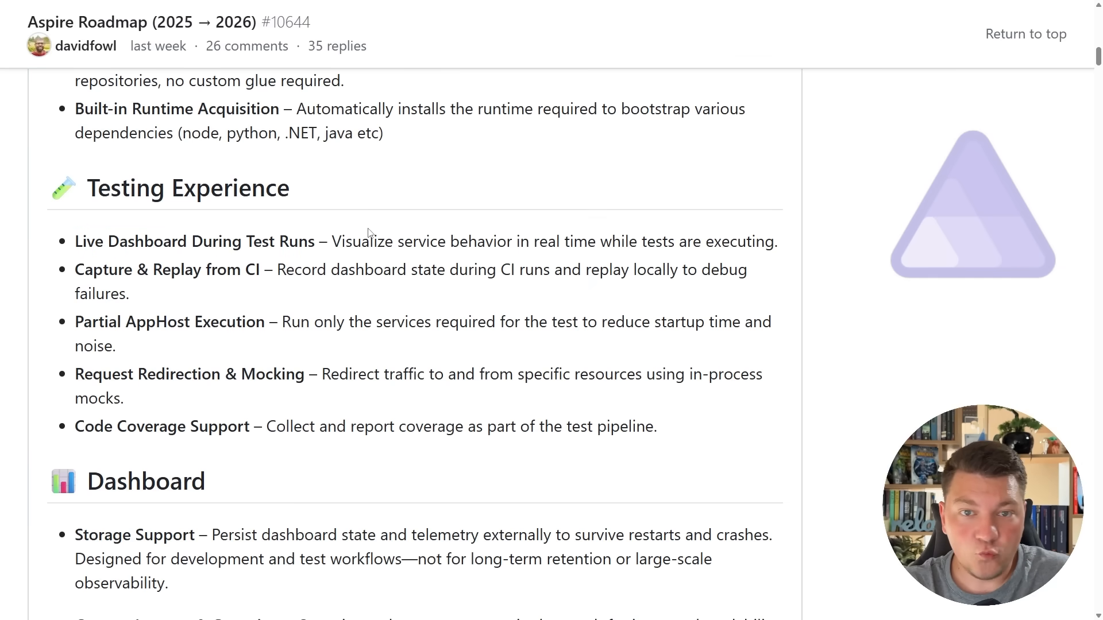
{"action": "double_click", "coordinate": [166, 269]}
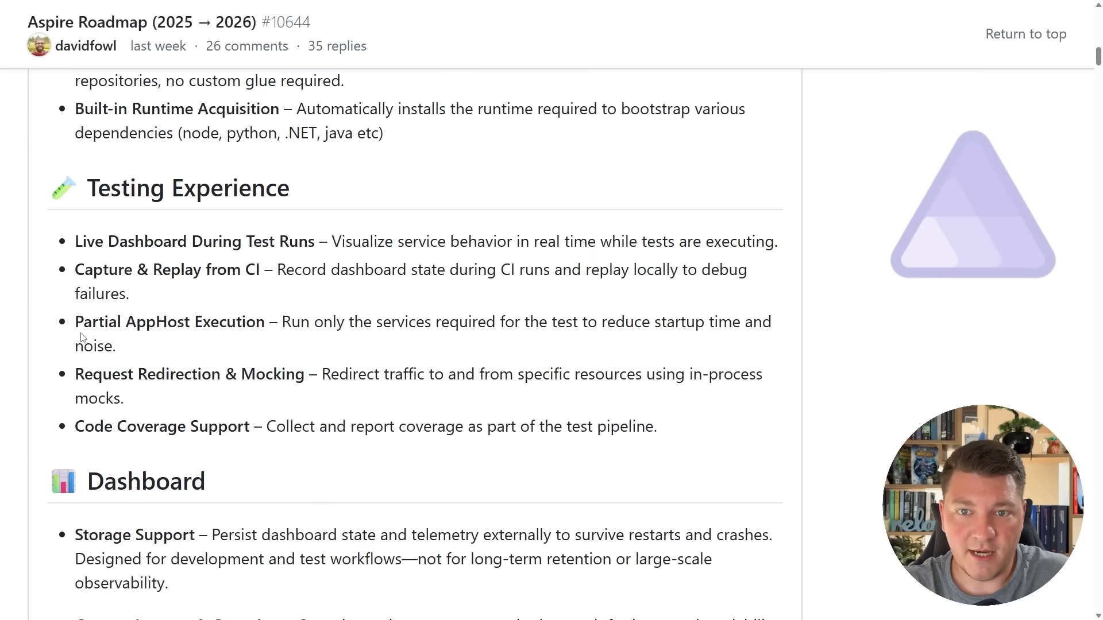
{"action": "double_click", "coordinate": [169, 321]}
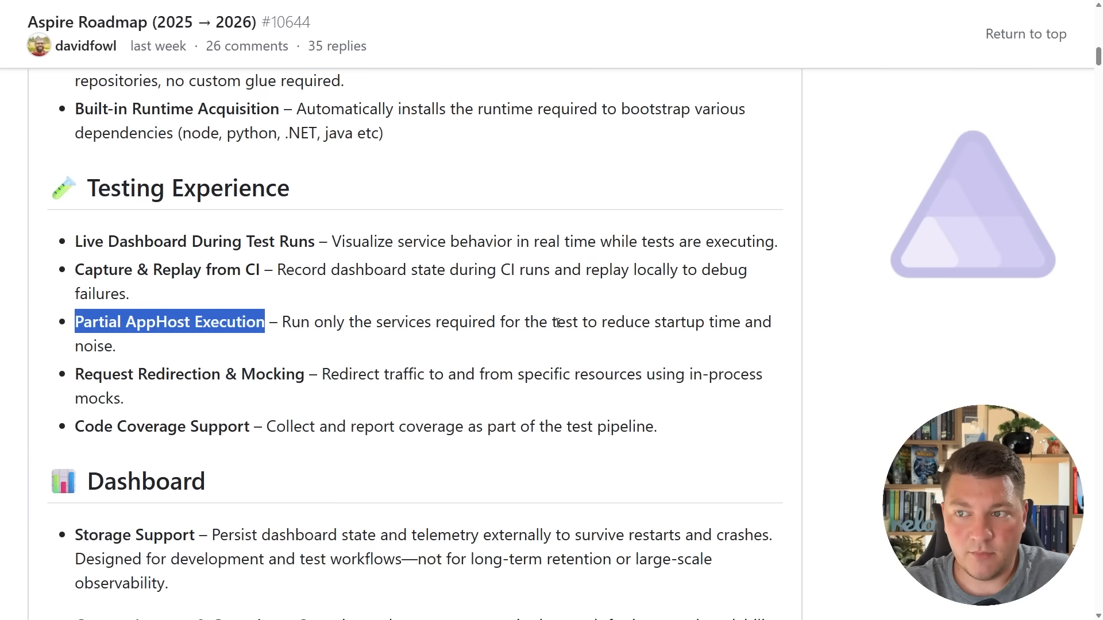
{"action": "mouse_move", "coordinate": [94, 391]}
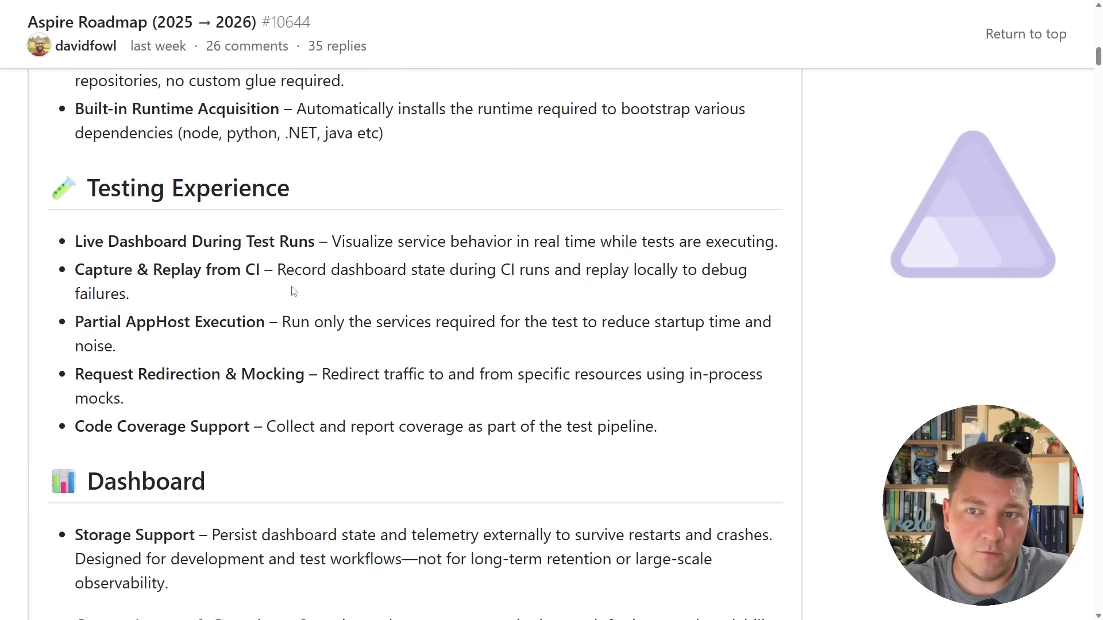
Highlight the Capture & Replay from CI description, then scroll toward Dashboard.
{"action": "left_click_drag", "start_coordinate": [74, 241], "coordinate": [128, 294]}
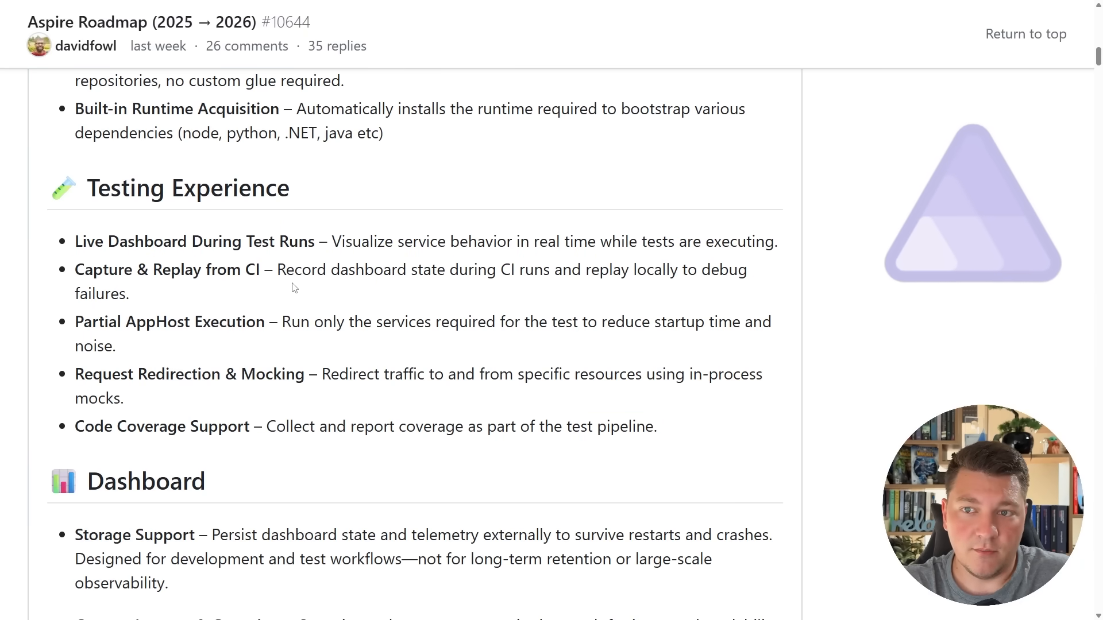
{"action": "left_click_drag", "start_coordinate": [279, 269], "coordinate": [128, 293]}
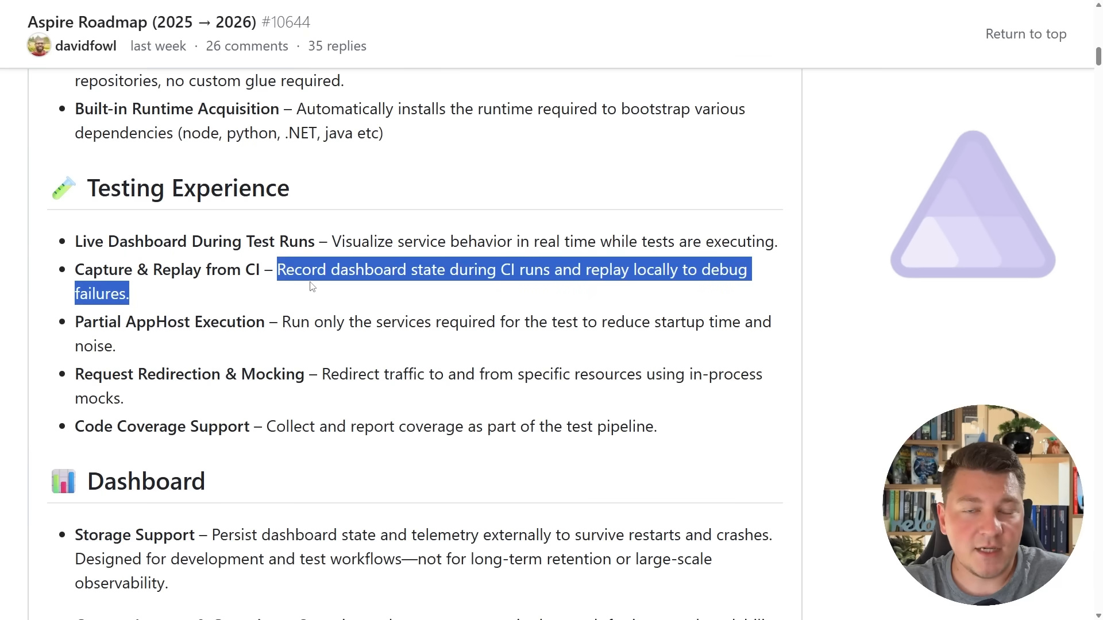
{"action": "left_click", "coordinate": [371, 288]}
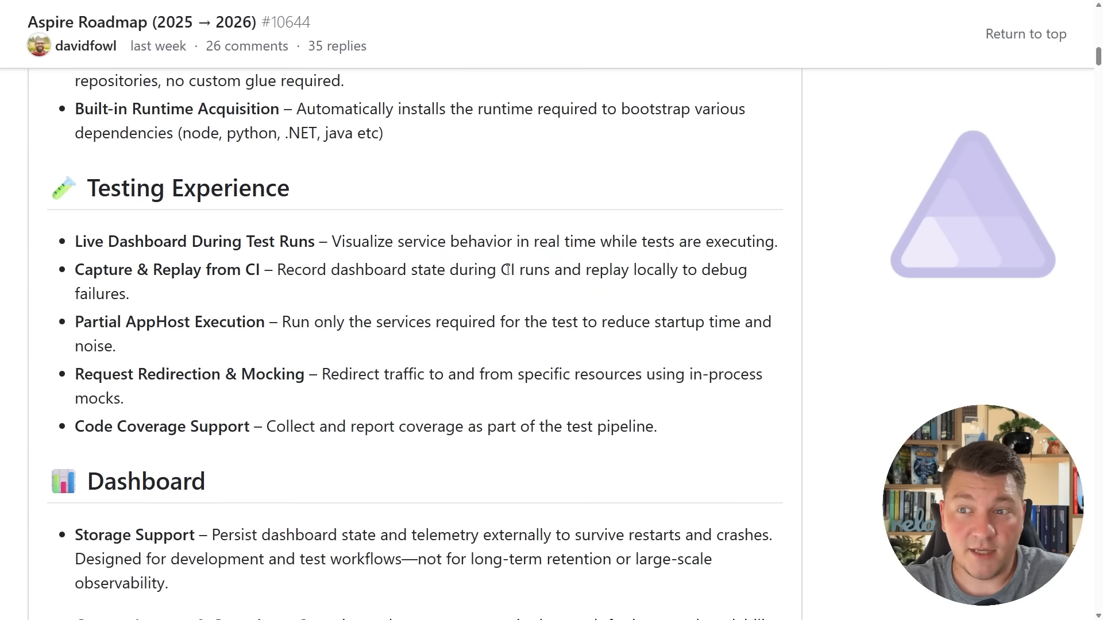
{"action": "mouse_move", "coordinate": [684, 296]}
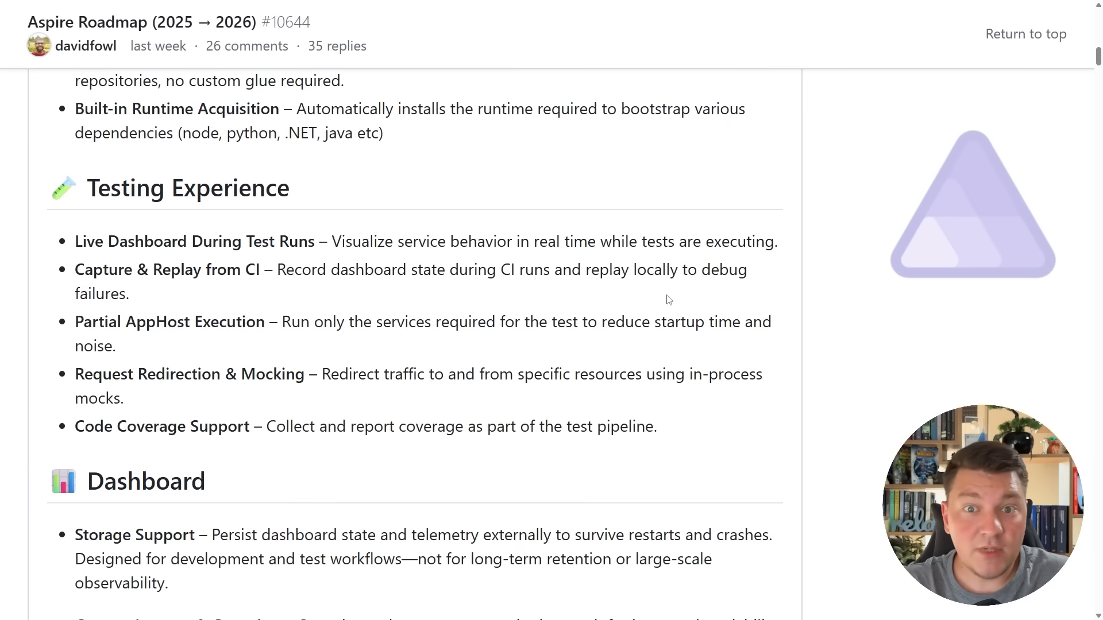
{"action": "mouse_move", "coordinate": [663, 299]}
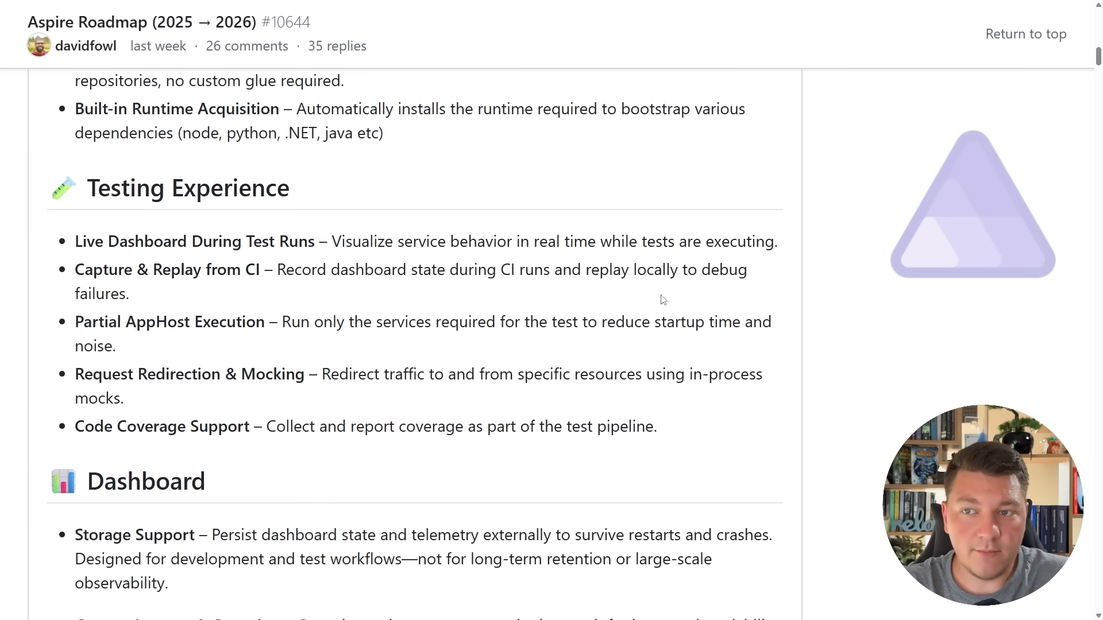
{"action": "double_click", "coordinate": [194, 241]}
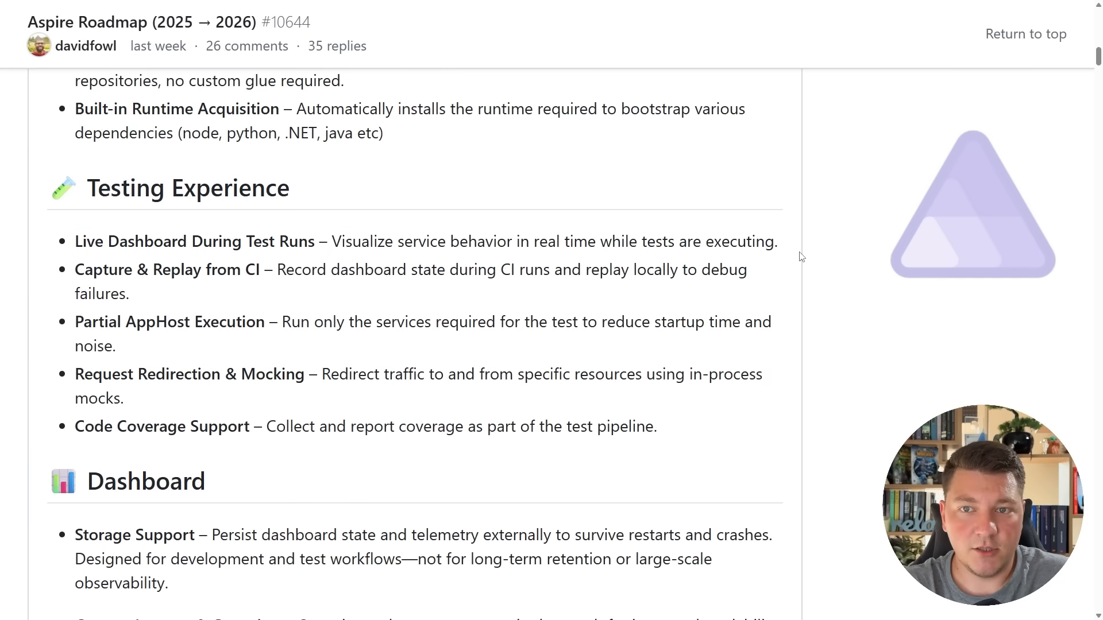
{"action": "mouse_move", "coordinate": [595, 223]}
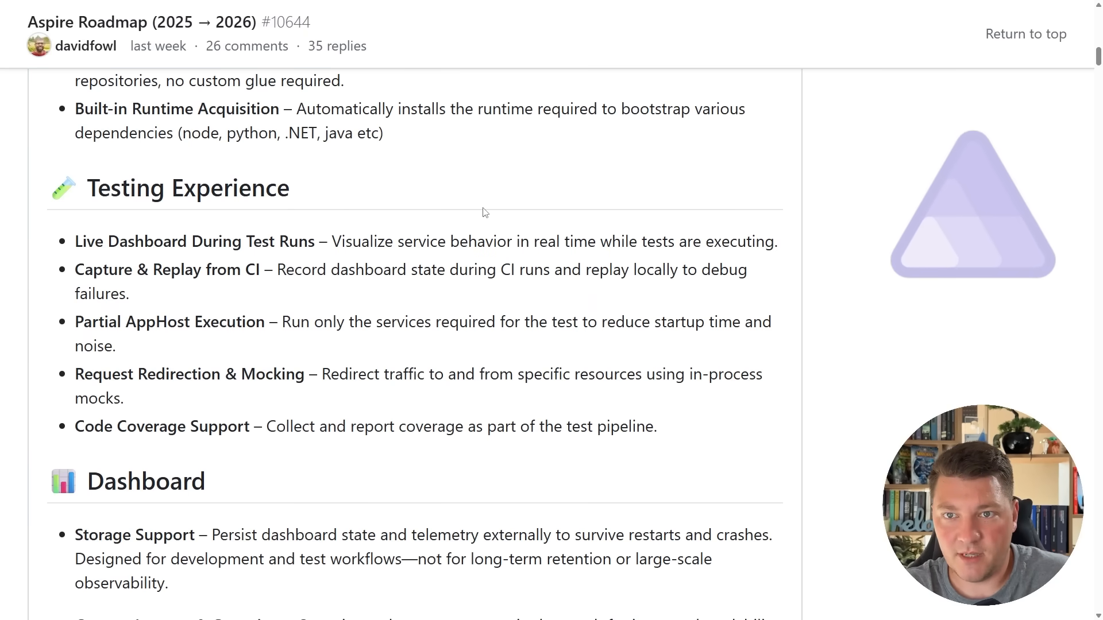
{"action": "mouse_move", "coordinate": [832, 158]}
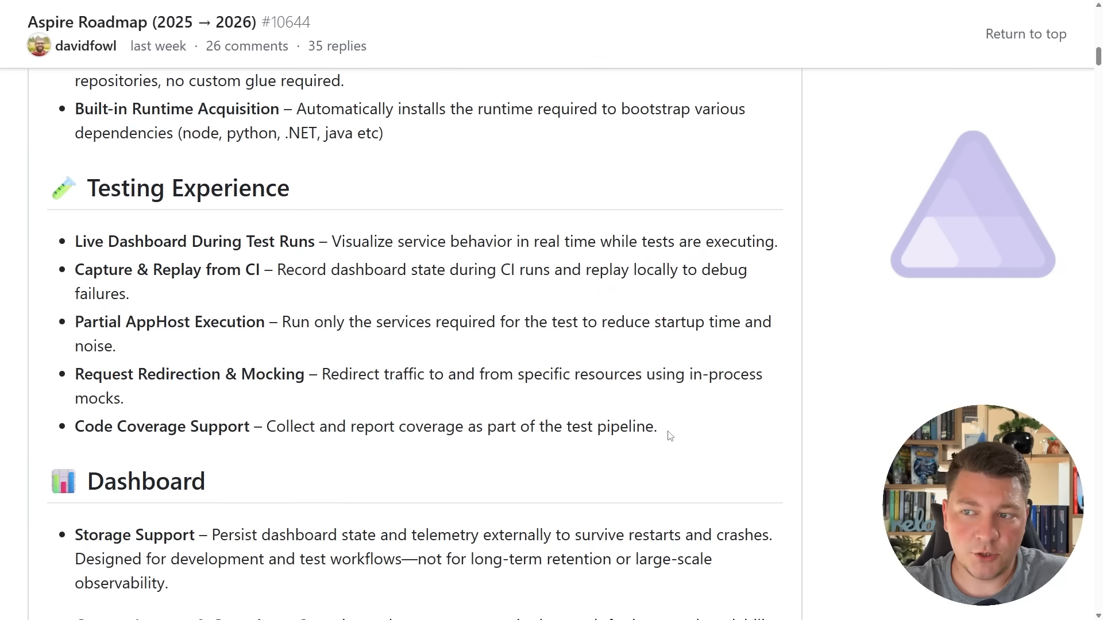
{"action": "mouse_move", "coordinate": [884, 254]}
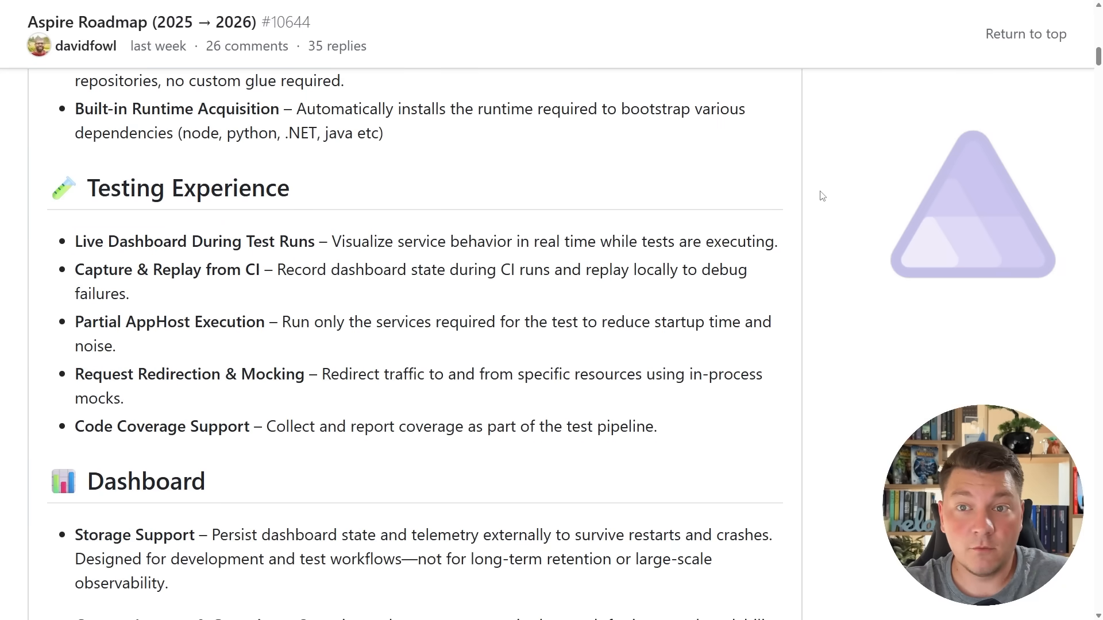
{"action": "scroll", "scroll_direction": "down", "scroll_amount": 3}
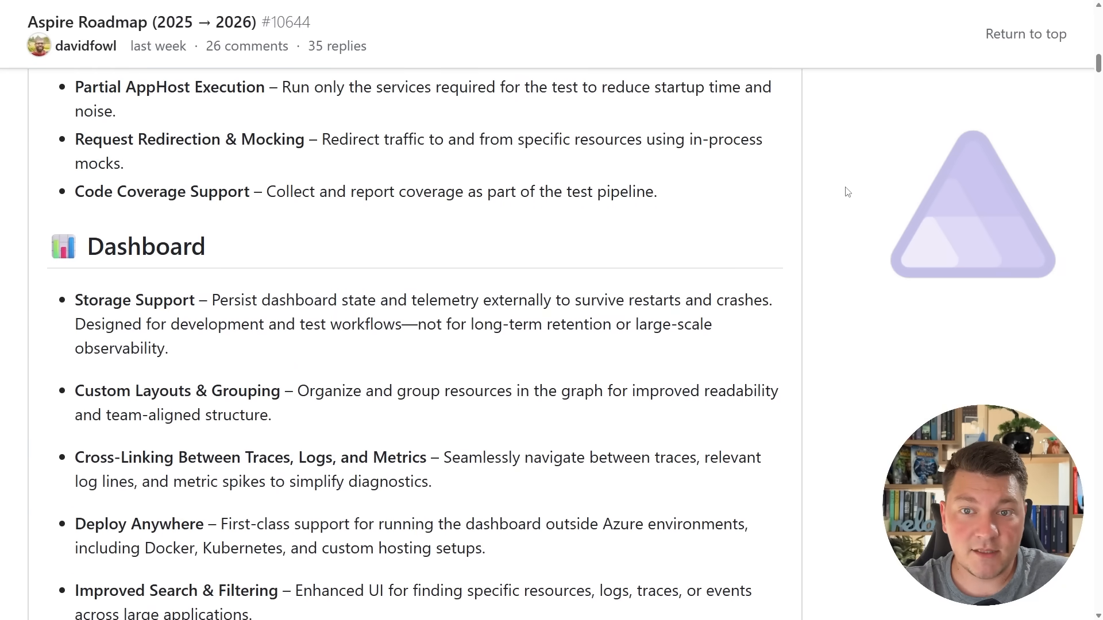
Highlight that dashboard storage targets development and test workflows.
{"action": "scroll", "scroll_direction": "down", "scroll_amount": 3}
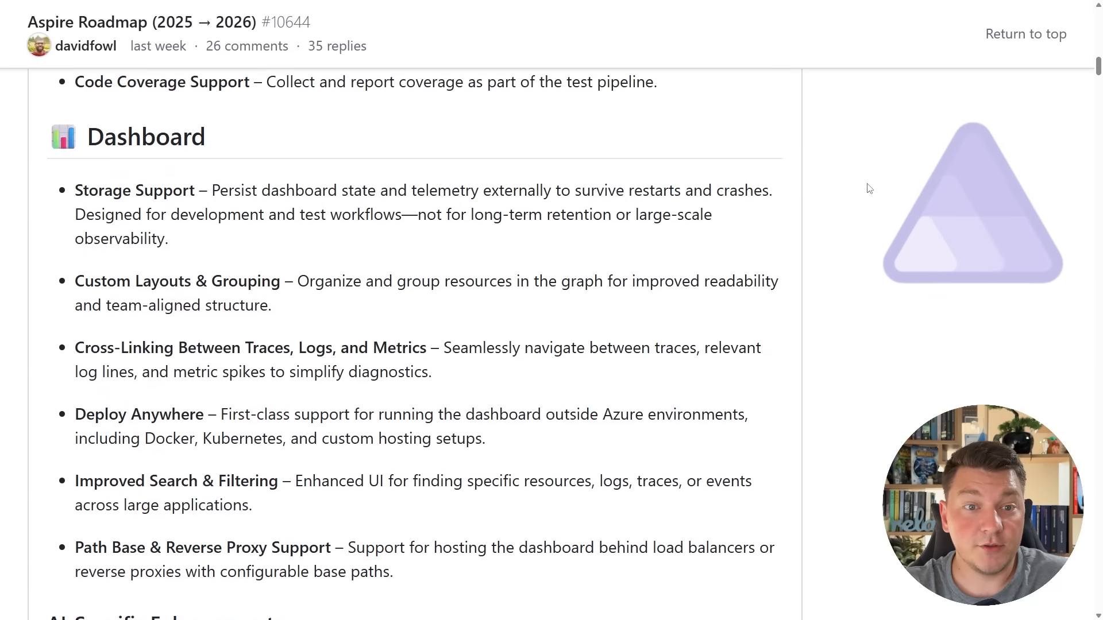
{"action": "double_click", "coordinate": [134, 191]}
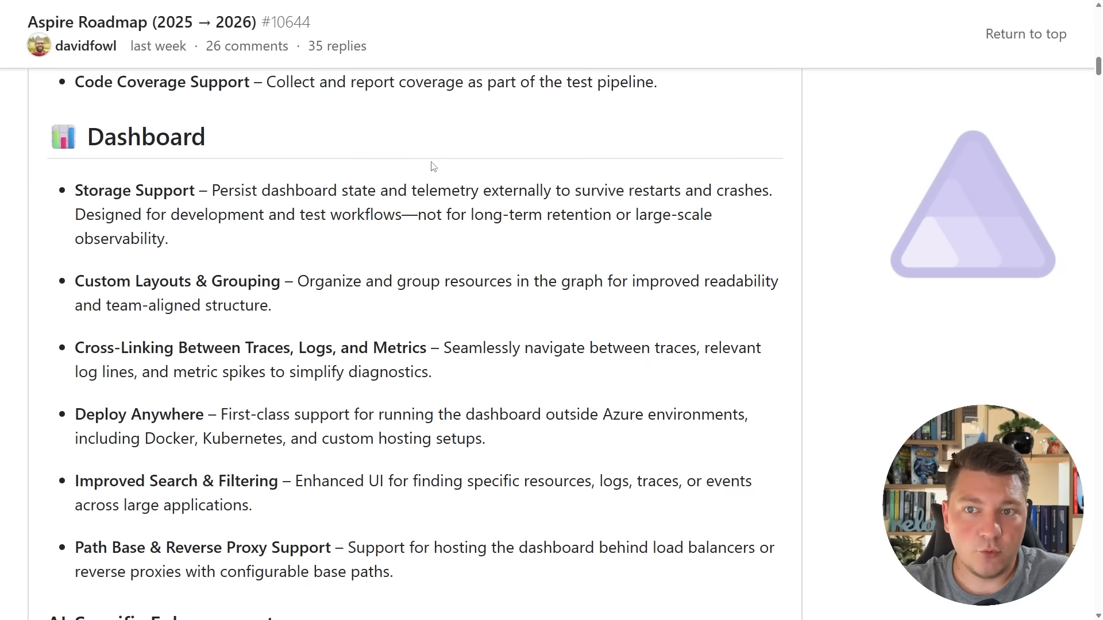
{"action": "mouse_move", "coordinate": [567, 173]}
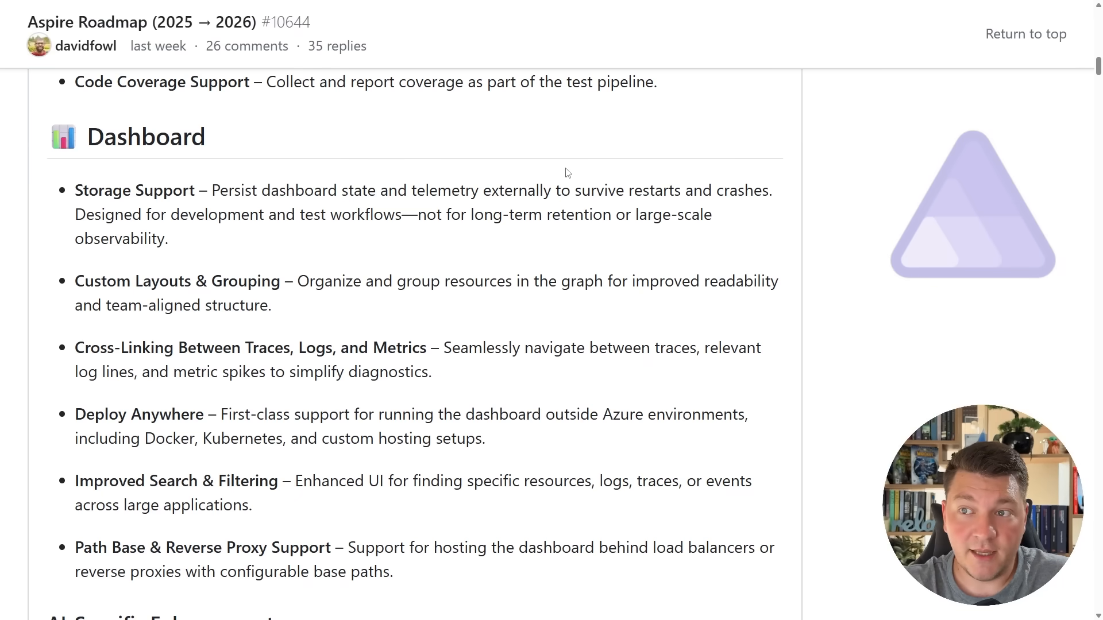
{"action": "mouse_move", "coordinate": [581, 190]}
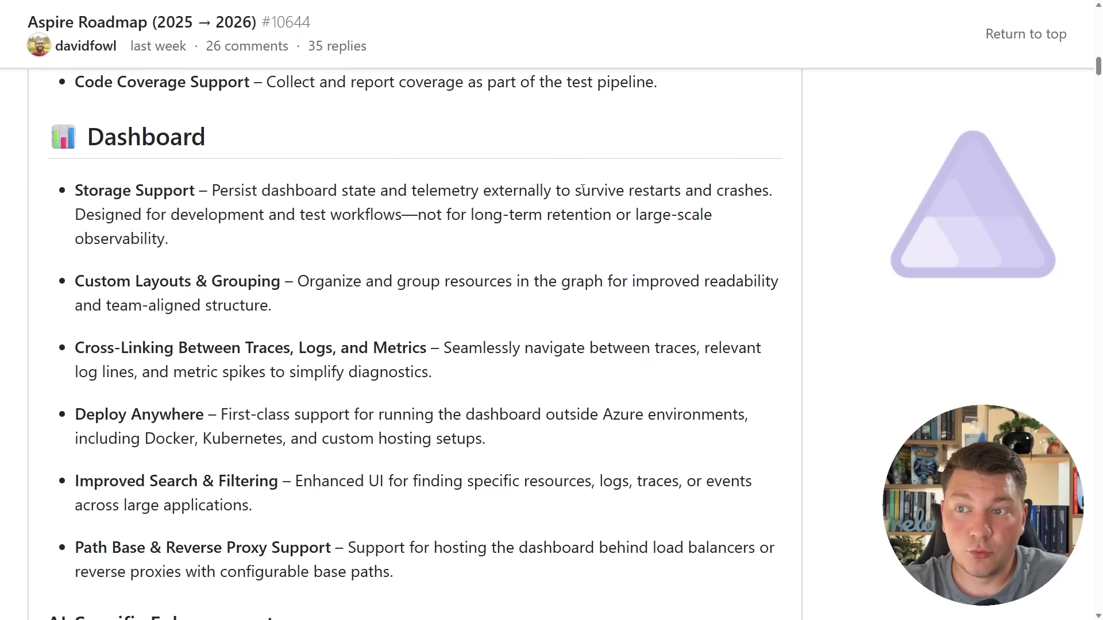
{"action": "mouse_move", "coordinate": [350, 229]}
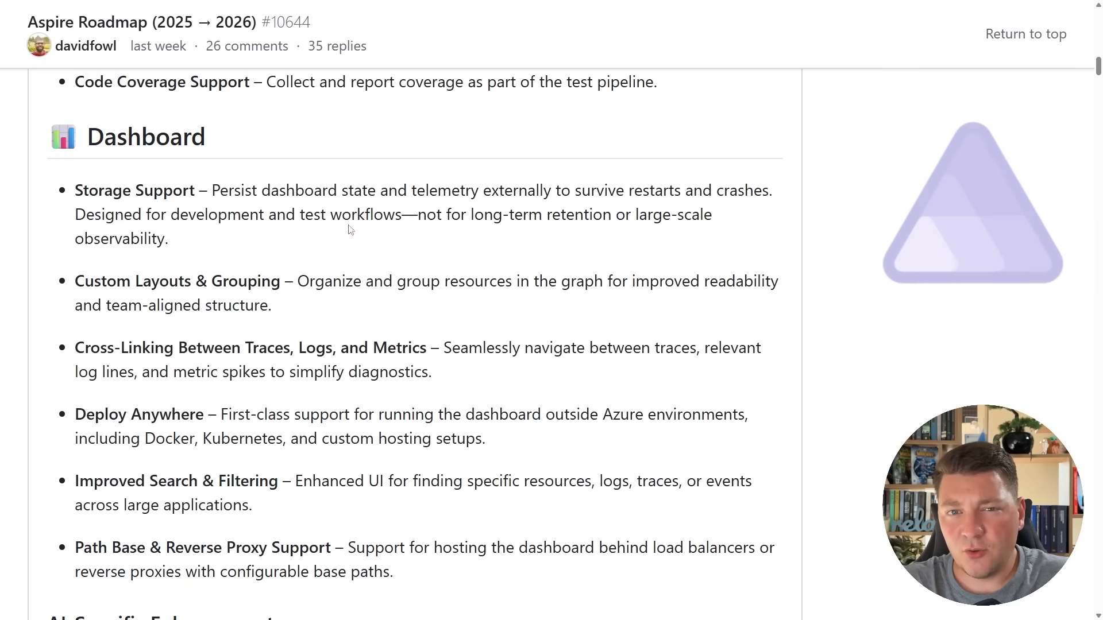
{"action": "left_click_drag", "start_coordinate": [75, 214], "coordinate": [207, 214]}
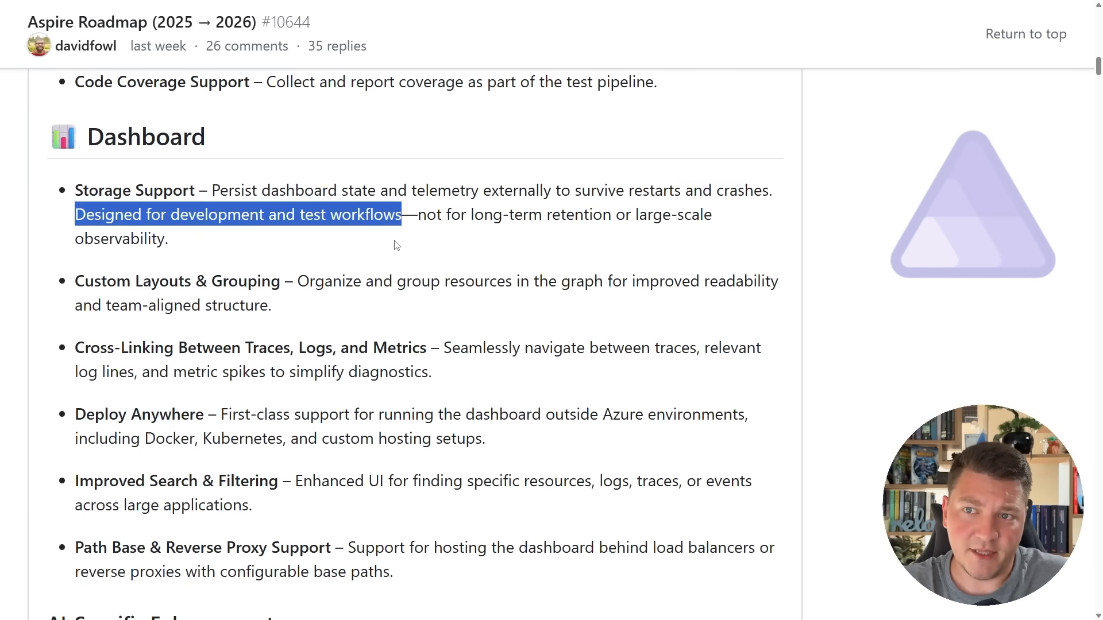
{"action": "left_click", "coordinate": [396, 245]}
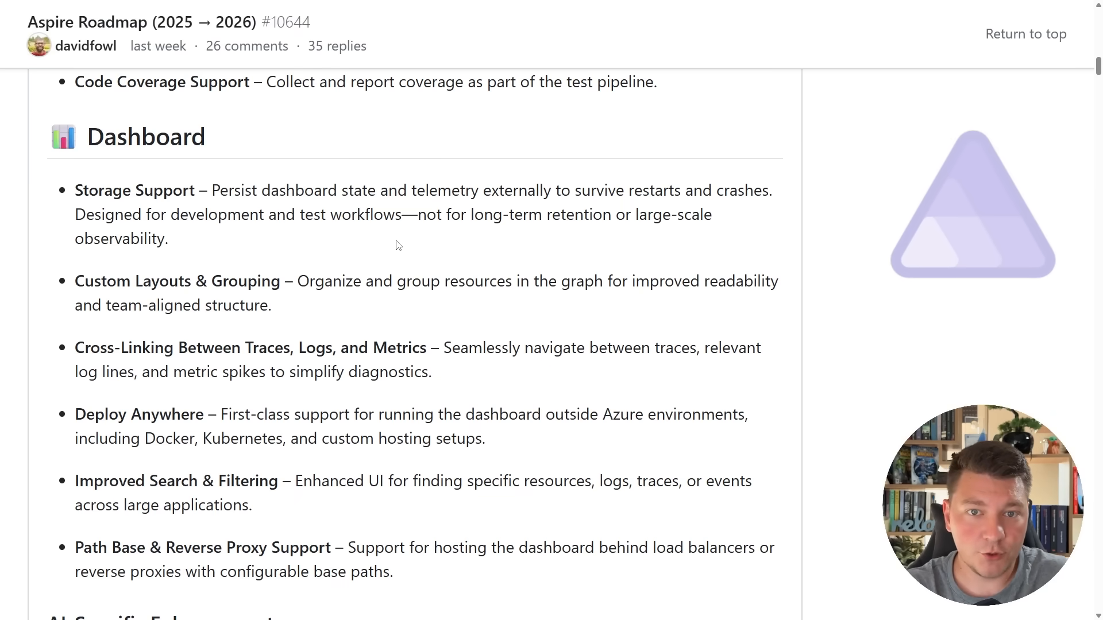
{"action": "mouse_move", "coordinate": [260, 232]}
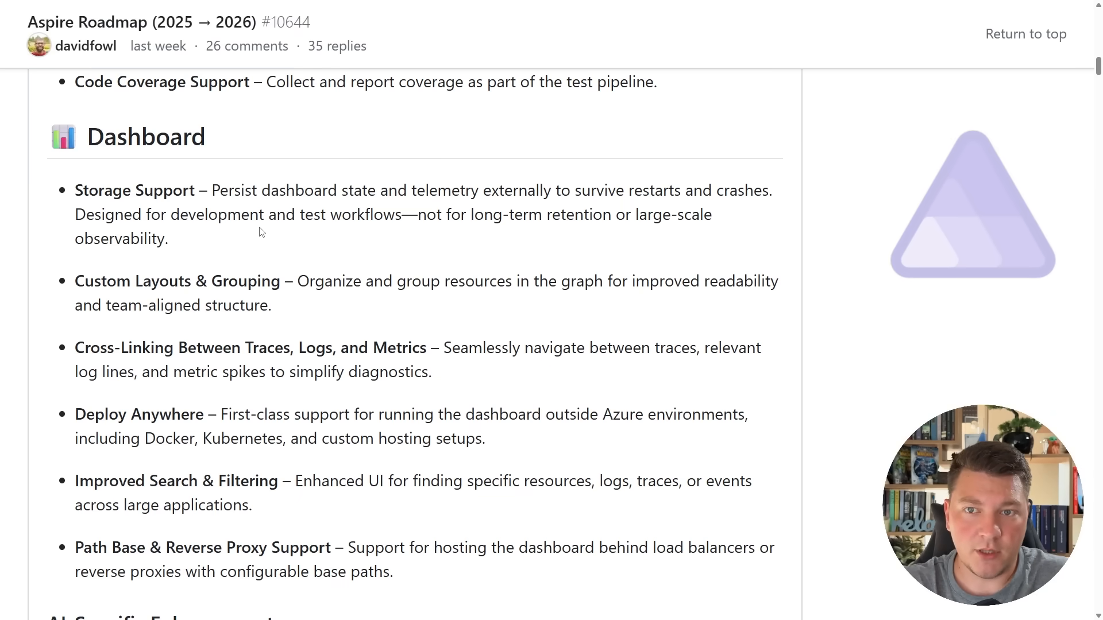
Highlight the Docker, Kubernetes and custom hosting phrase and other dashboard items.
{"action": "double_click", "coordinate": [130, 414]}
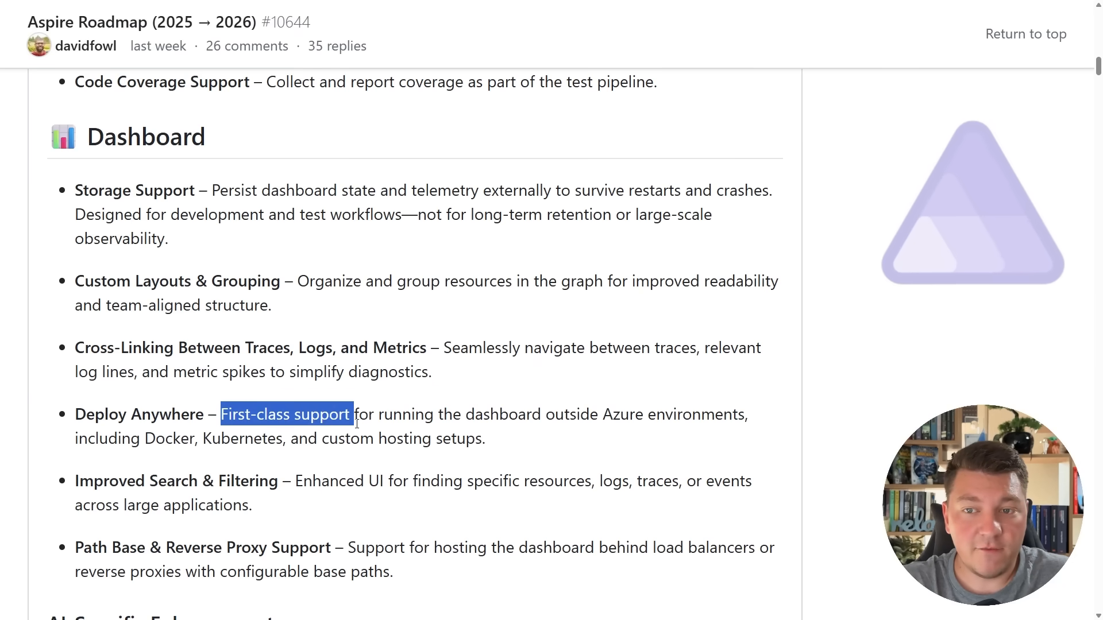
{"action": "left_click_drag", "start_coordinate": [354, 415], "coordinate": [701, 414]}
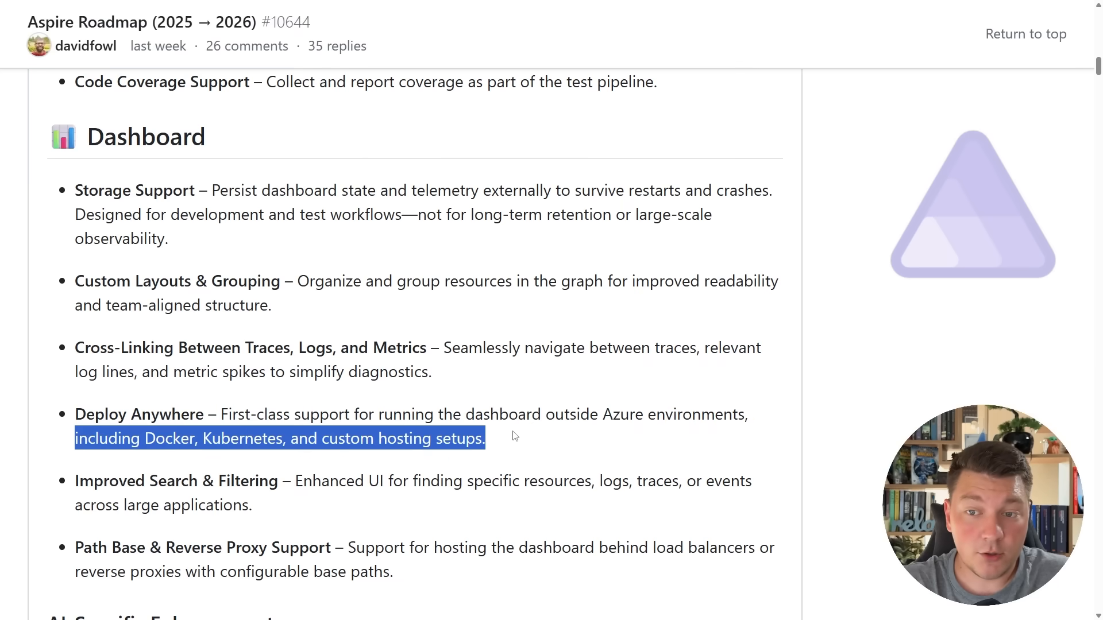
{"action": "left_click", "coordinate": [509, 442]}
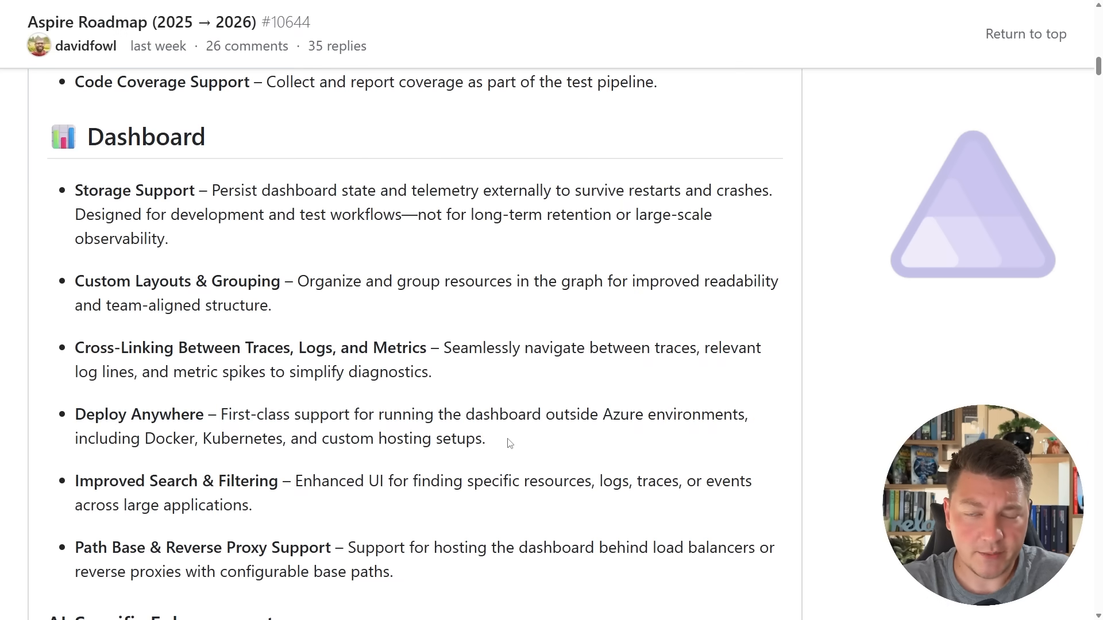
{"action": "mouse_move", "coordinate": [331, 239]}
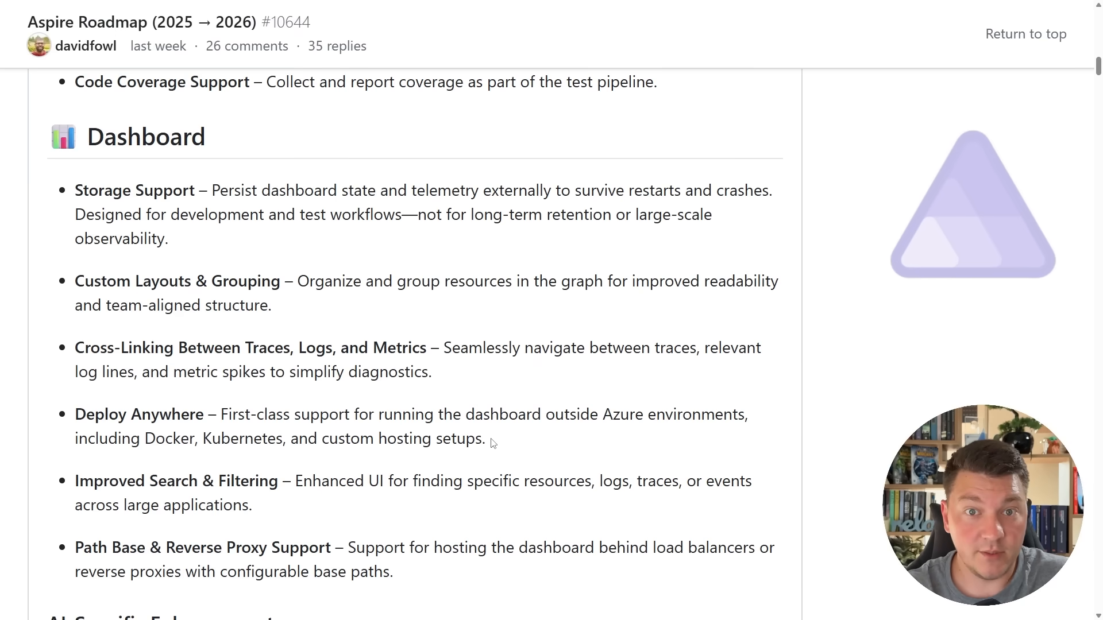
{"action": "double_click", "coordinate": [176, 281]}
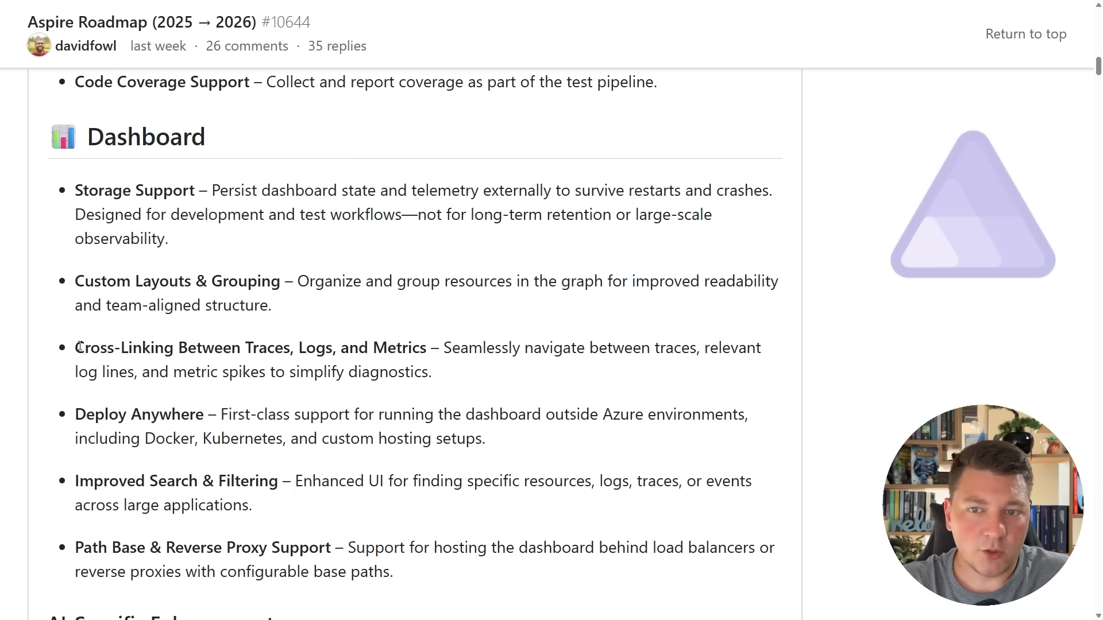
{"action": "left_click_drag", "start_coordinate": [75, 348], "coordinate": [425, 347]}
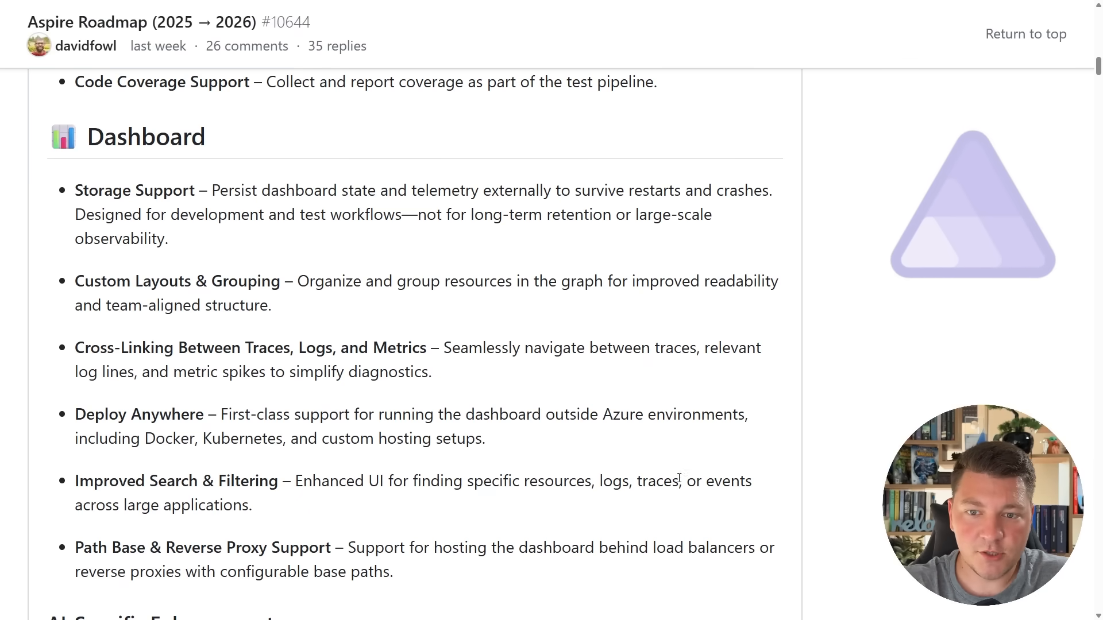
{"action": "left_click_drag", "start_coordinate": [74, 548], "coordinate": [394, 572]}
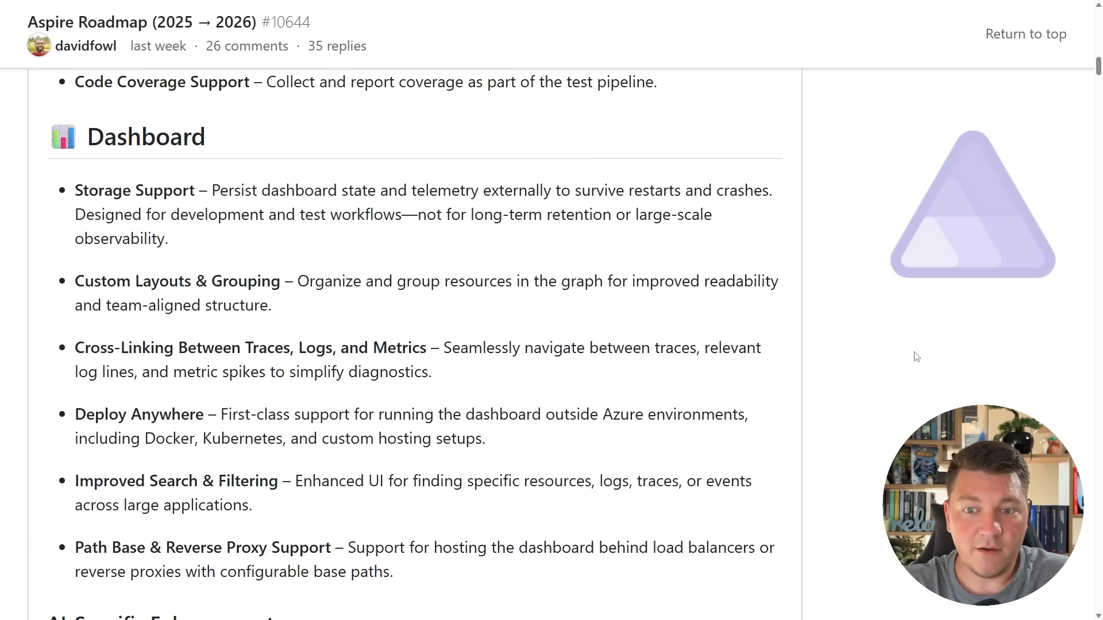
{"action": "scroll", "scroll_direction": "down", "scroll_amount": 3}
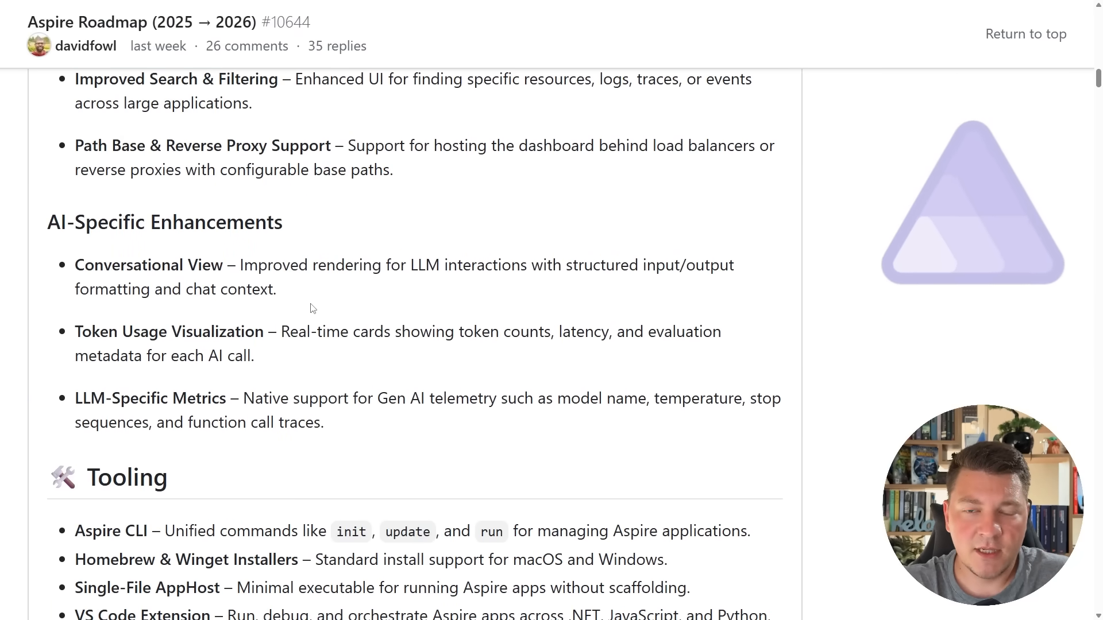
Highlight the whole AI-Specific Enhancements list, then scroll to Tooling and Polyglot Support.
{"action": "left_click_drag", "start_coordinate": [48, 213], "coordinate": [325, 424]}
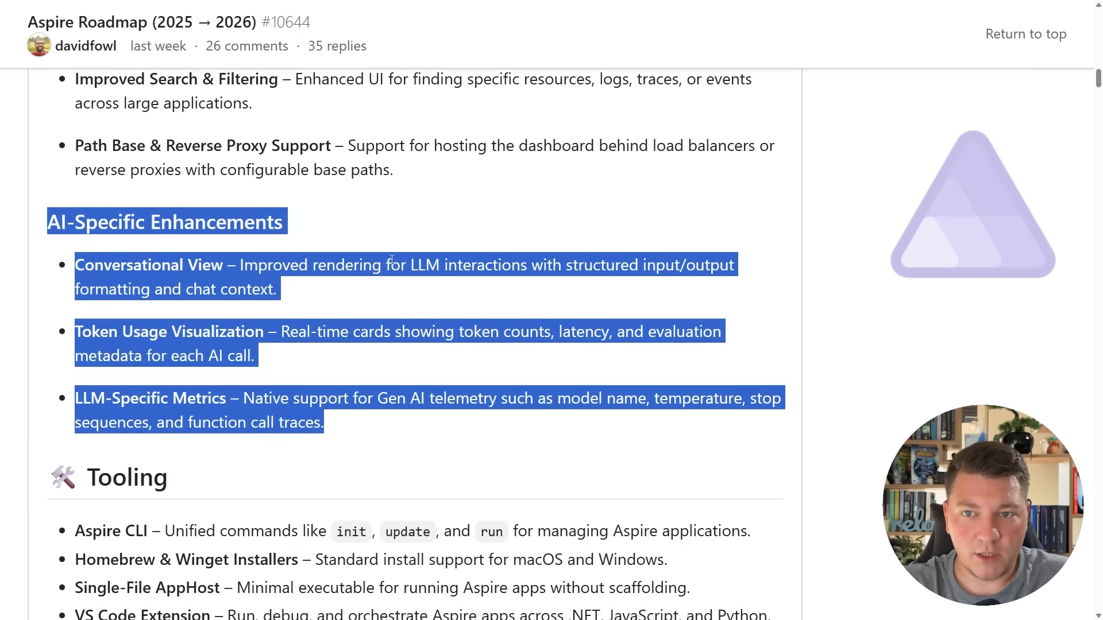
{"action": "left_click", "coordinate": [408, 216]}
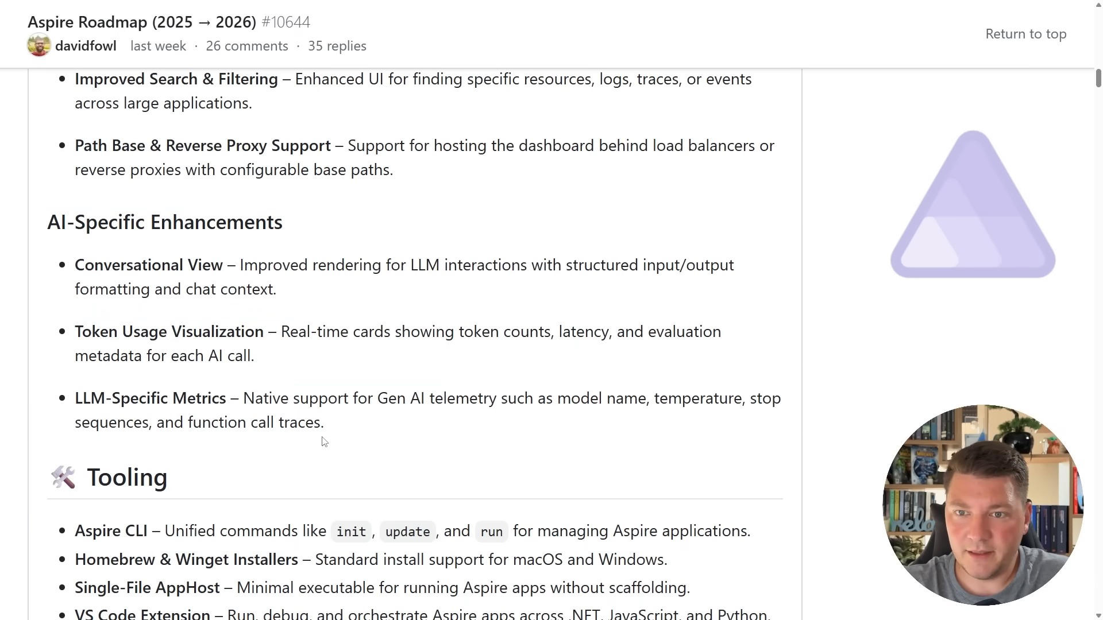
{"action": "mouse_move", "coordinate": [342, 432]}
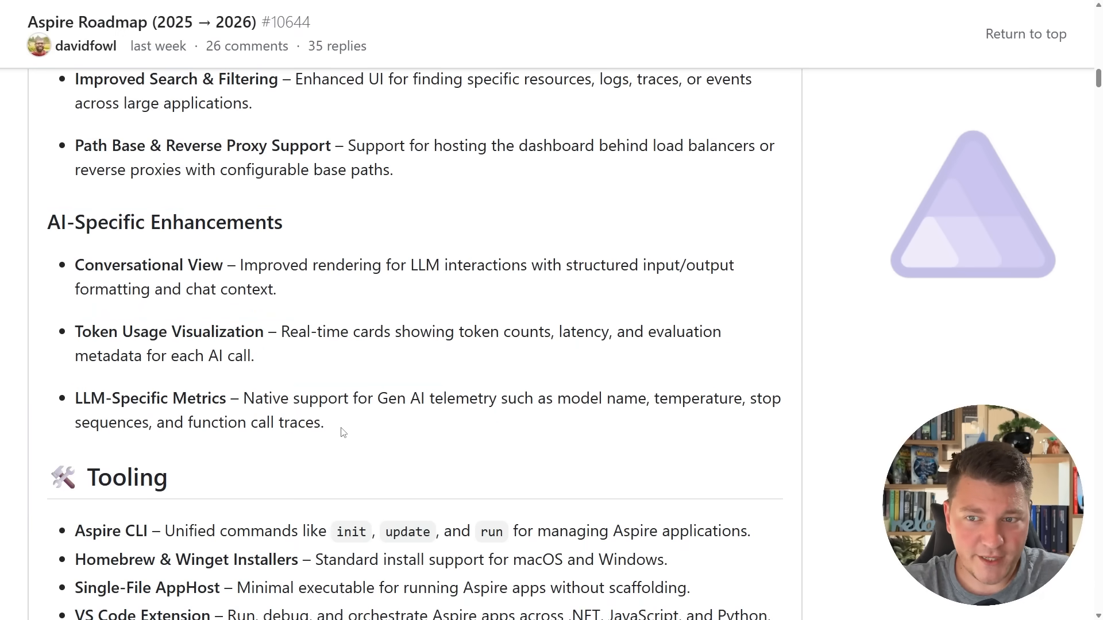
{"action": "mouse_move", "coordinate": [844, 294]}
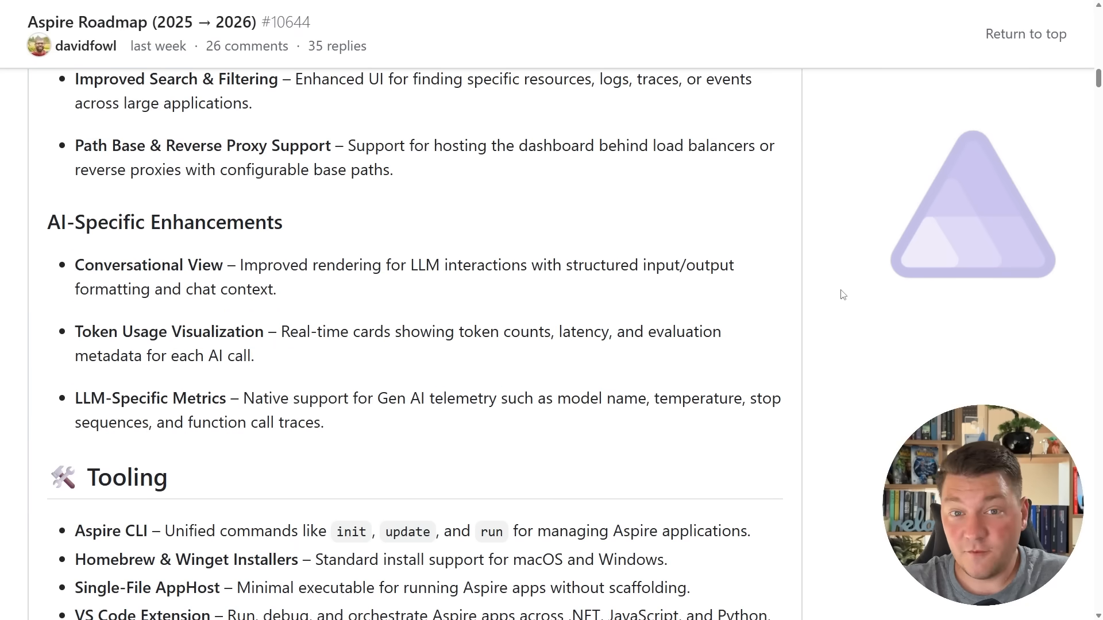
{"action": "scroll", "scroll_direction": "down", "scroll_amount": 3}
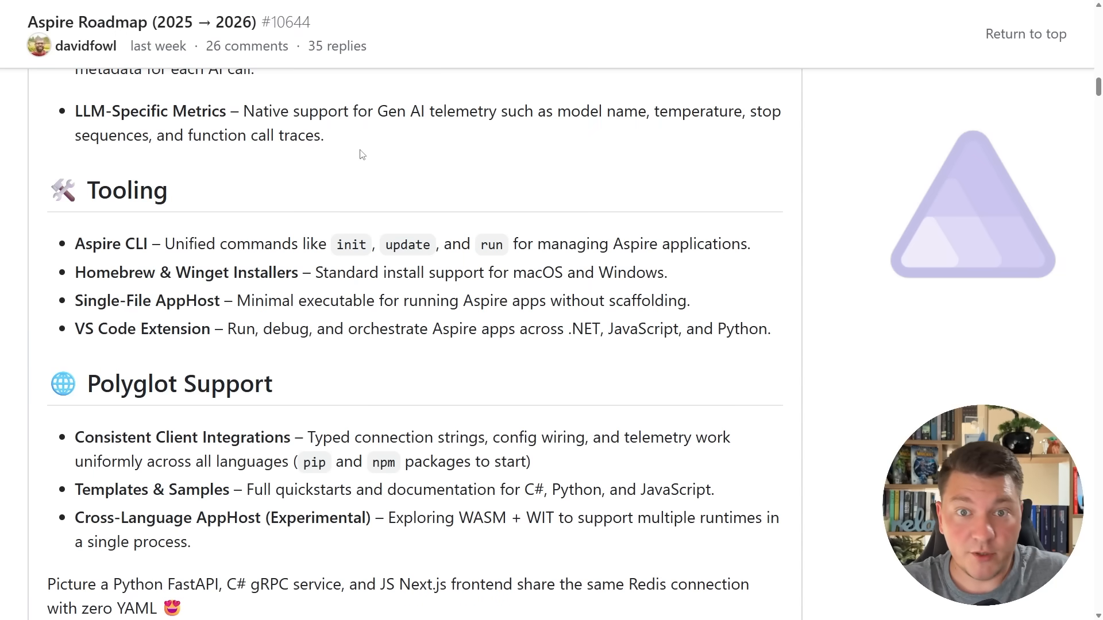
{"action": "mouse_move", "coordinate": [304, 178]}
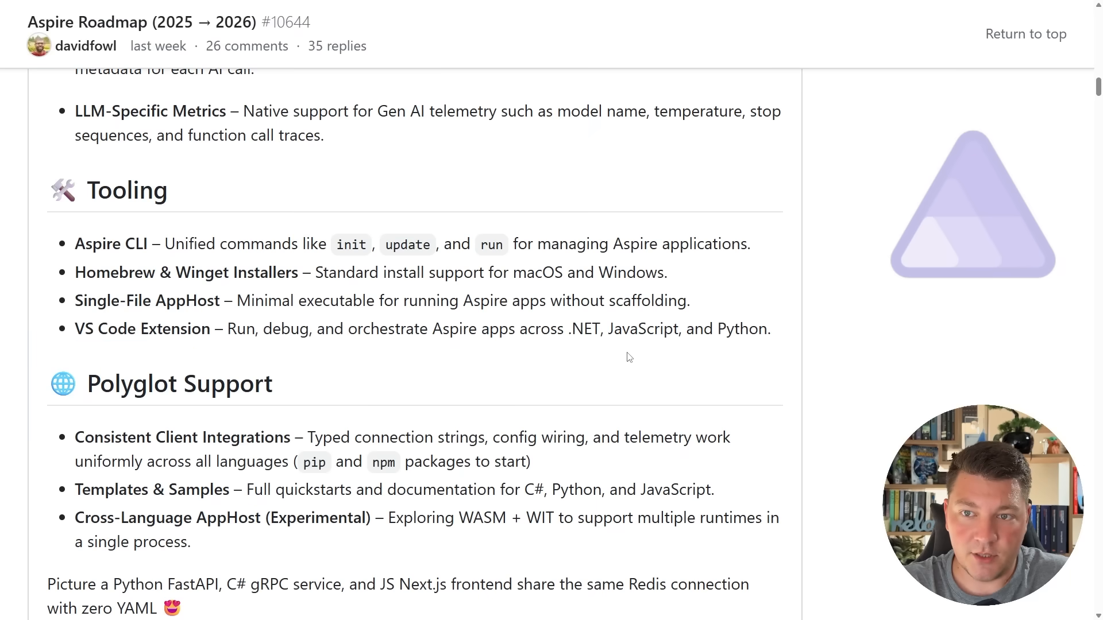
{"action": "mouse_move", "coordinate": [790, 276]}
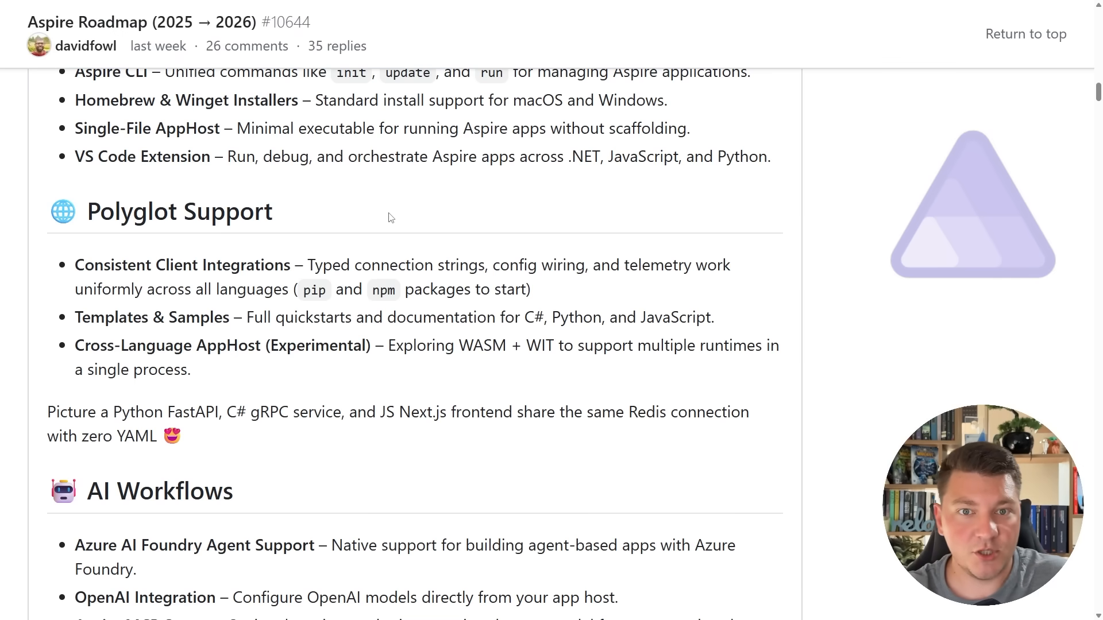
Highlight 'JS' in the Redis example, then scroll to the AI Workflows items.
{"action": "double_click", "coordinate": [138, 413]}
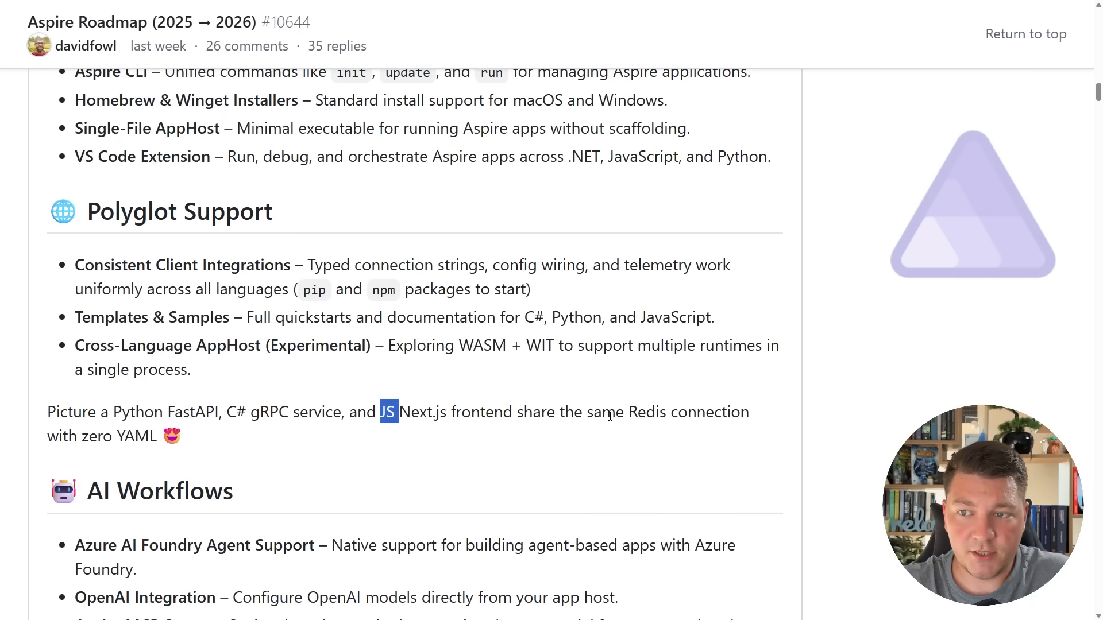
{"action": "left_click", "coordinate": [645, 442]}
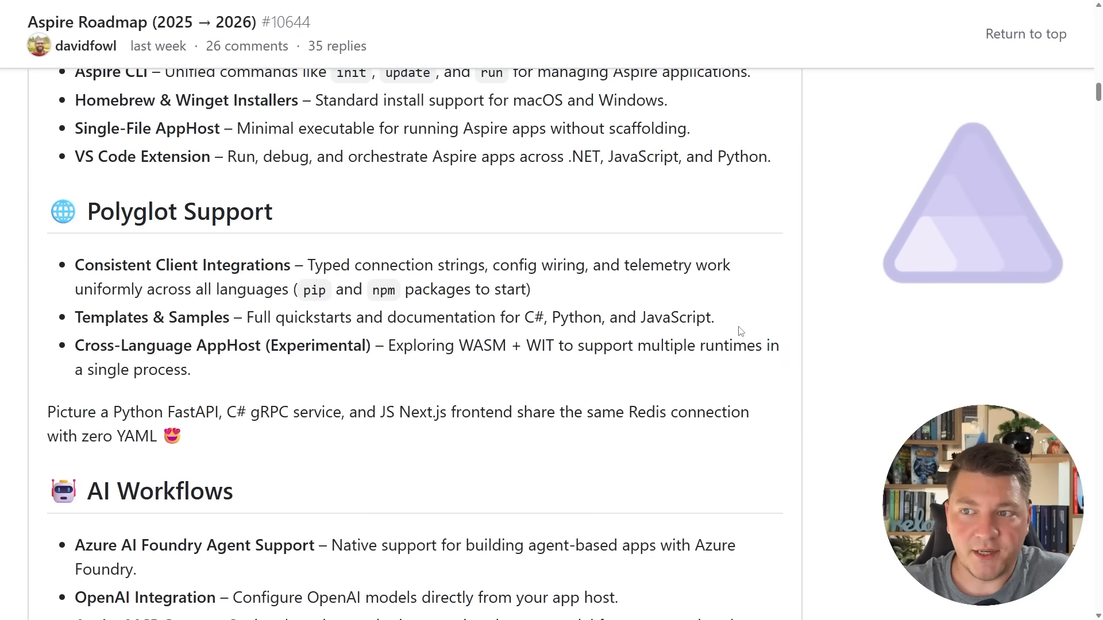
{"action": "double_click", "coordinate": [531, 317]}
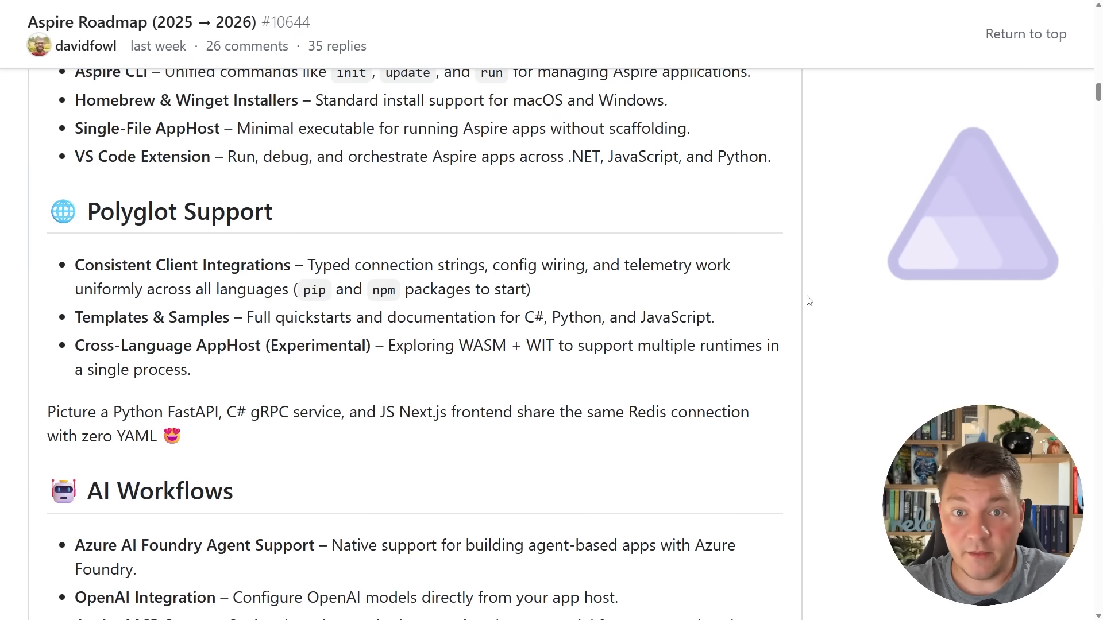
{"action": "scroll", "scroll_direction": "down", "scroll_amount": 3}
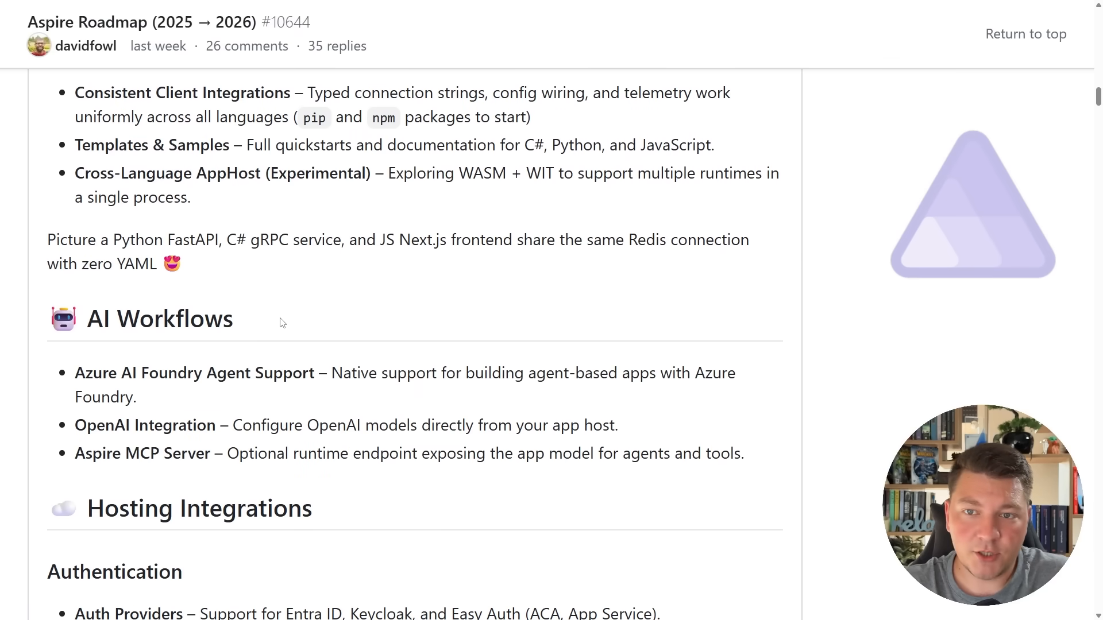
{"action": "mouse_move", "coordinate": [389, 296]}
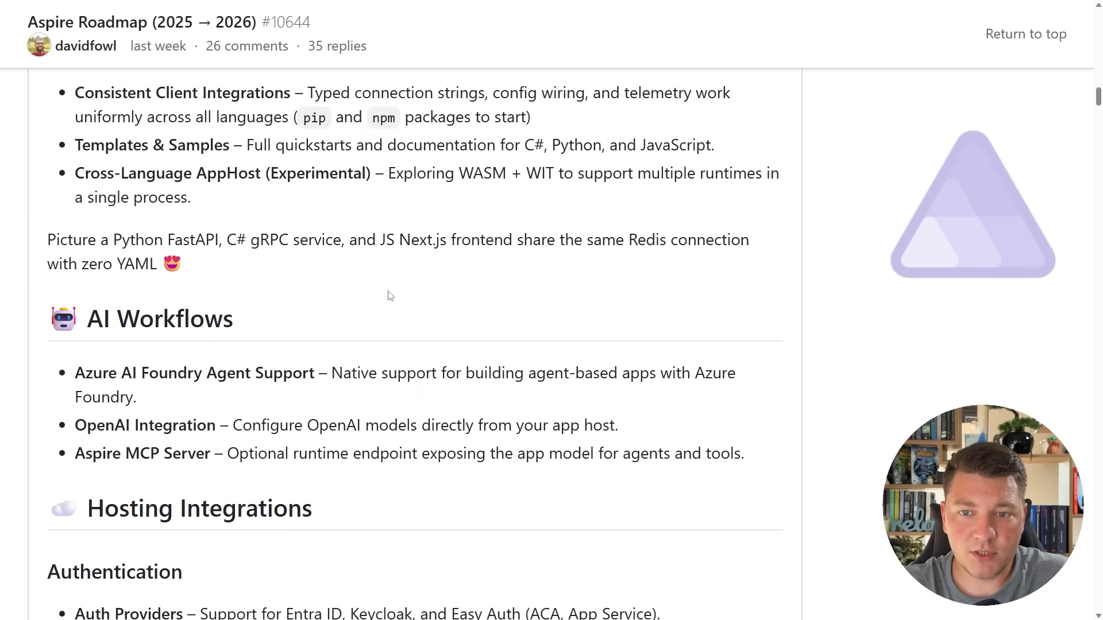
Scroll to Hosting Integrations showing the Authentication and Azure Integrations lists.
{"action": "scroll", "scroll_direction": "down", "scroll_amount": 3}
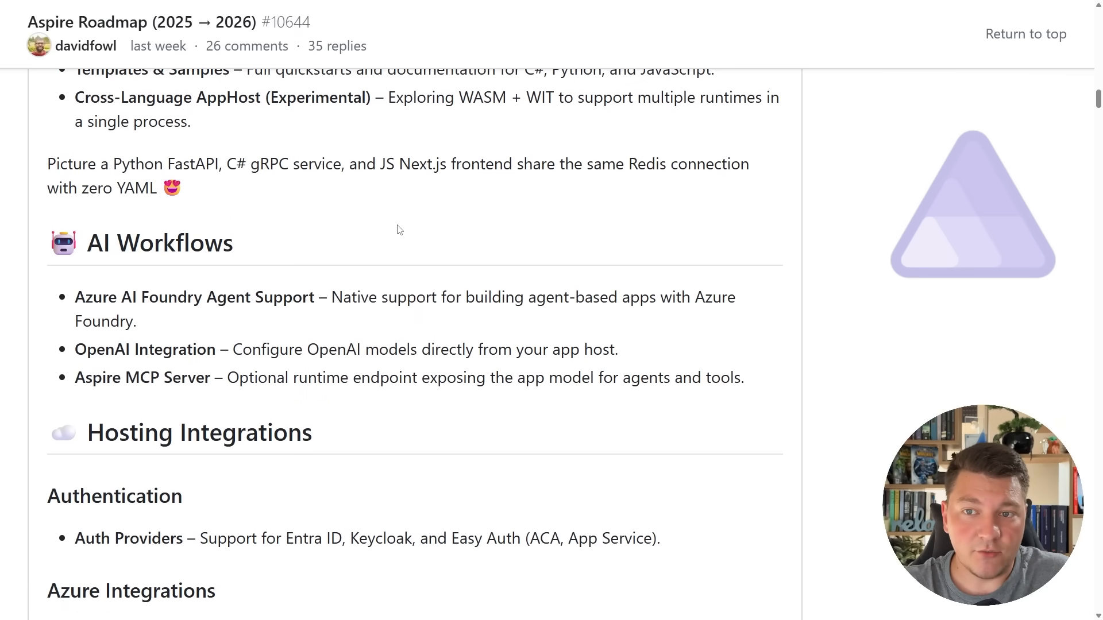
{"action": "scroll", "scroll_direction": "down", "scroll_amount": 3}
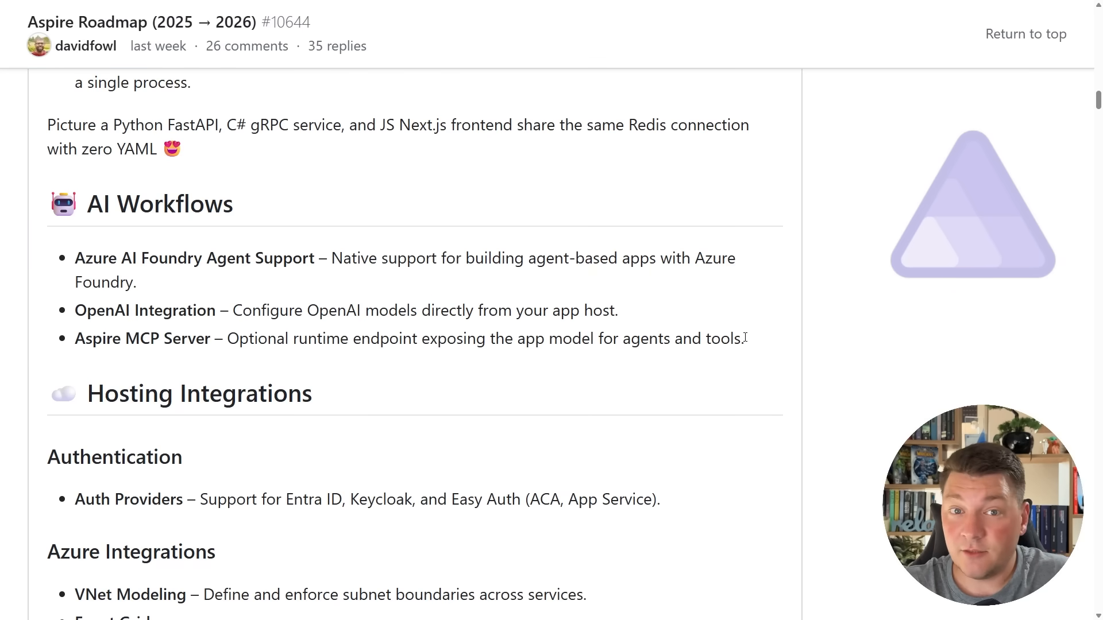
{"action": "scroll", "scroll_direction": "down", "scroll_amount": 3}
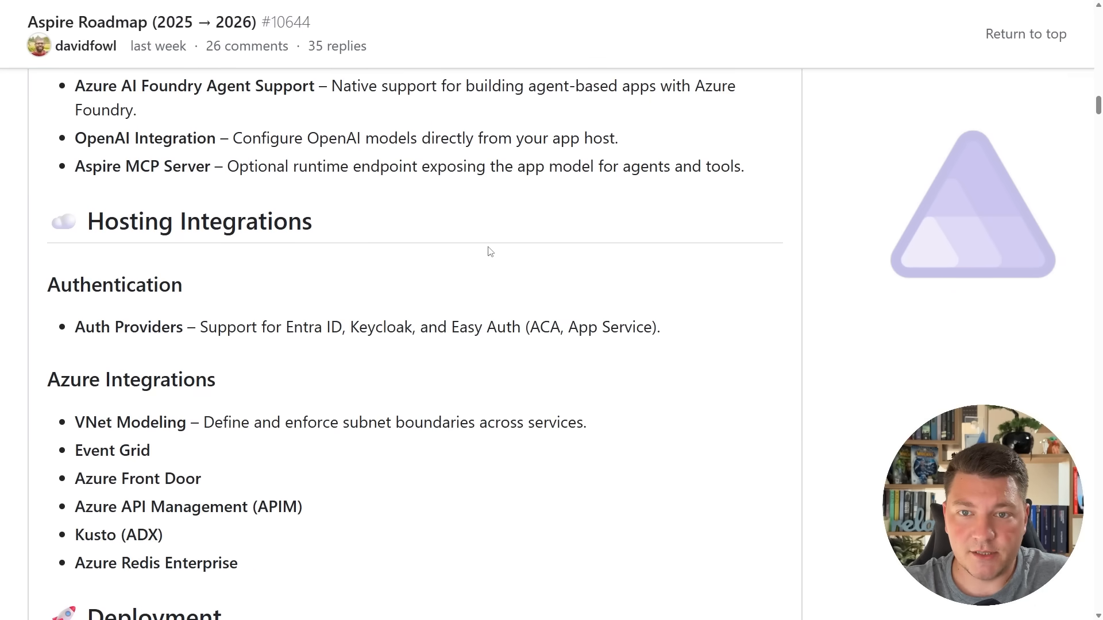
Highlight Keycloak and the Azure Integrations list, then reach the Deployment section.
{"action": "scroll", "scroll_direction": "down", "scroll_amount": 3}
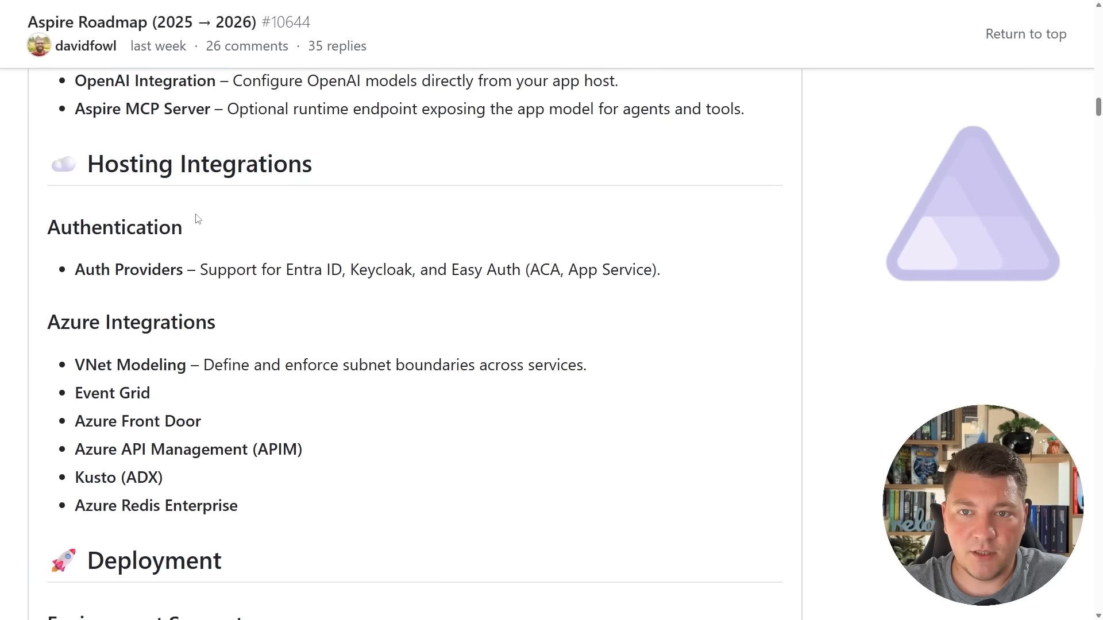
{"action": "mouse_move", "coordinate": [336, 238]}
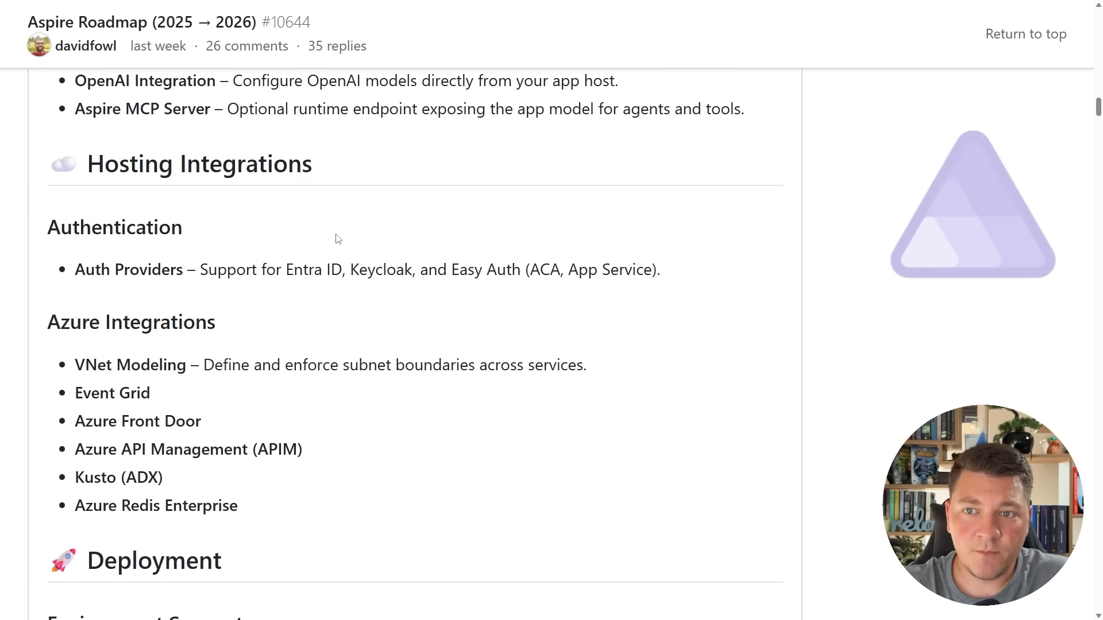
{"action": "double_click", "coordinate": [313, 269]}
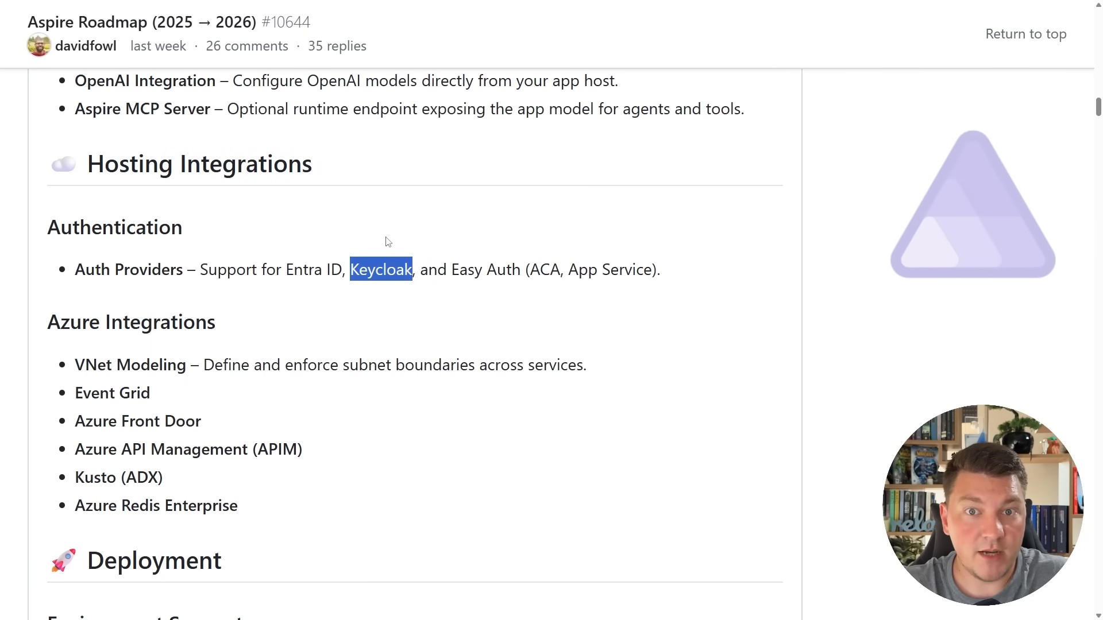
{"action": "scroll", "scroll_direction": "down", "scroll_amount": 3}
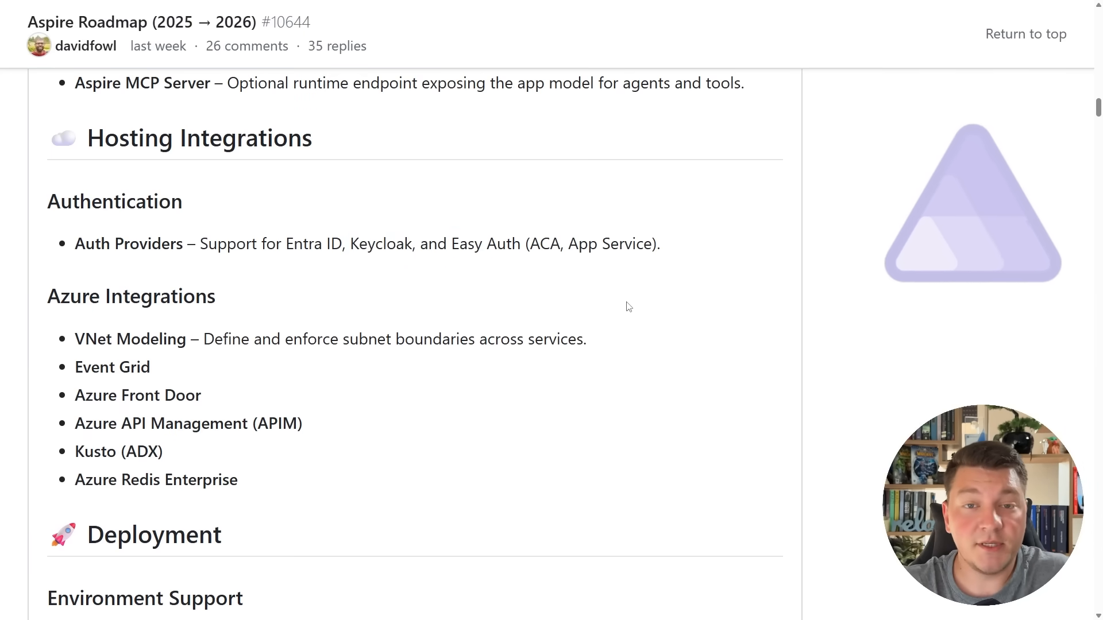
{"action": "left_click_drag", "start_coordinate": [47, 288], "coordinate": [238, 489]}
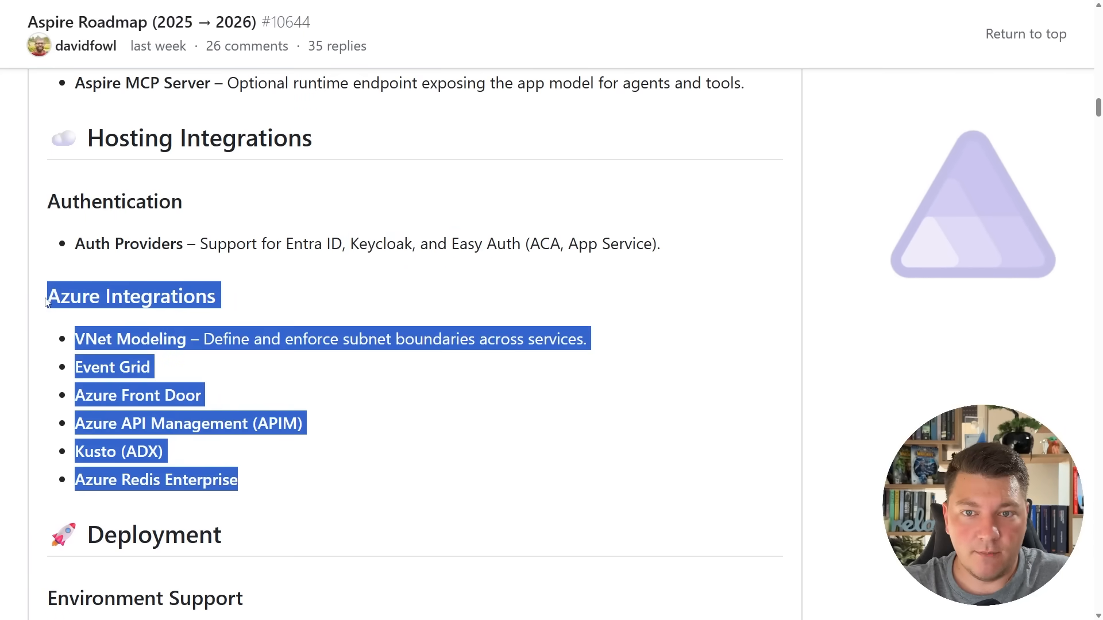
{"action": "left_click", "coordinate": [404, 323]}
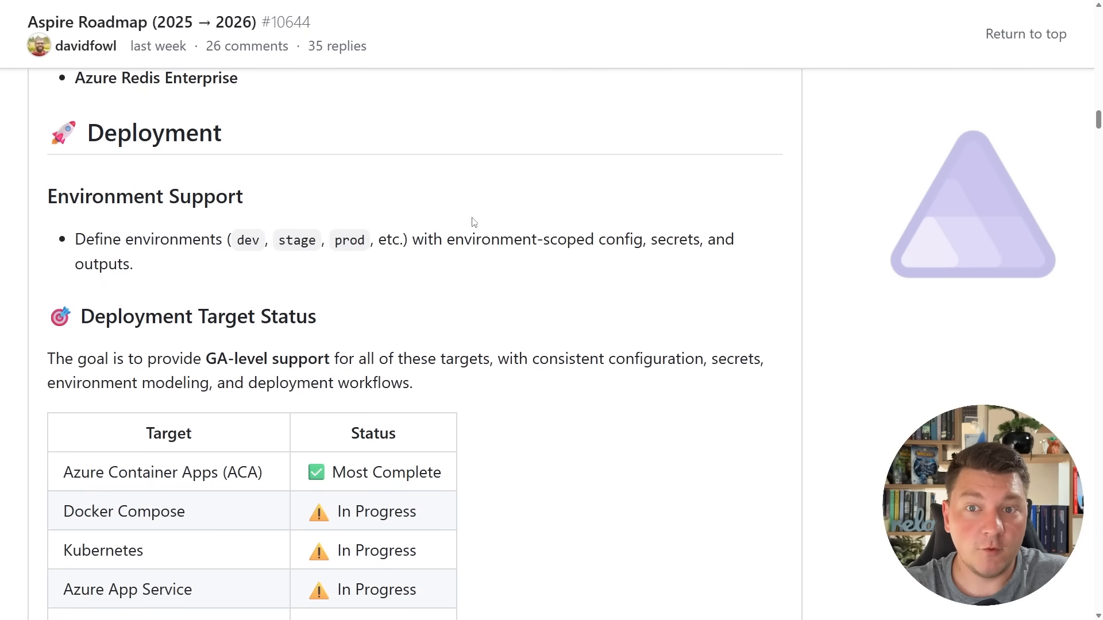
{"action": "mouse_move", "coordinate": [426, 156]}
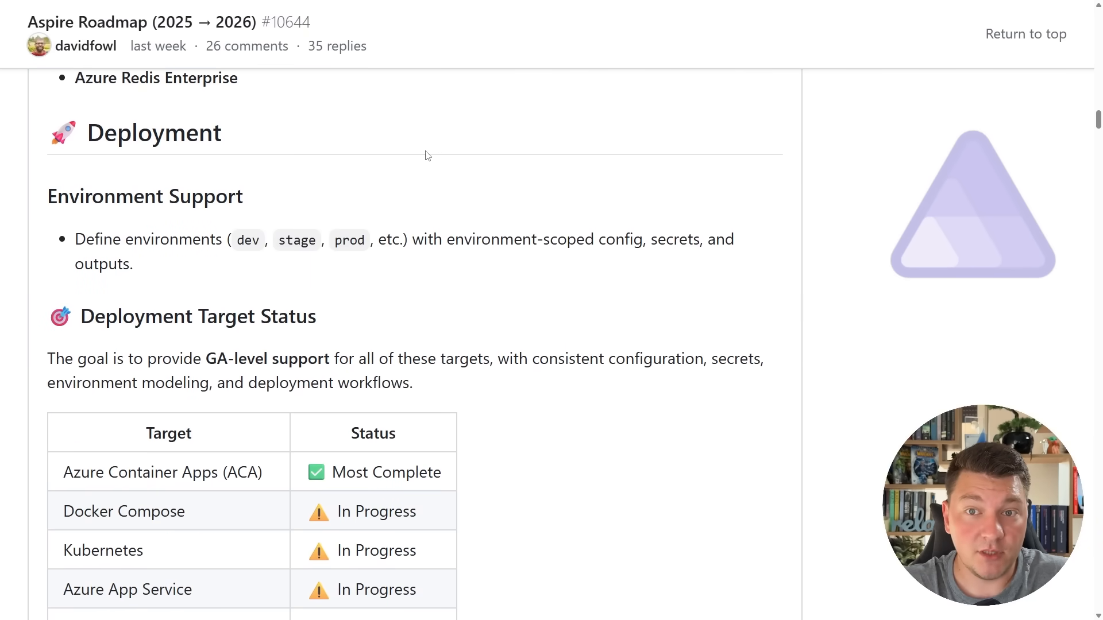
Highlight the Environment Support heading, then scroll down to the full Deployment Target Status table.
{"action": "double_click", "coordinate": [145, 196]}
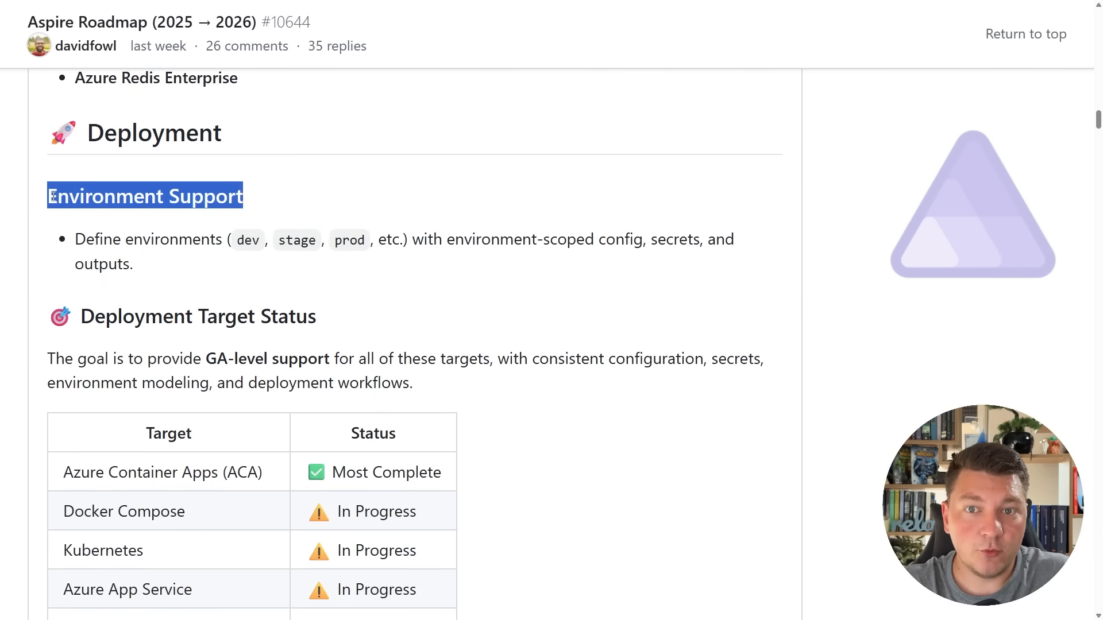
{"action": "left_click", "coordinate": [257, 276]}
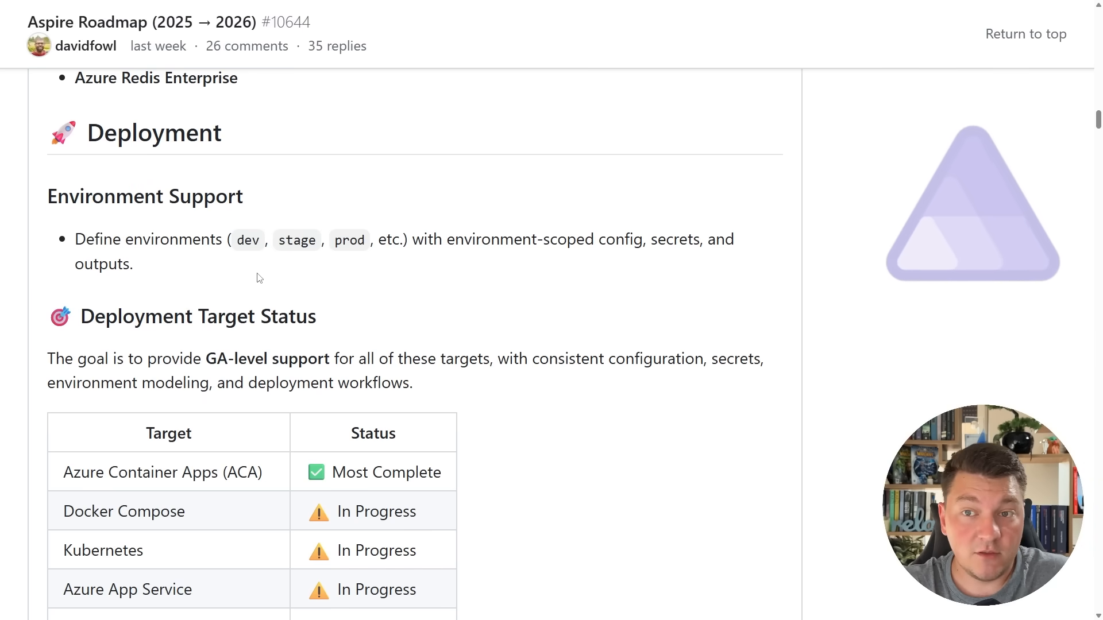
{"action": "mouse_move", "coordinate": [355, 256]}
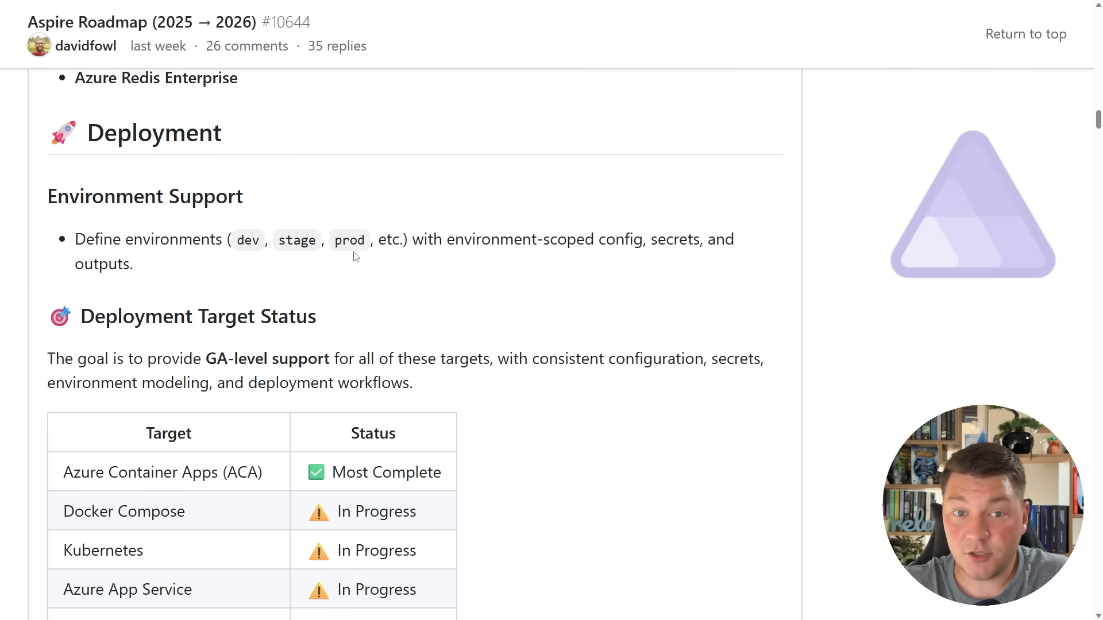
{"action": "mouse_move", "coordinate": [504, 259]}
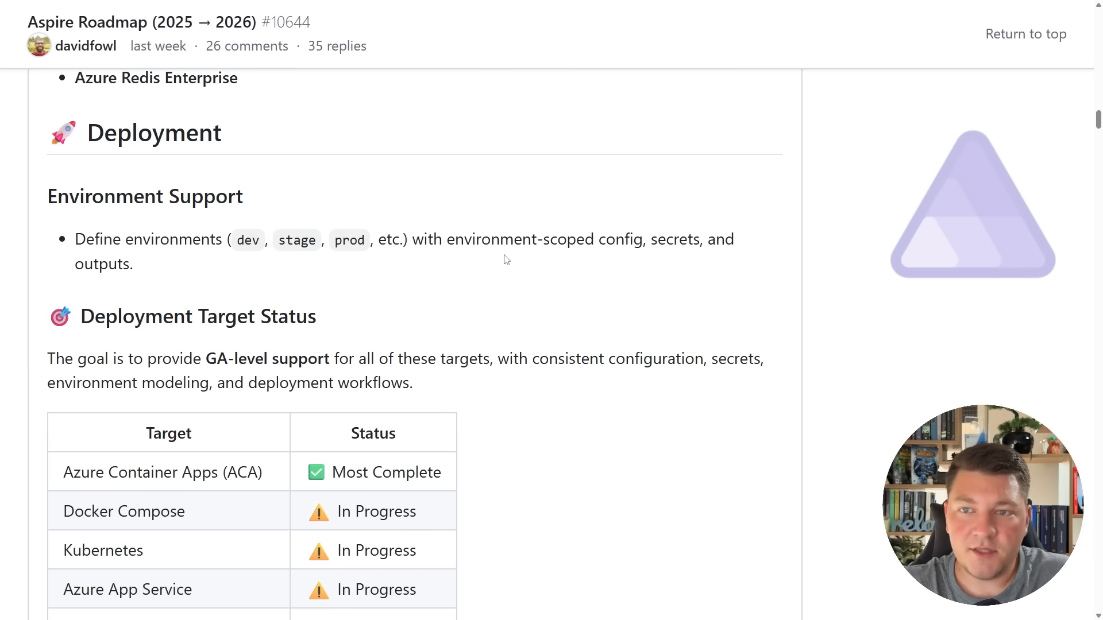
{"action": "mouse_move", "coordinate": [655, 297]}
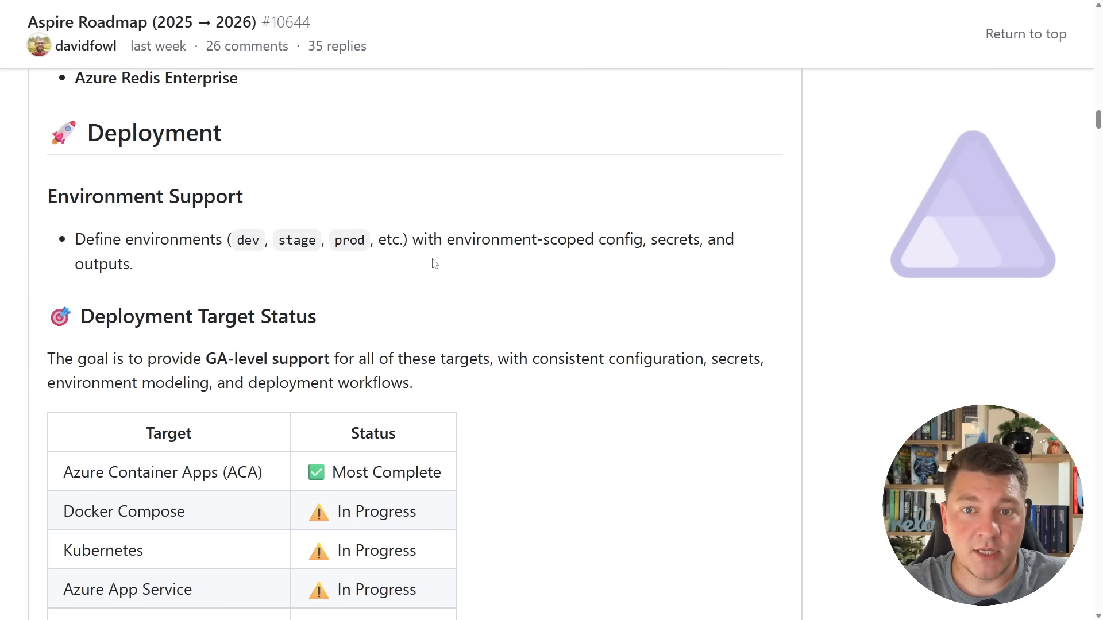
{"action": "scroll", "scroll_direction": "down", "scroll_amount": 3}
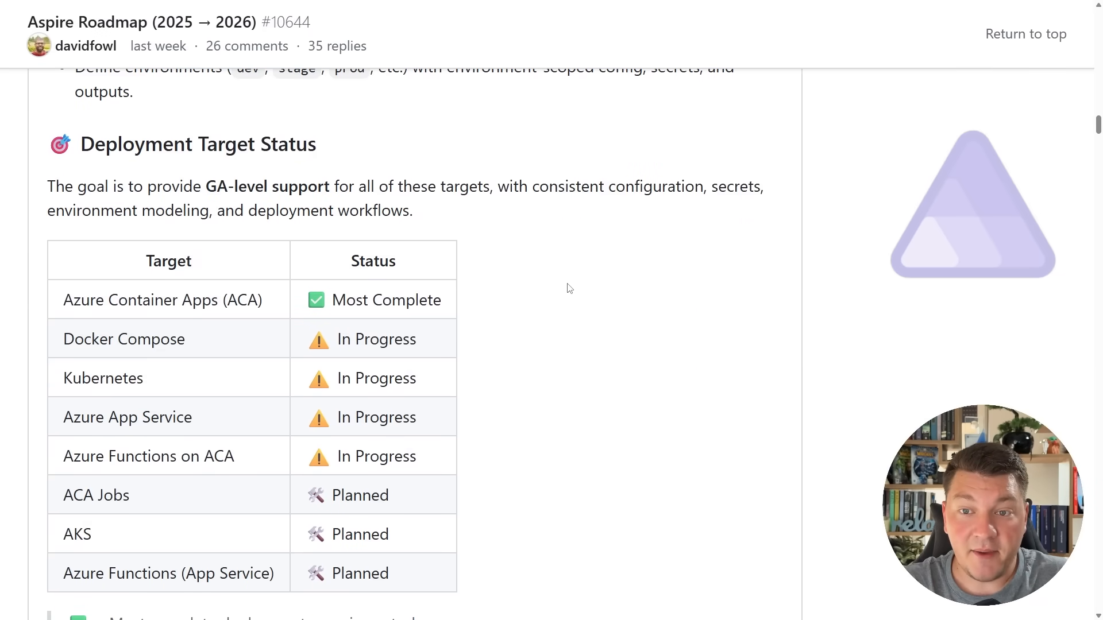
Highlight Azure App Service and the in-progress deployment targets, then scroll on to CI/CD Integration.
{"action": "scroll", "scroll_direction": "down", "scroll_amount": 3}
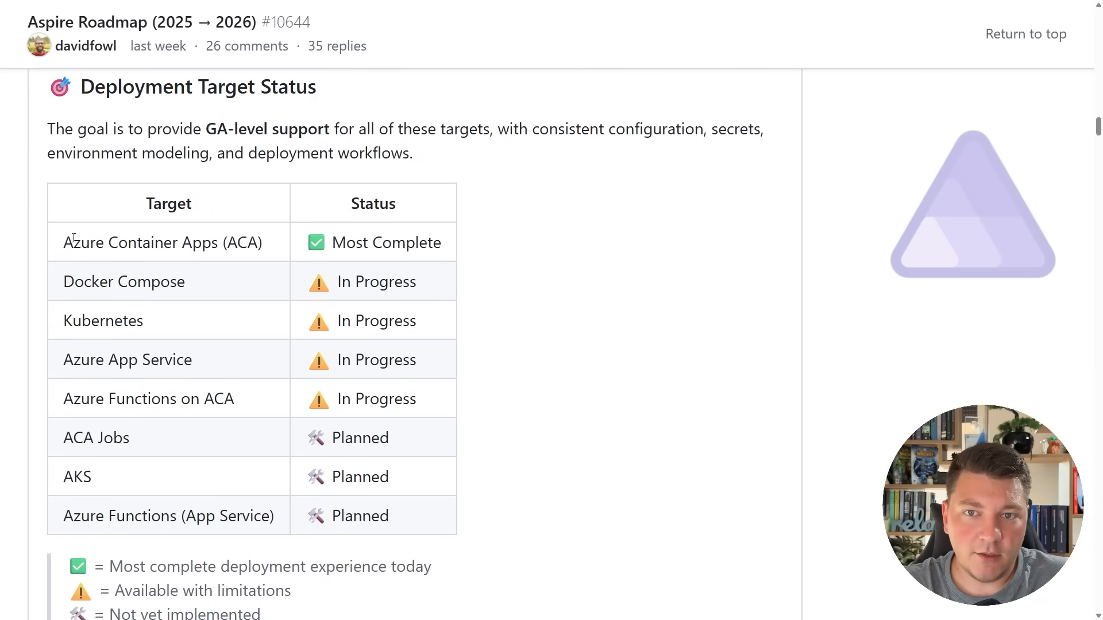
{"action": "mouse_move", "coordinate": [241, 204]}
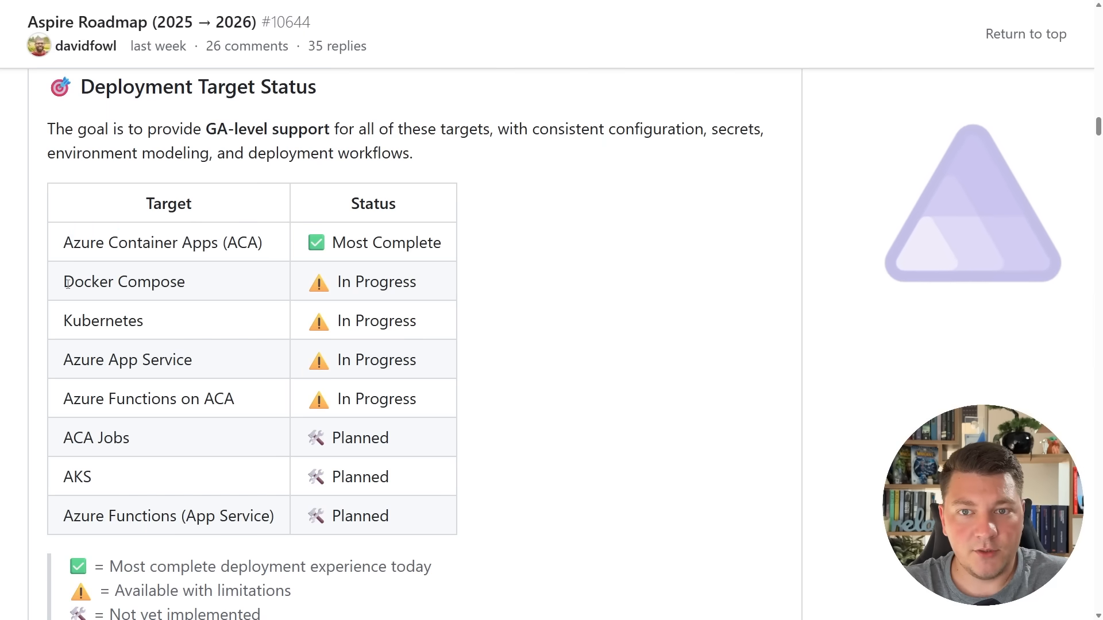
{"action": "double_click", "coordinate": [124, 282]}
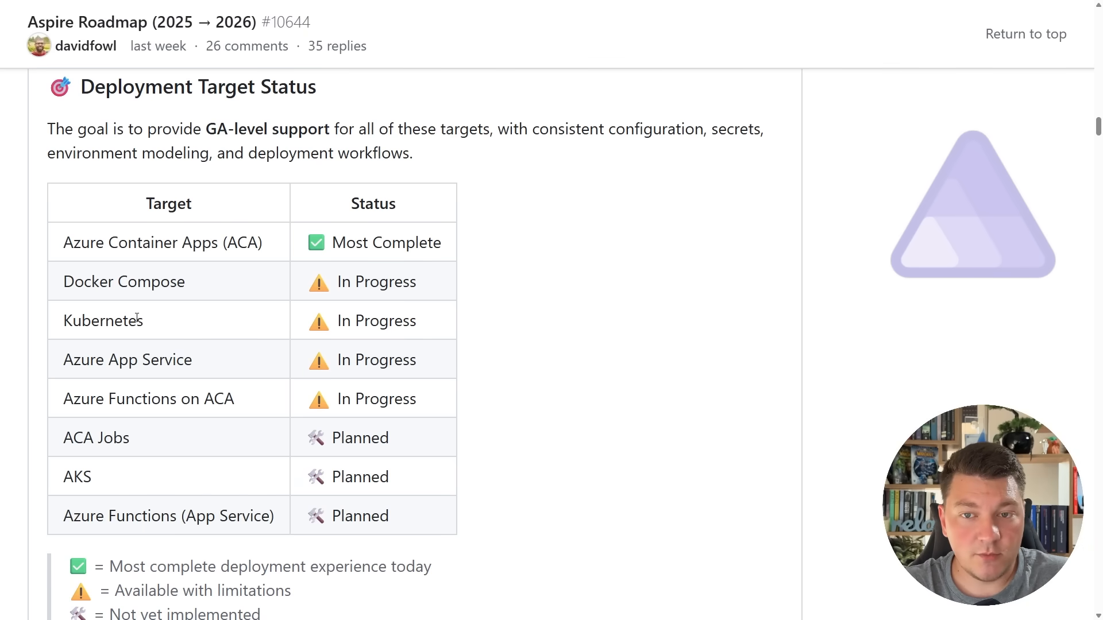
{"action": "double_click", "coordinate": [128, 359]}
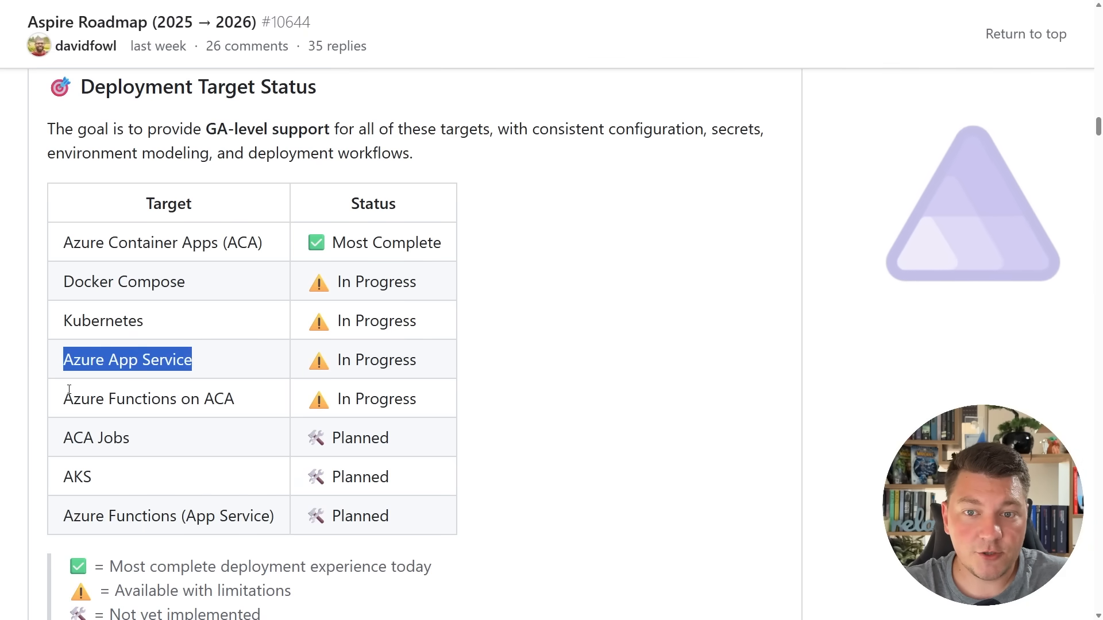
{"action": "double_click", "coordinate": [147, 399]}
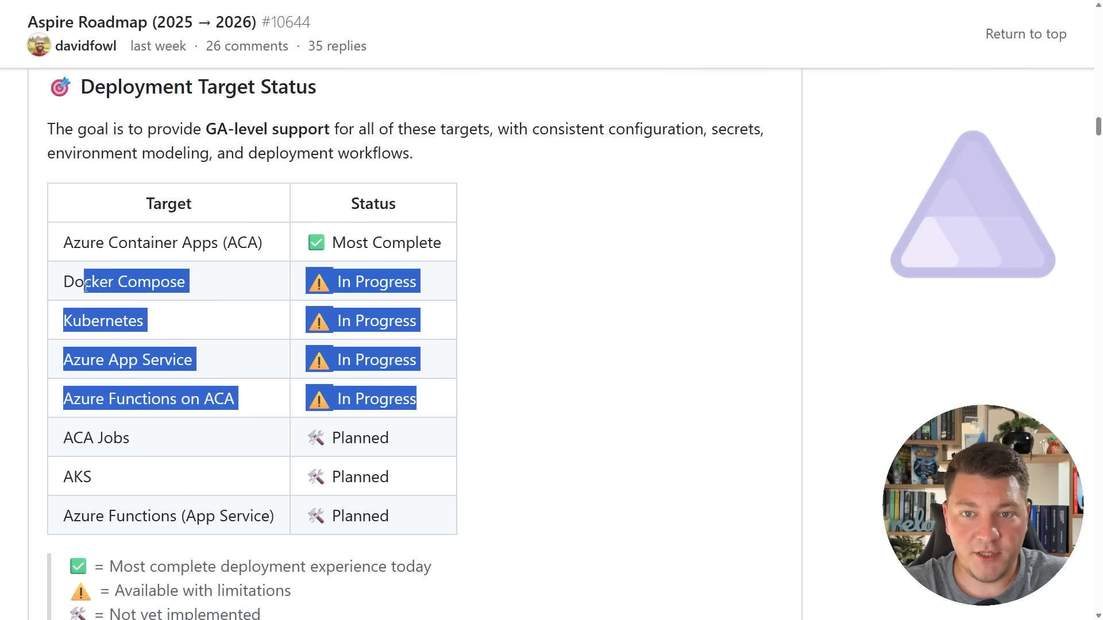
{"action": "left_click", "coordinate": [561, 244]}
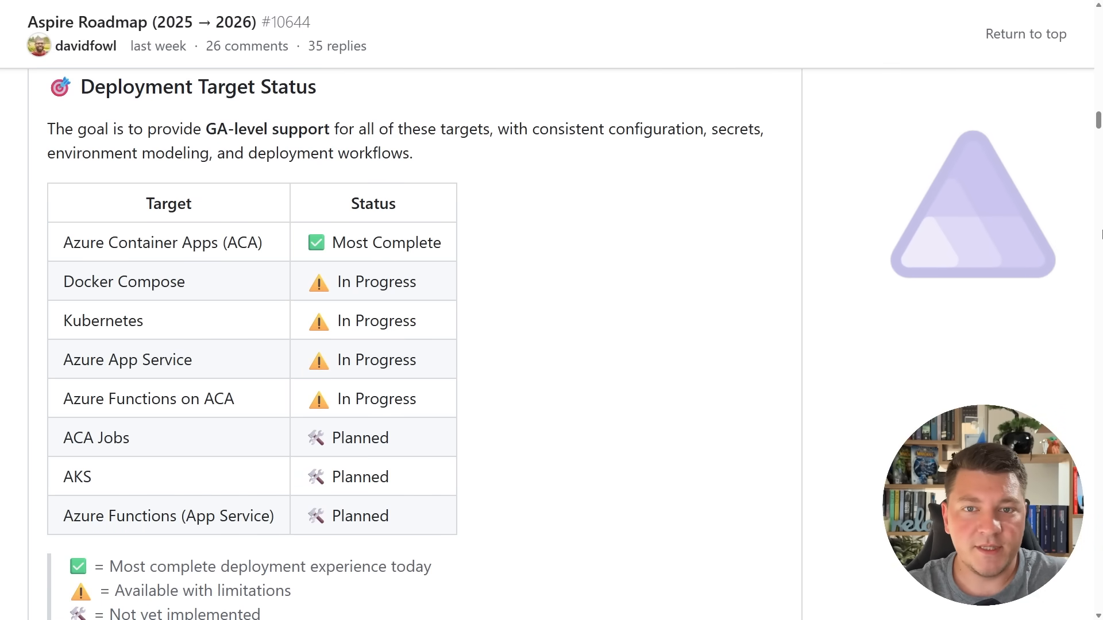
{"action": "scroll", "scroll_direction": "down", "scroll_amount": 3}
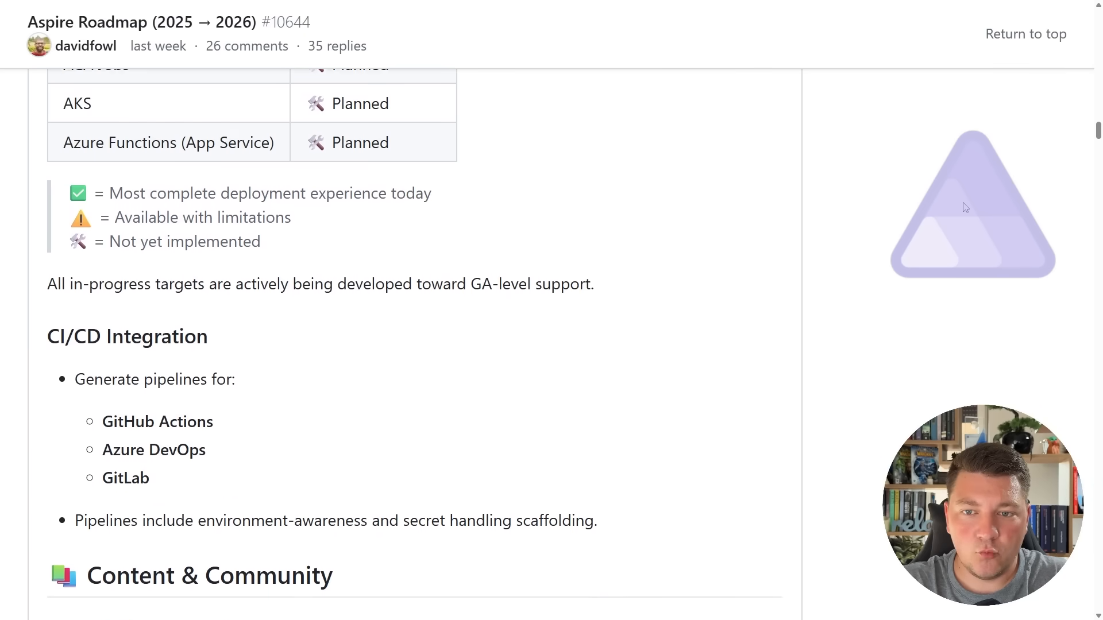
Highlight the GitHub Actions, Azure DevOps and GitLab providers, then scroll to the post's end.
{"action": "scroll", "scroll_direction": "down", "scroll_amount": 3}
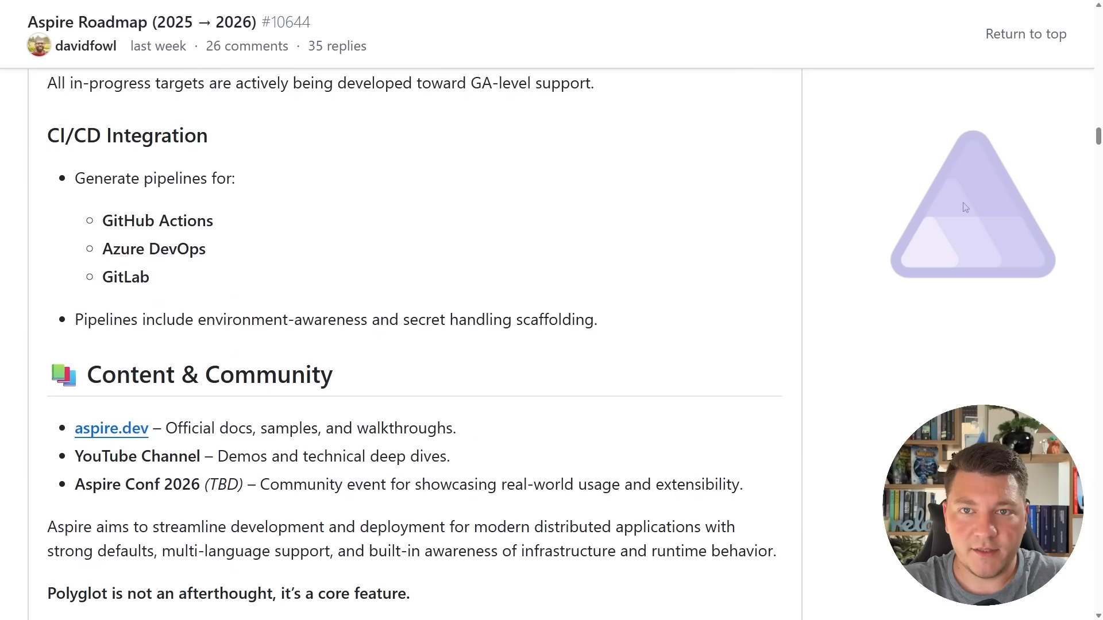
{"action": "double_click", "coordinate": [126, 135]}
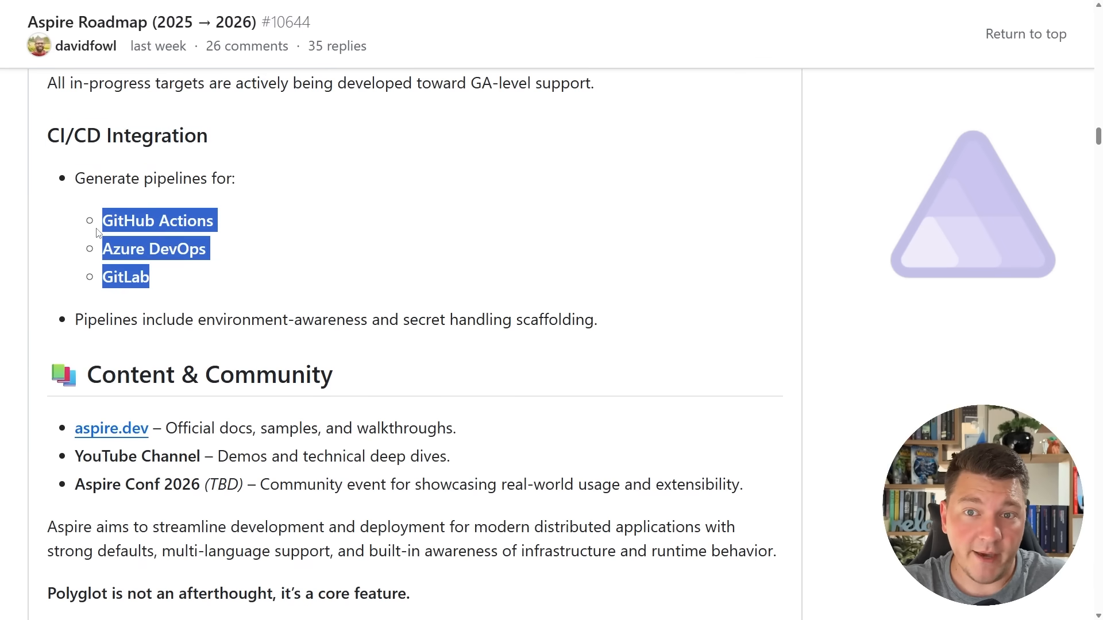
{"action": "left_click", "coordinate": [387, 267]}
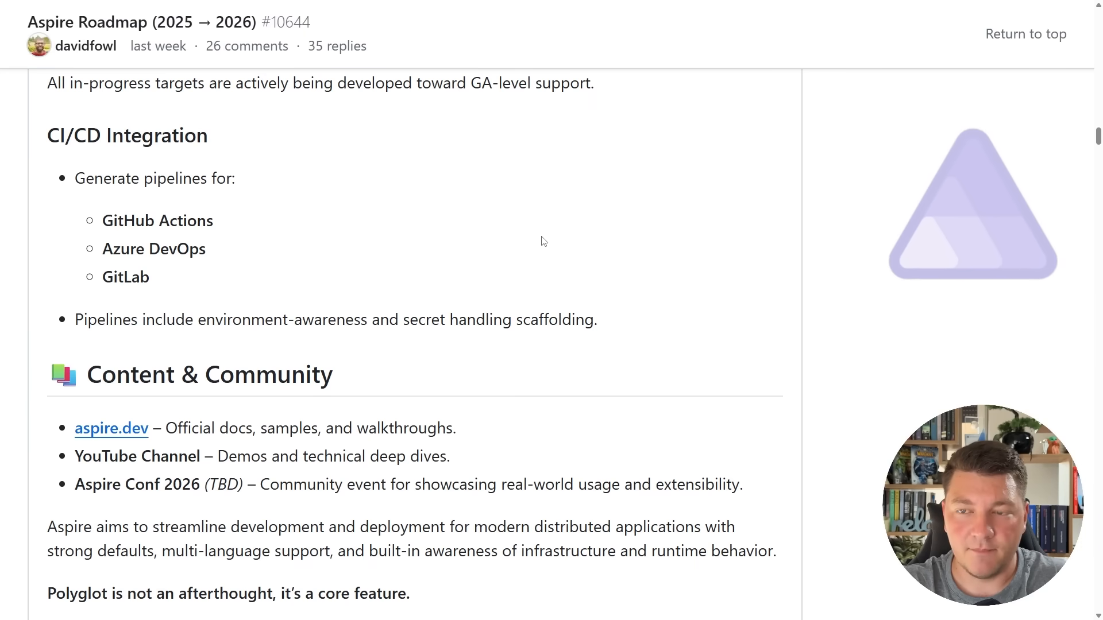
{"action": "scroll", "scroll_direction": "down", "scroll_amount": 3}
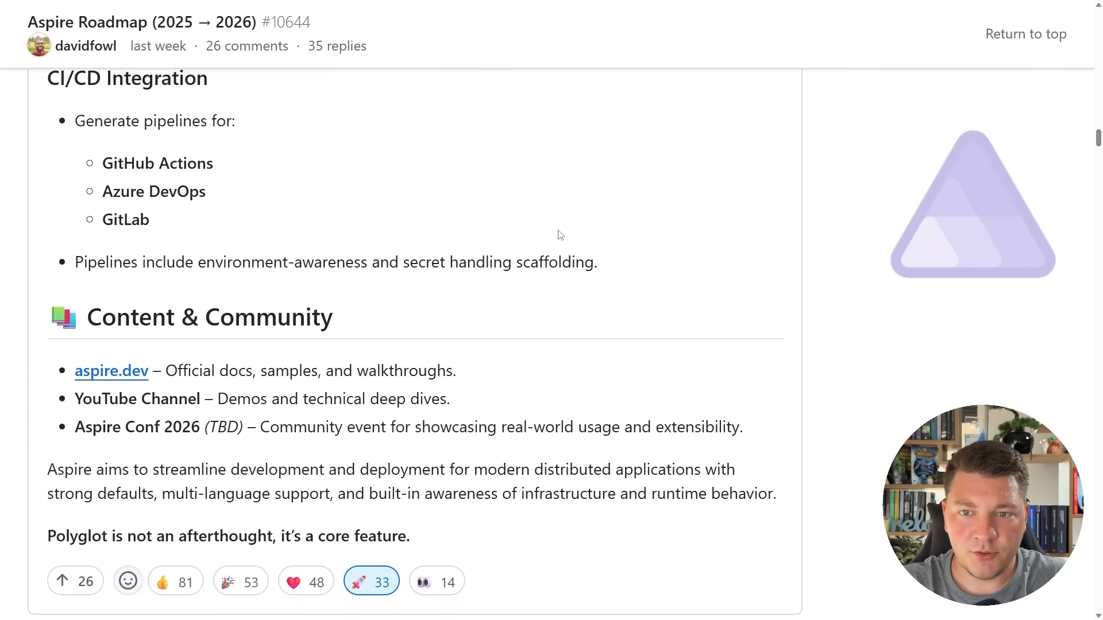
Scroll to the reactions and comments, and highlight Aspire Conf 2026 in Content & Community.
{"action": "scroll", "scroll_direction": "down", "scroll_amount": 3}
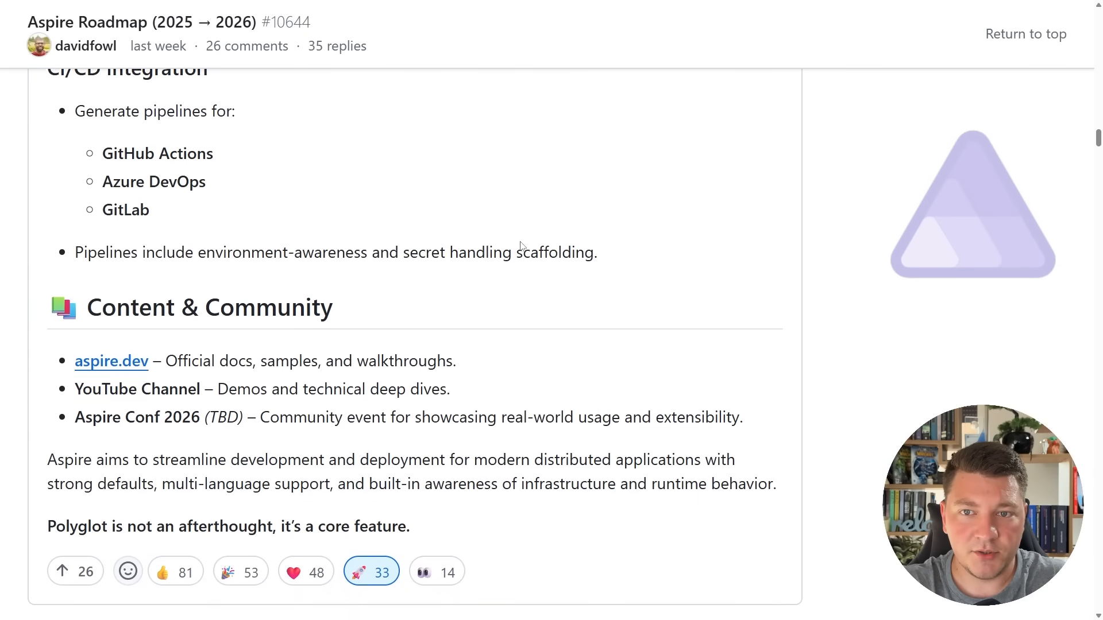
{"action": "scroll", "scroll_direction": "down", "scroll_amount": 3}
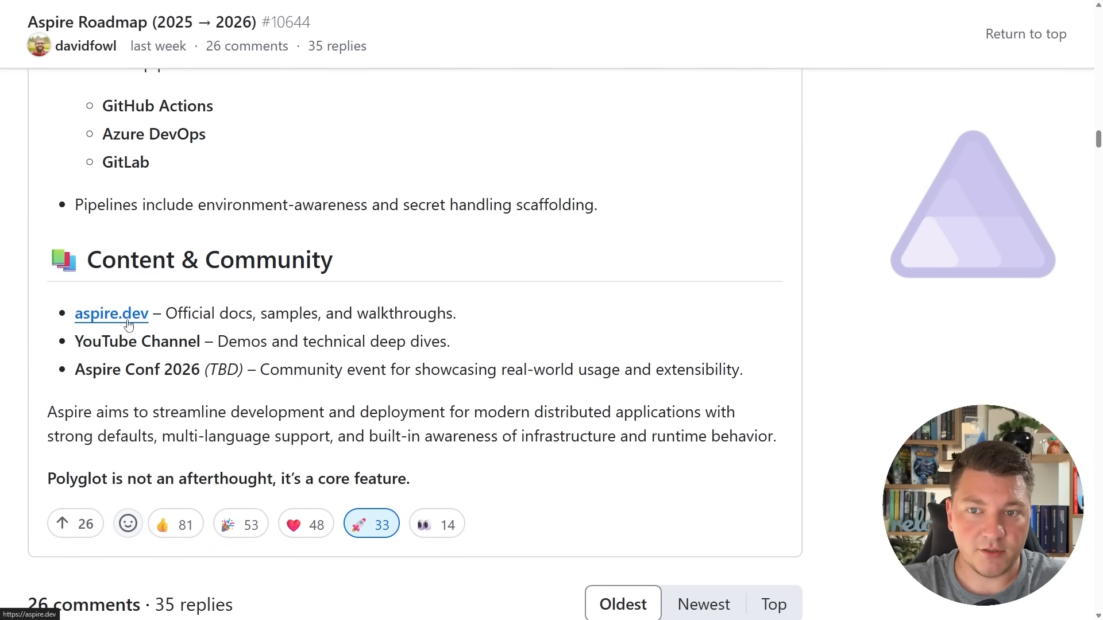
{"action": "double_click", "coordinate": [287, 313]}
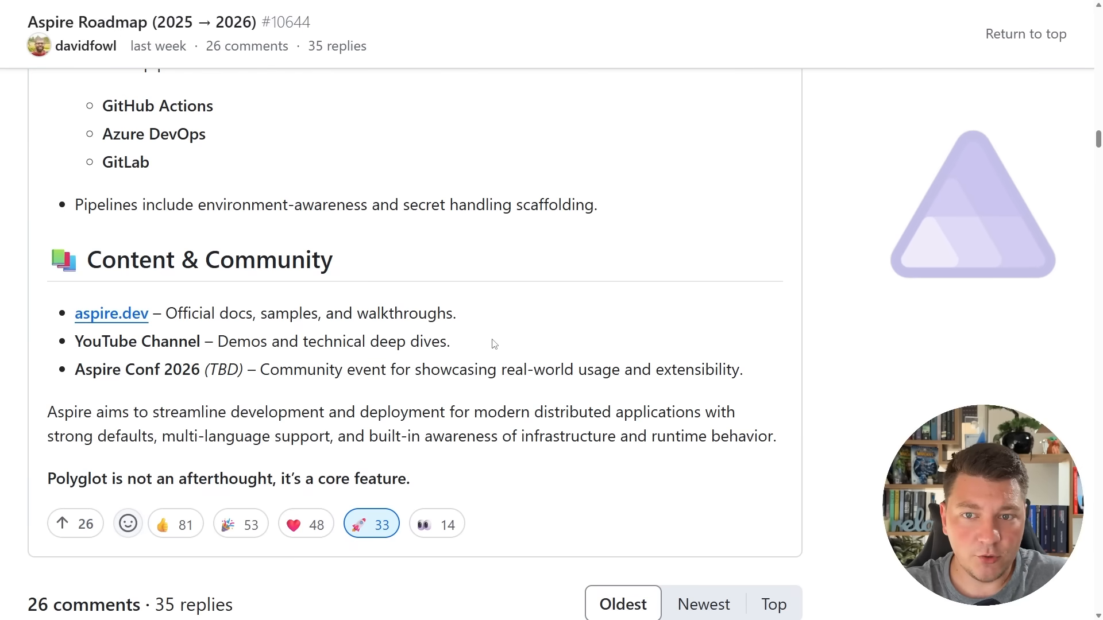
{"action": "double_click", "coordinate": [137, 369]}
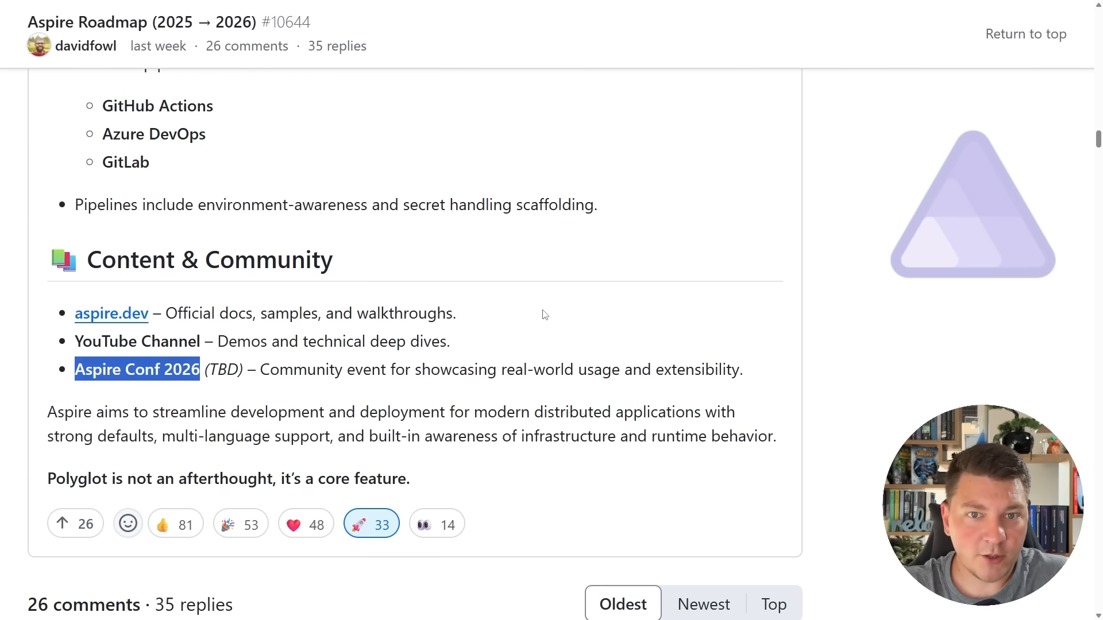
{"action": "left_click", "coordinate": [563, 311]}
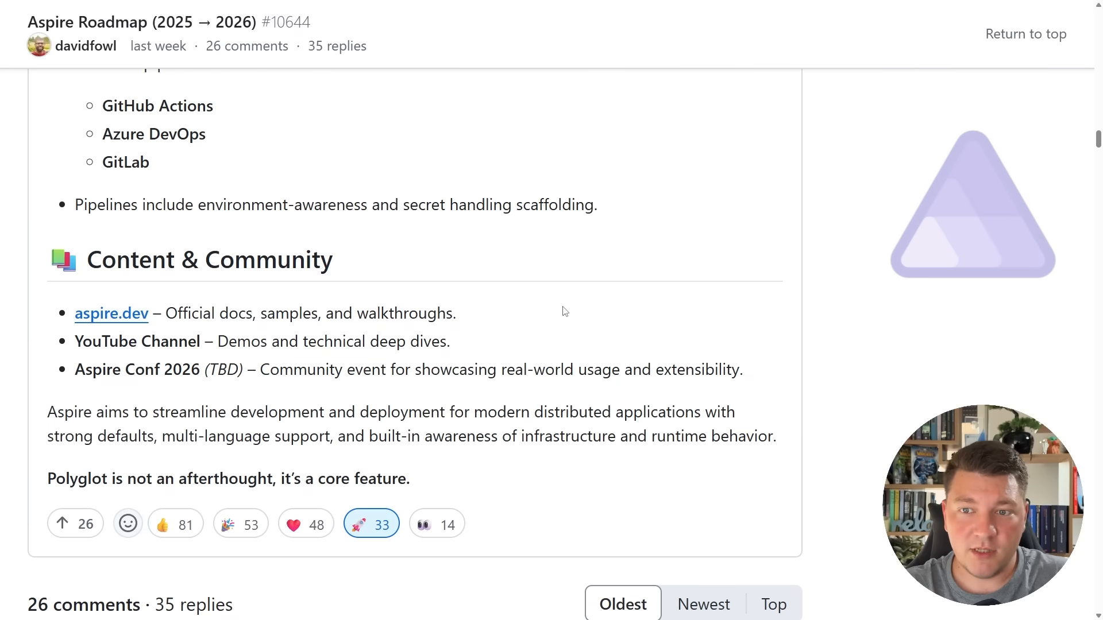
{"action": "mouse_move", "coordinate": [457, 352]}
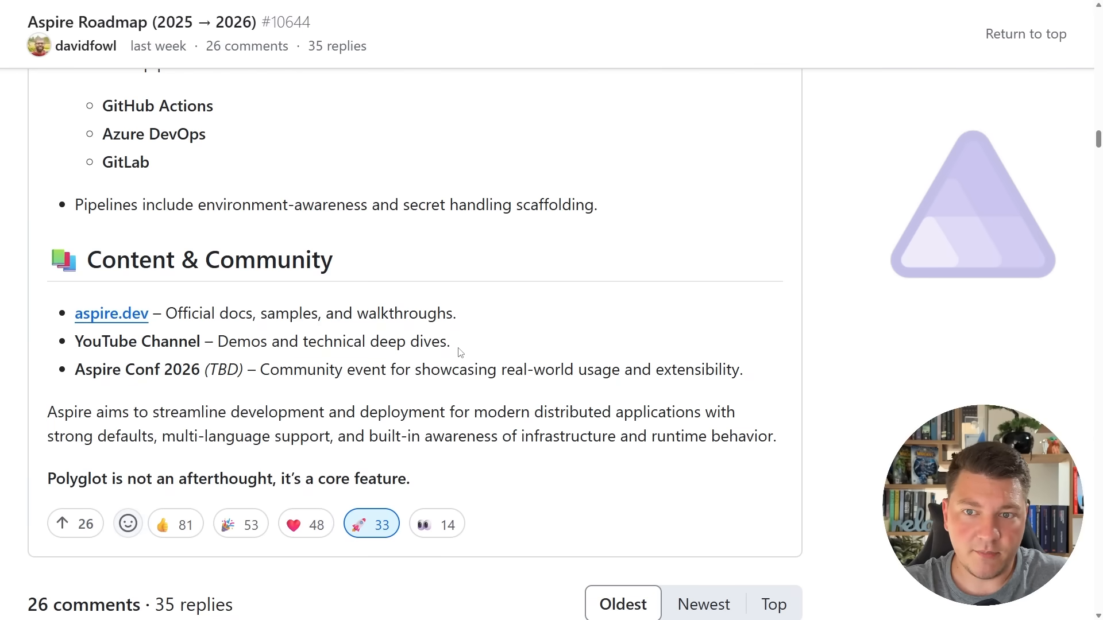
{"action": "double_click", "coordinate": [137, 370]}
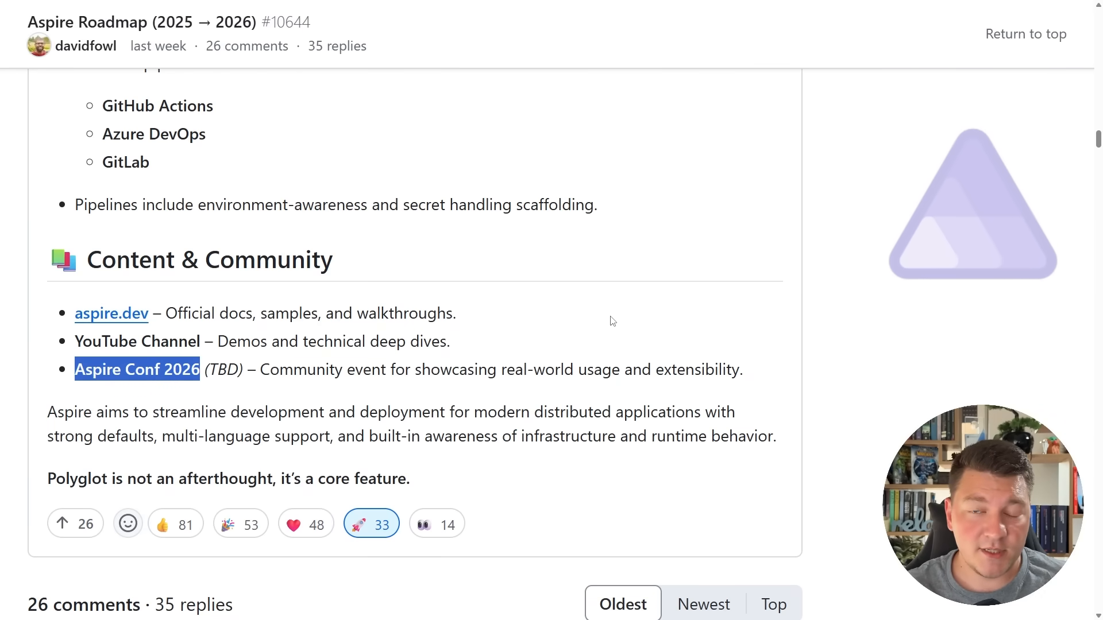